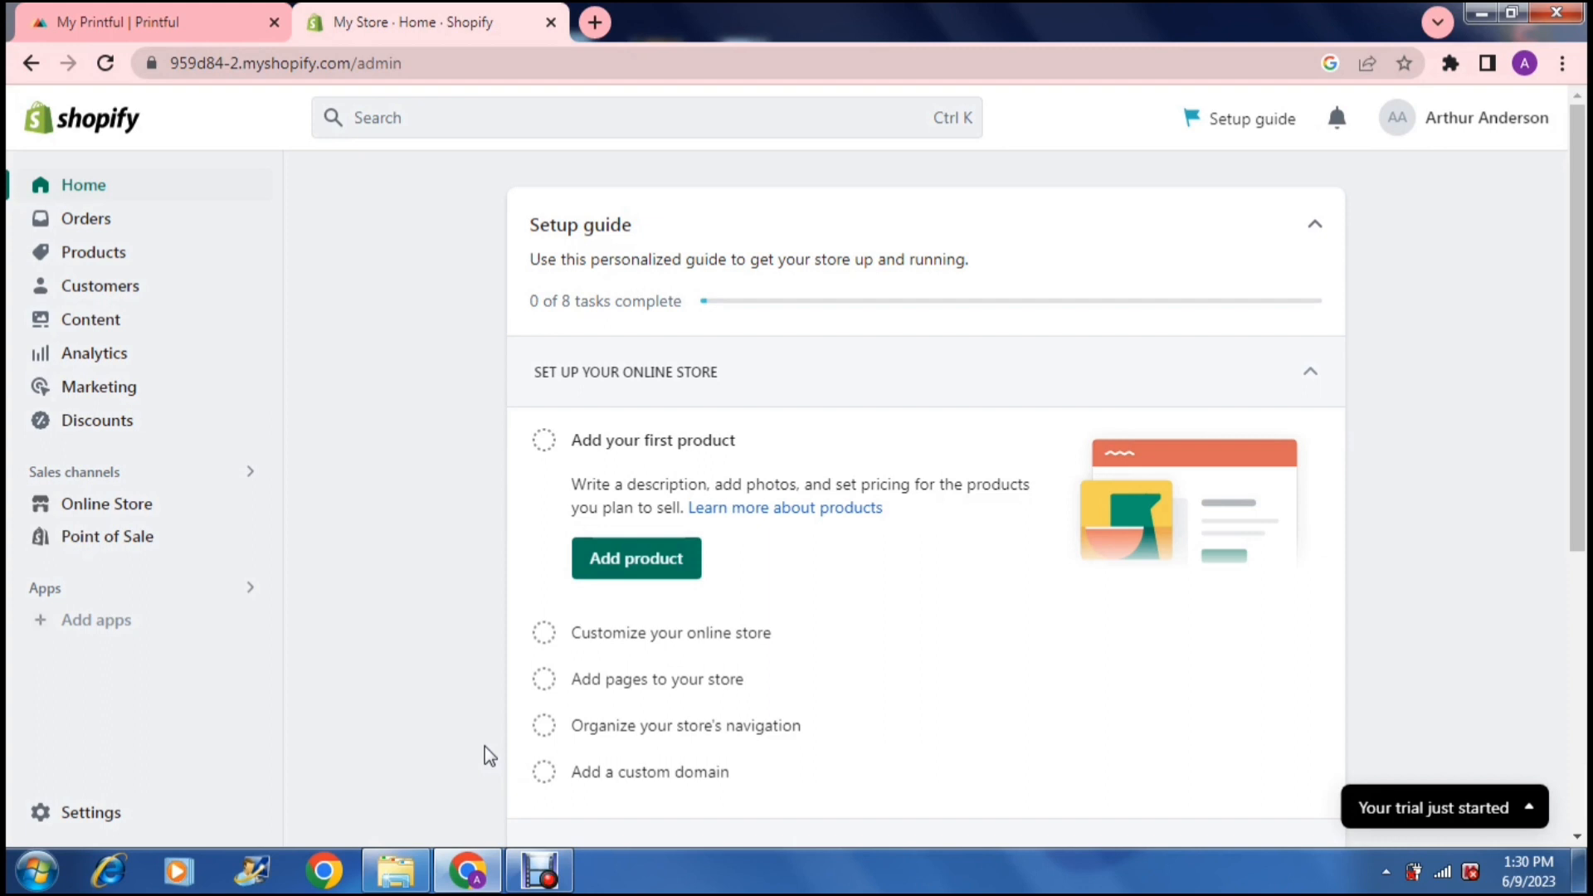
{"action": "mouse_move", "coordinate": [352, 277]}
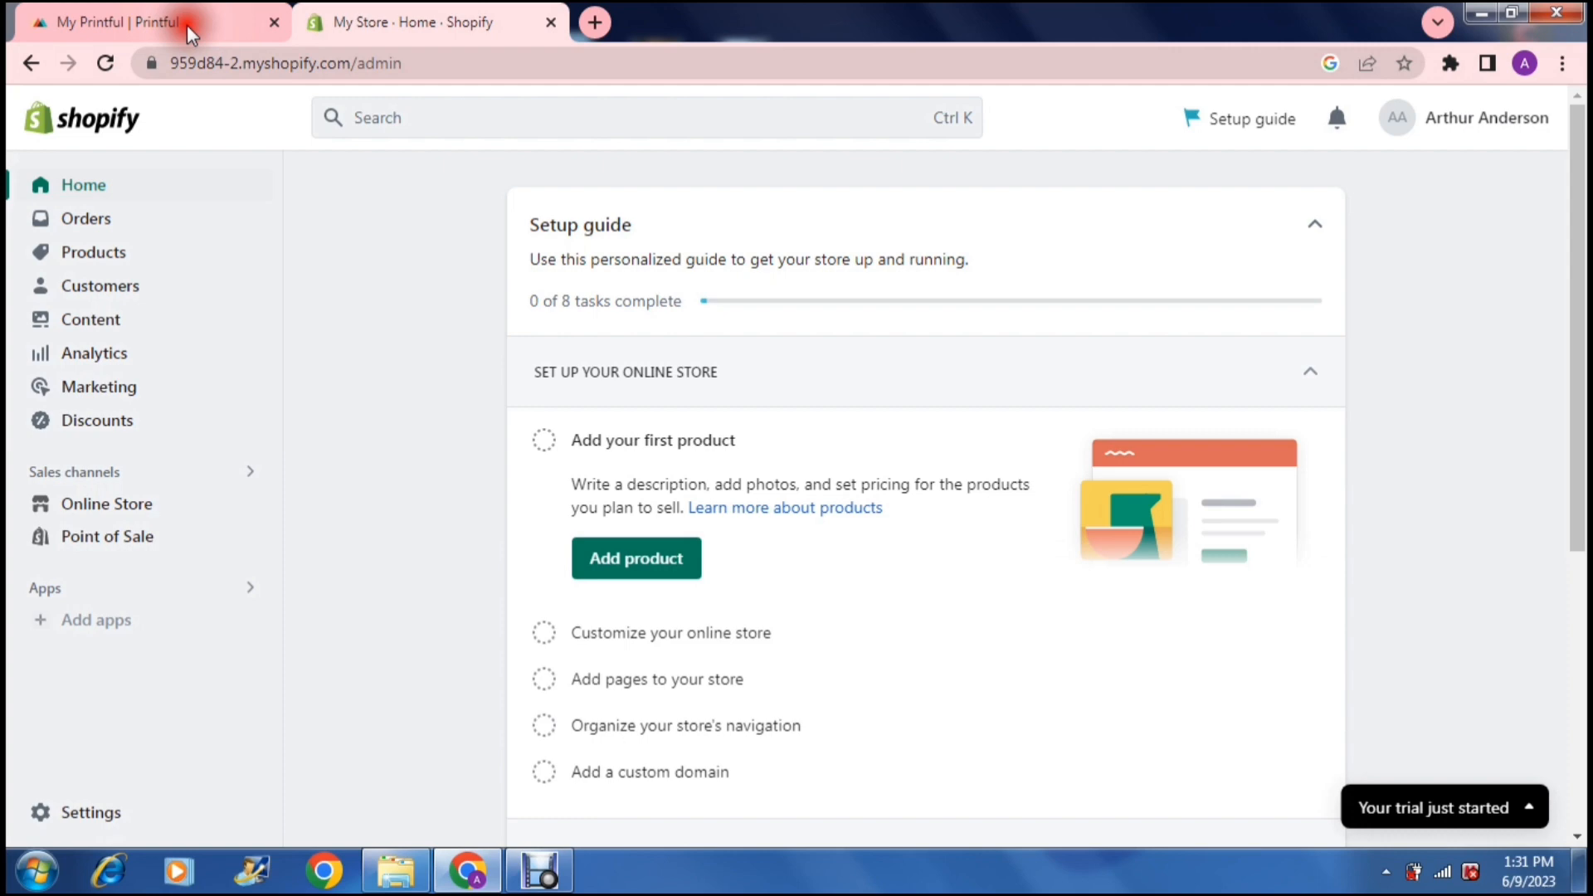
Step: Switch to the My Printful tab showing the dashboard's next-steps checklist
{"action": "left_click", "coordinate": [121, 21]}
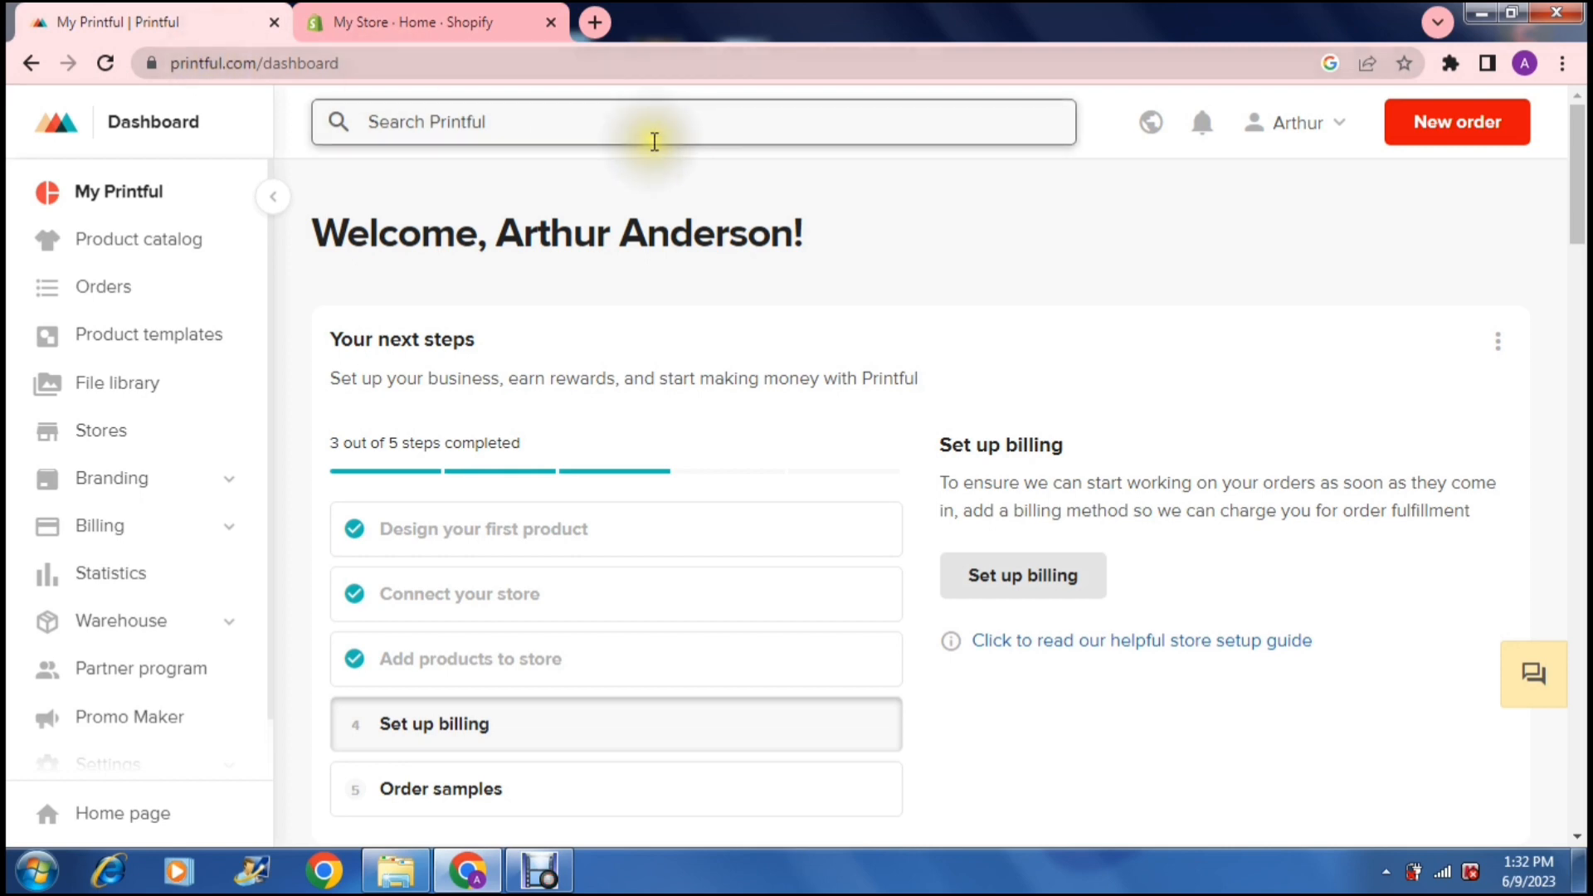
{"action": "mouse_move", "coordinate": [1102, 168]}
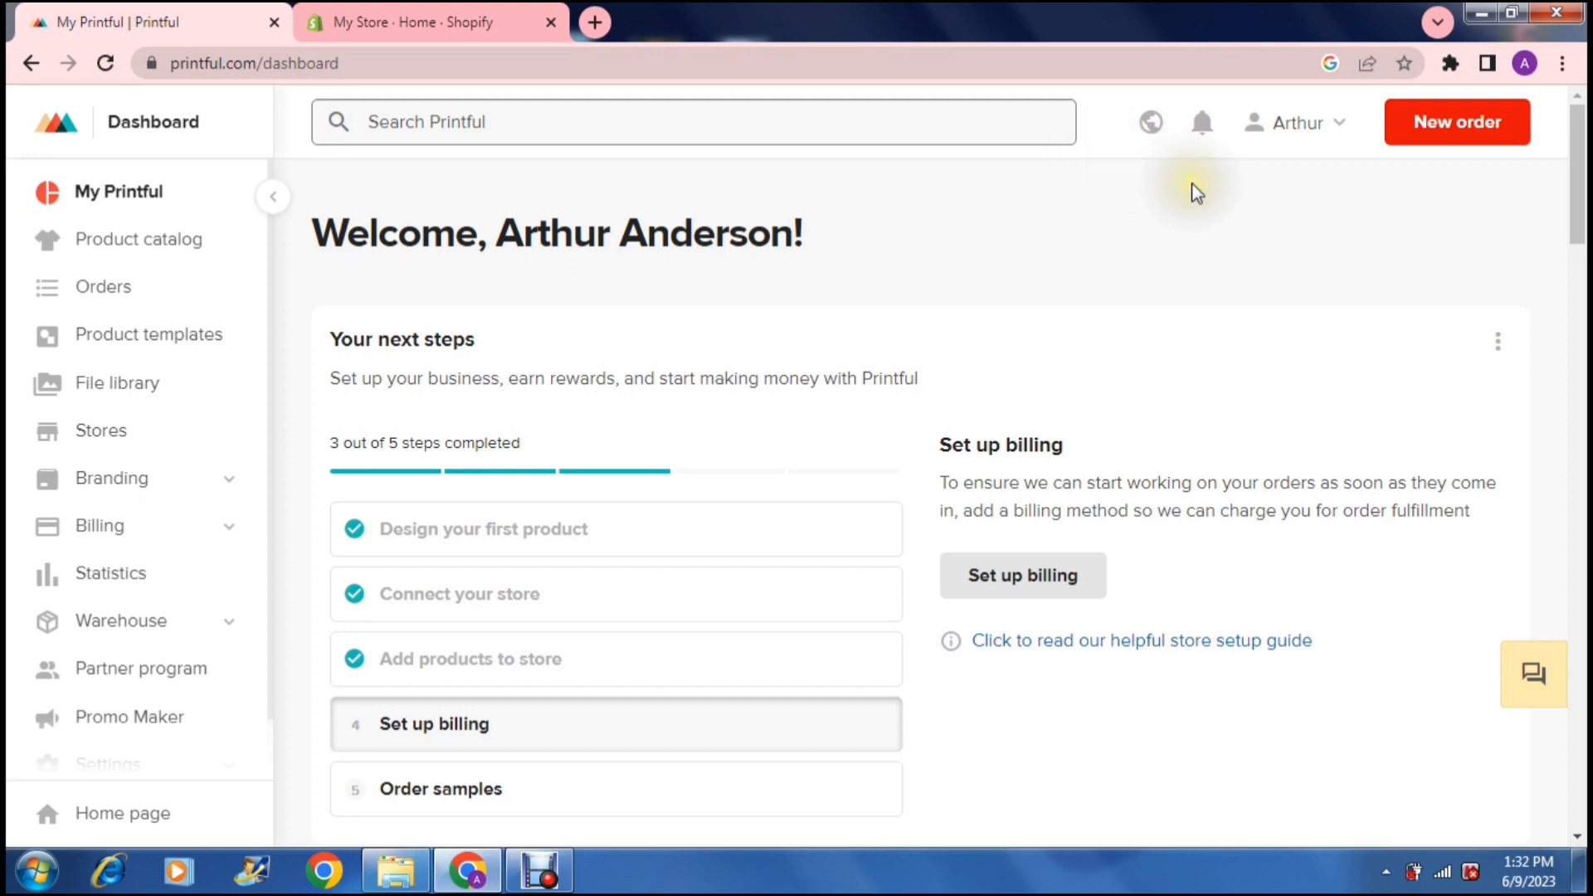
{"action": "mouse_move", "coordinate": [1197, 192]}
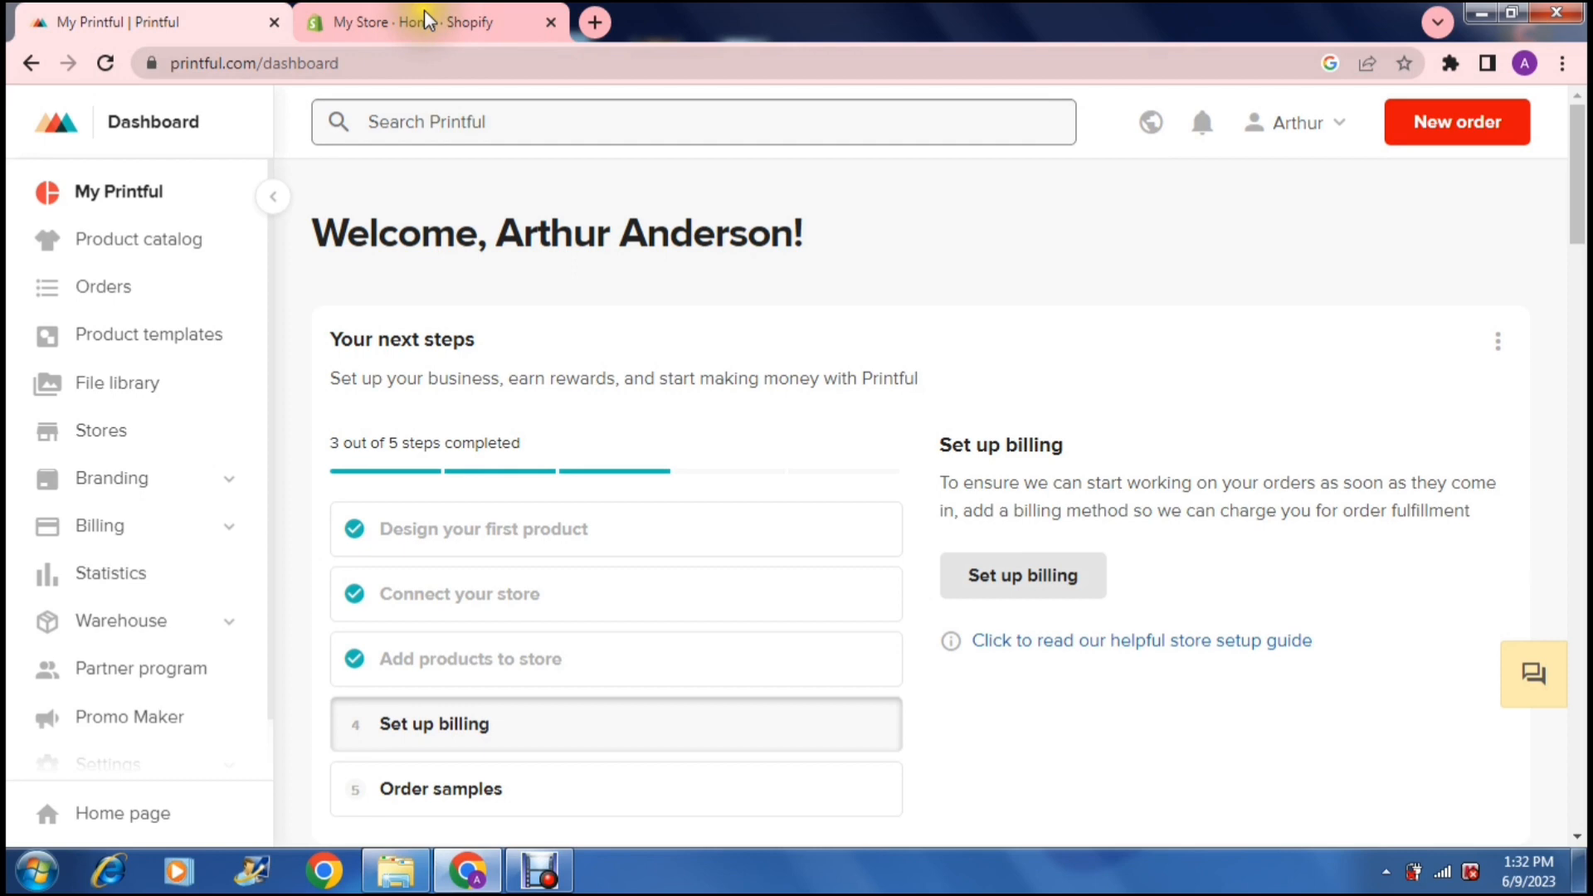
{"action": "left_click", "coordinate": [427, 21]}
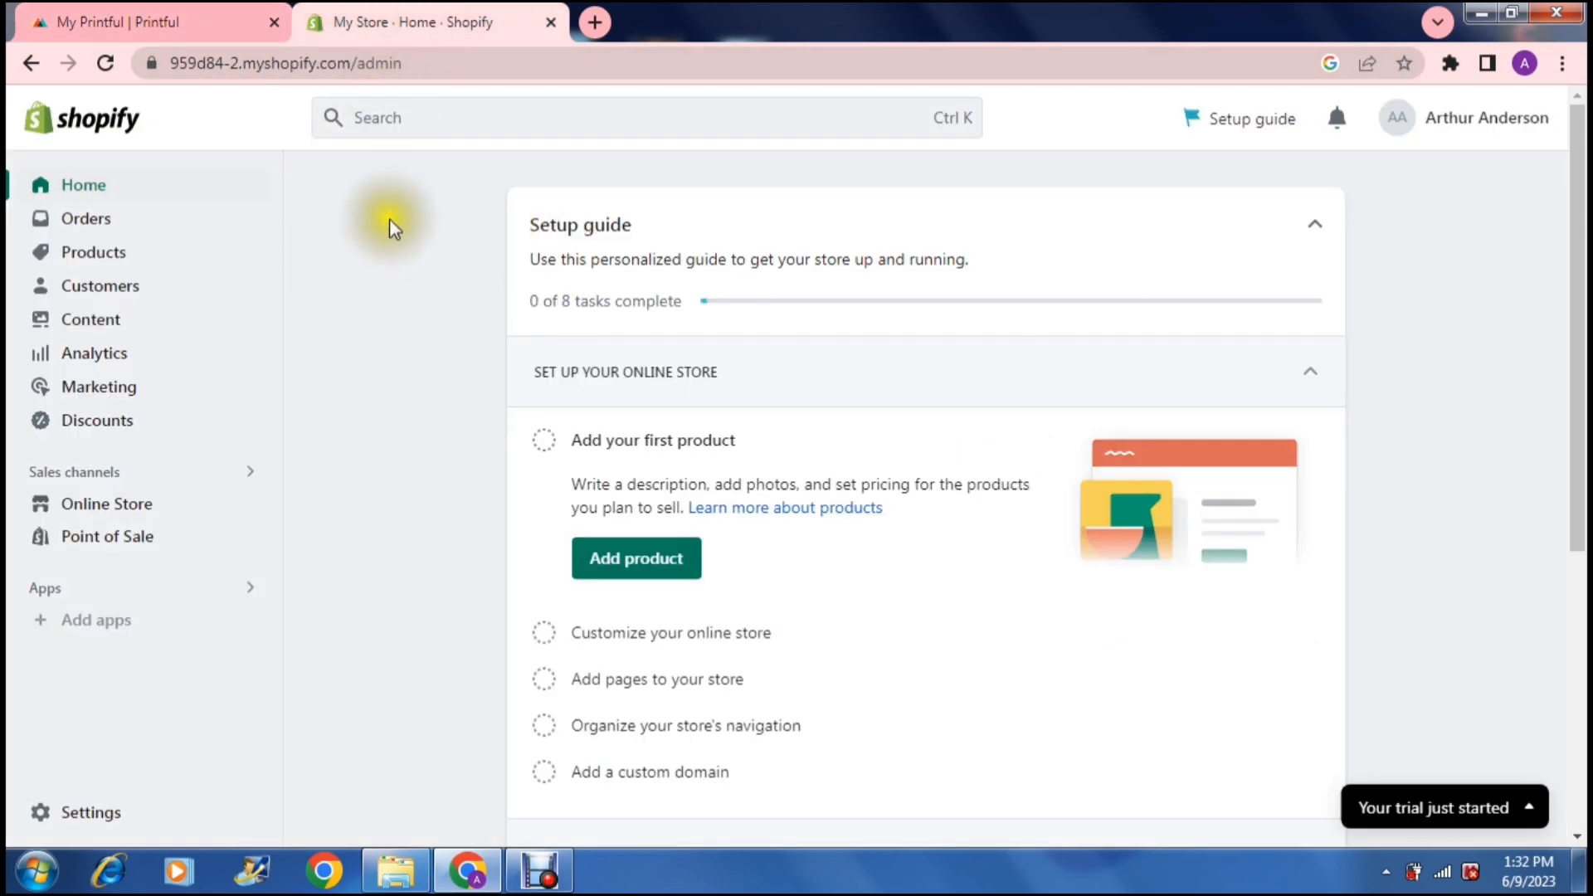
{"action": "mouse_move", "coordinate": [383, 201]}
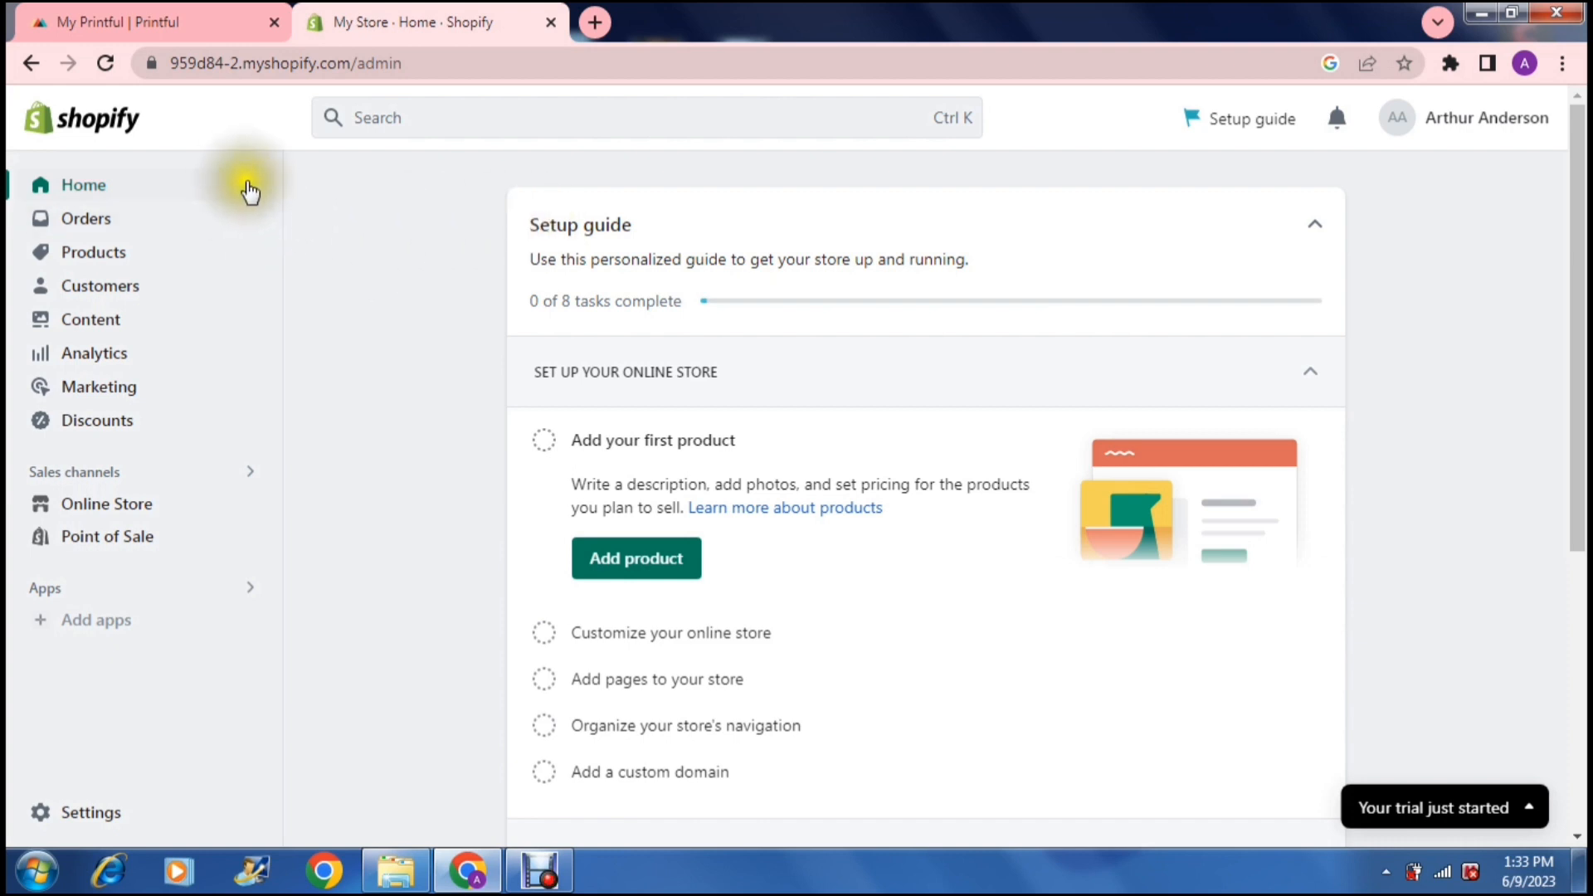
{"action": "mouse_move", "coordinate": [300, 190]}
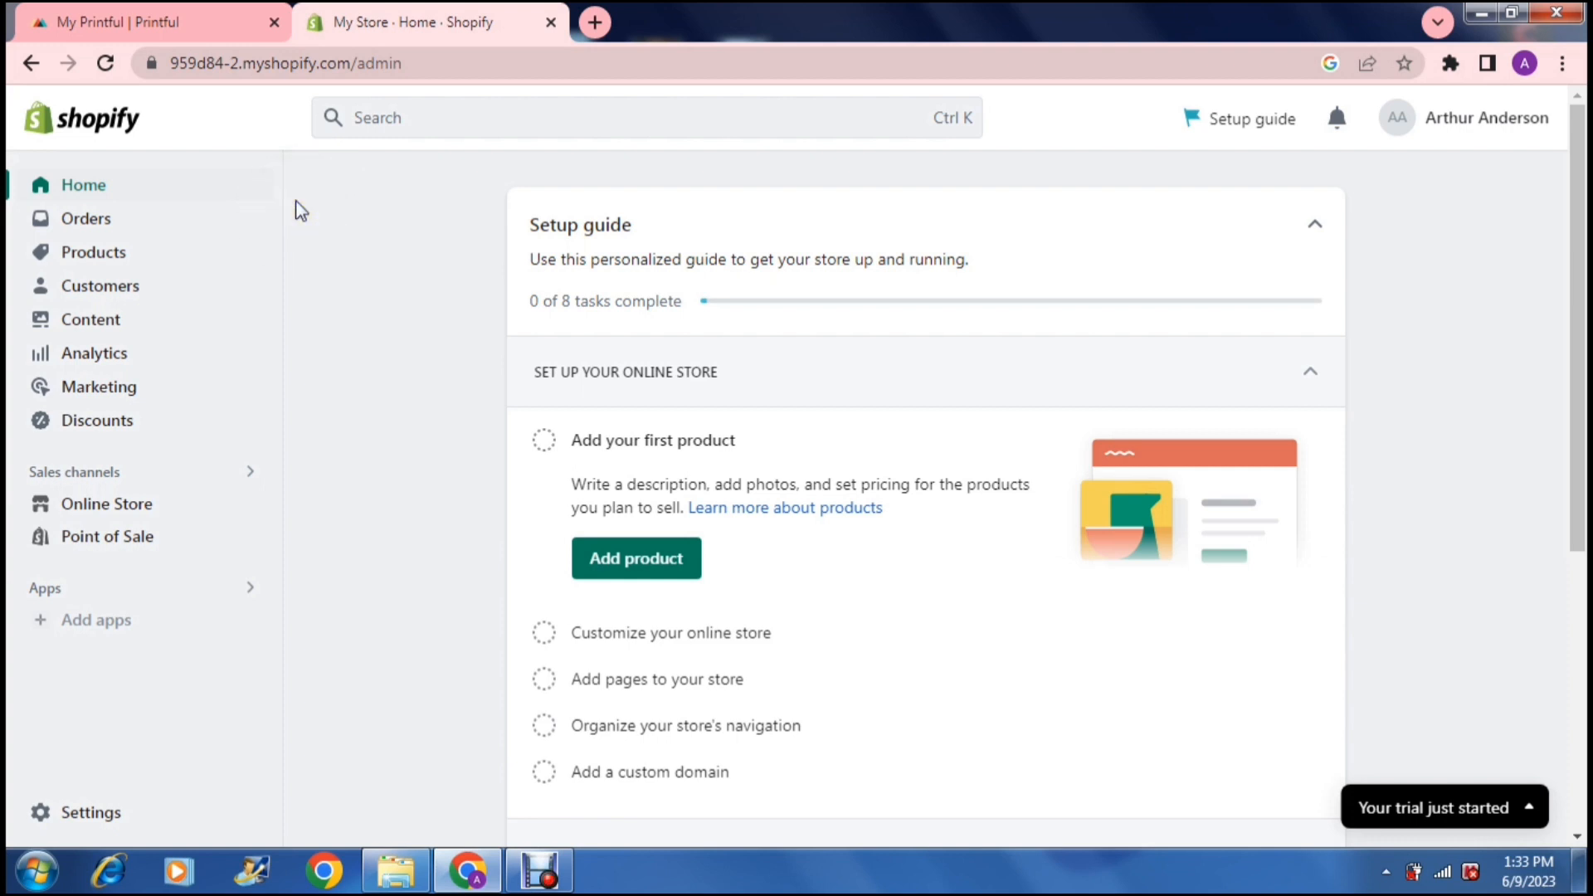
{"action": "mouse_move", "coordinate": [305, 427]}
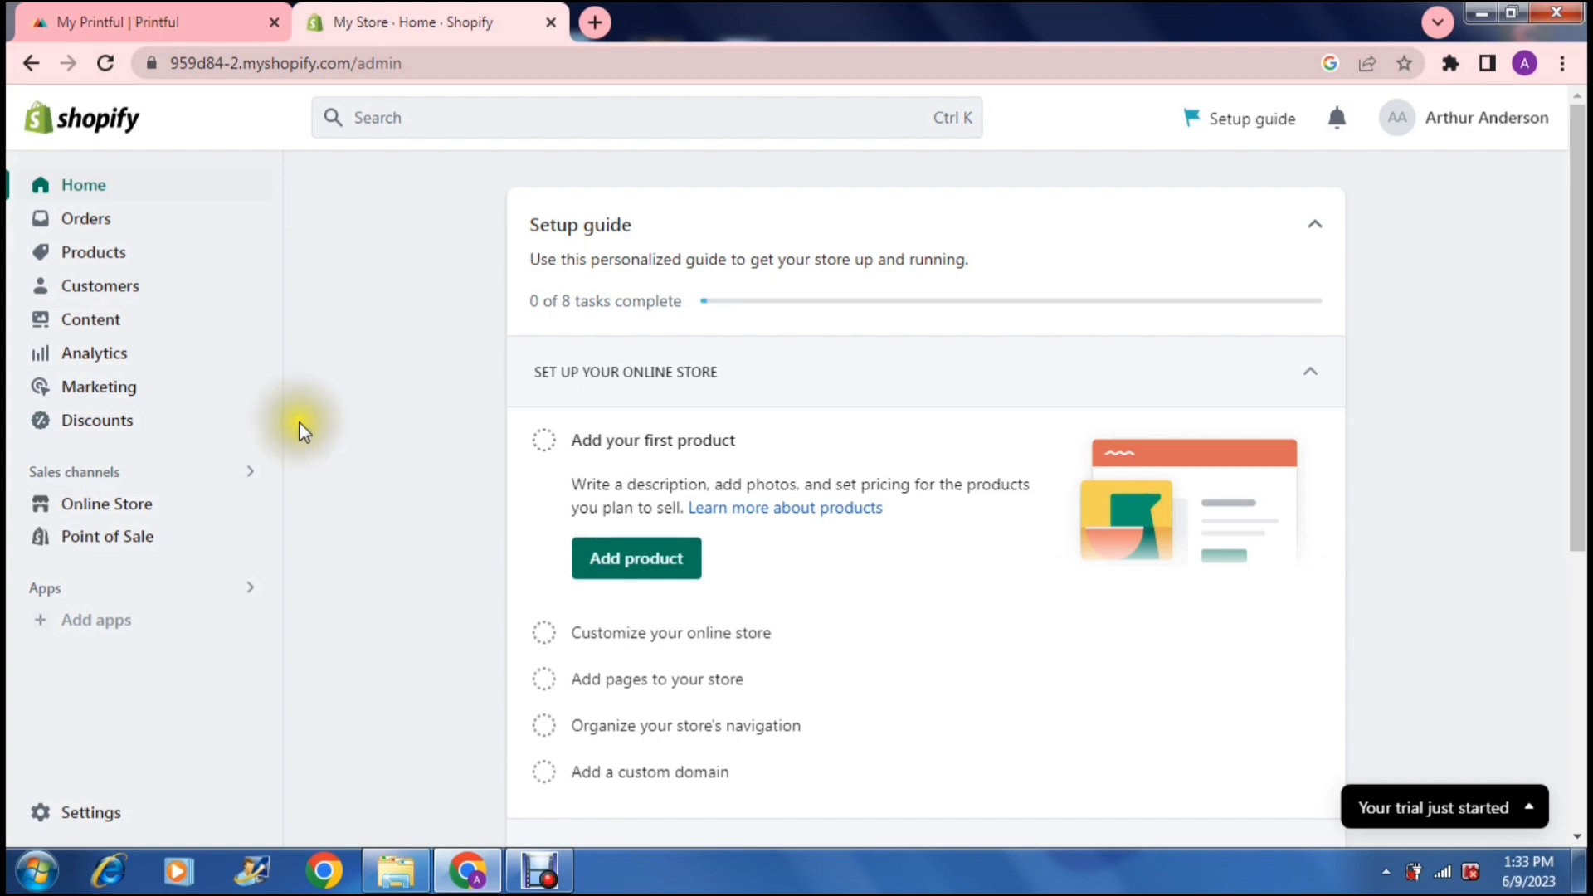
{"action": "mouse_move", "coordinate": [302, 482]}
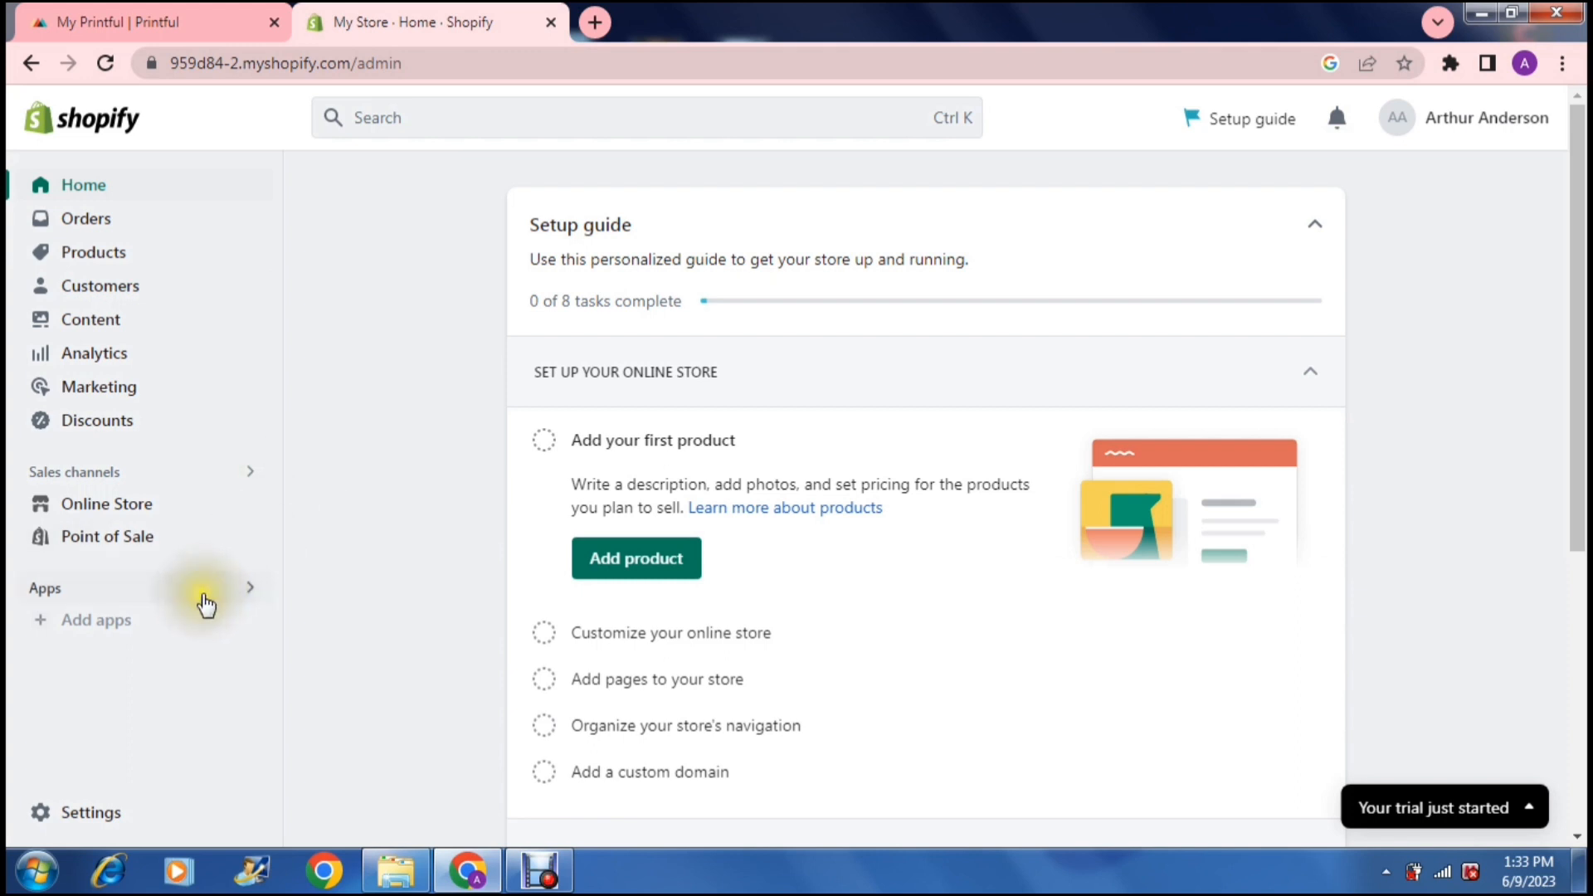
{"action": "mouse_move", "coordinate": [277, 562]}
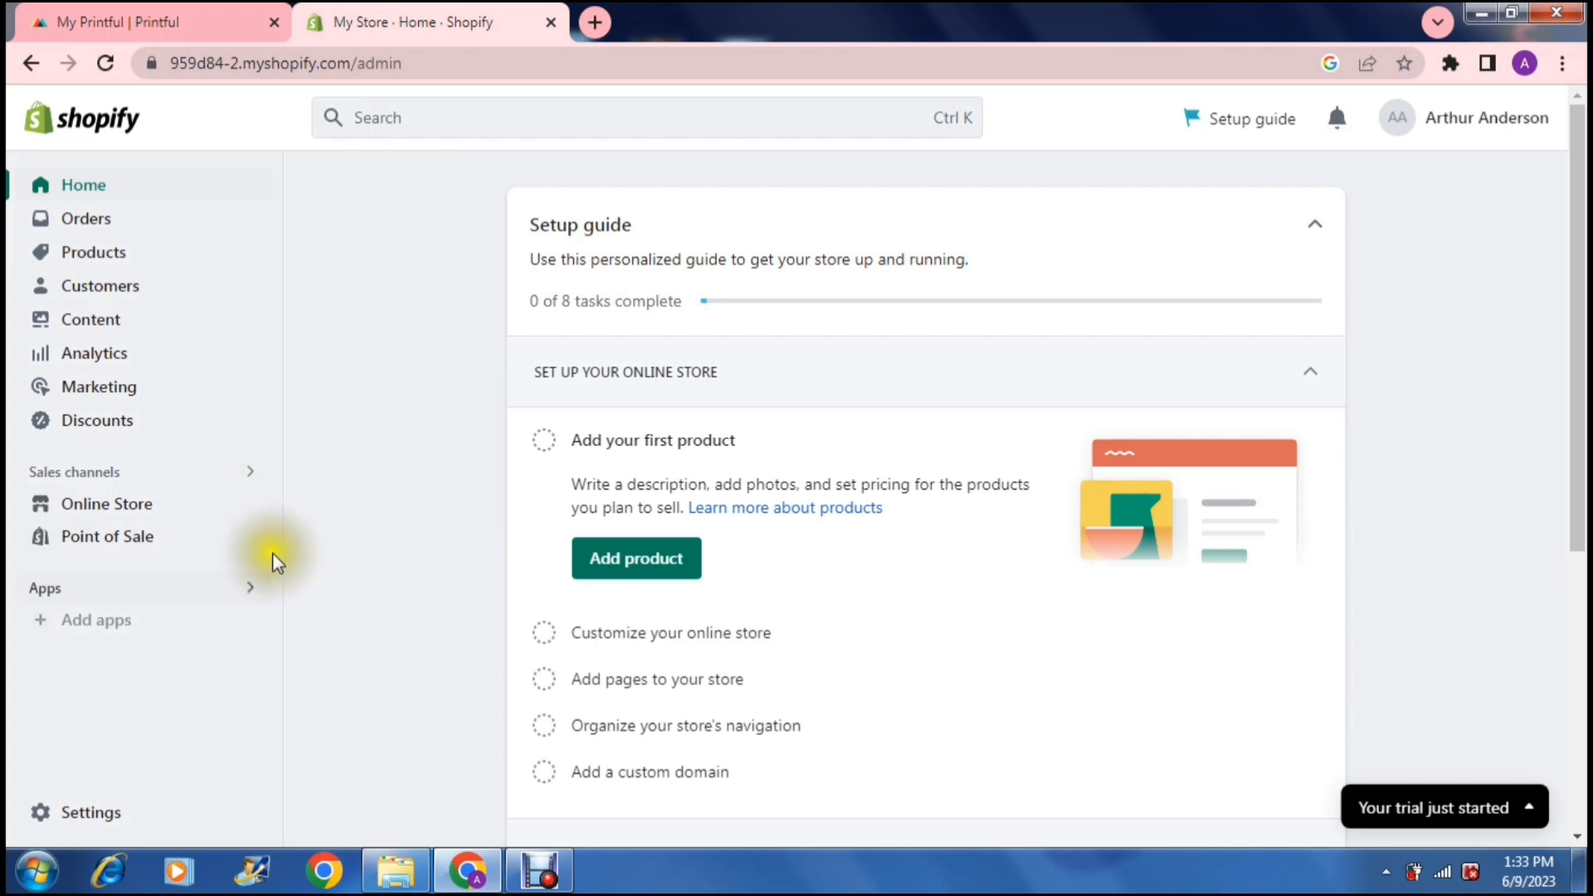
{"action": "mouse_move", "coordinate": [309, 221]}
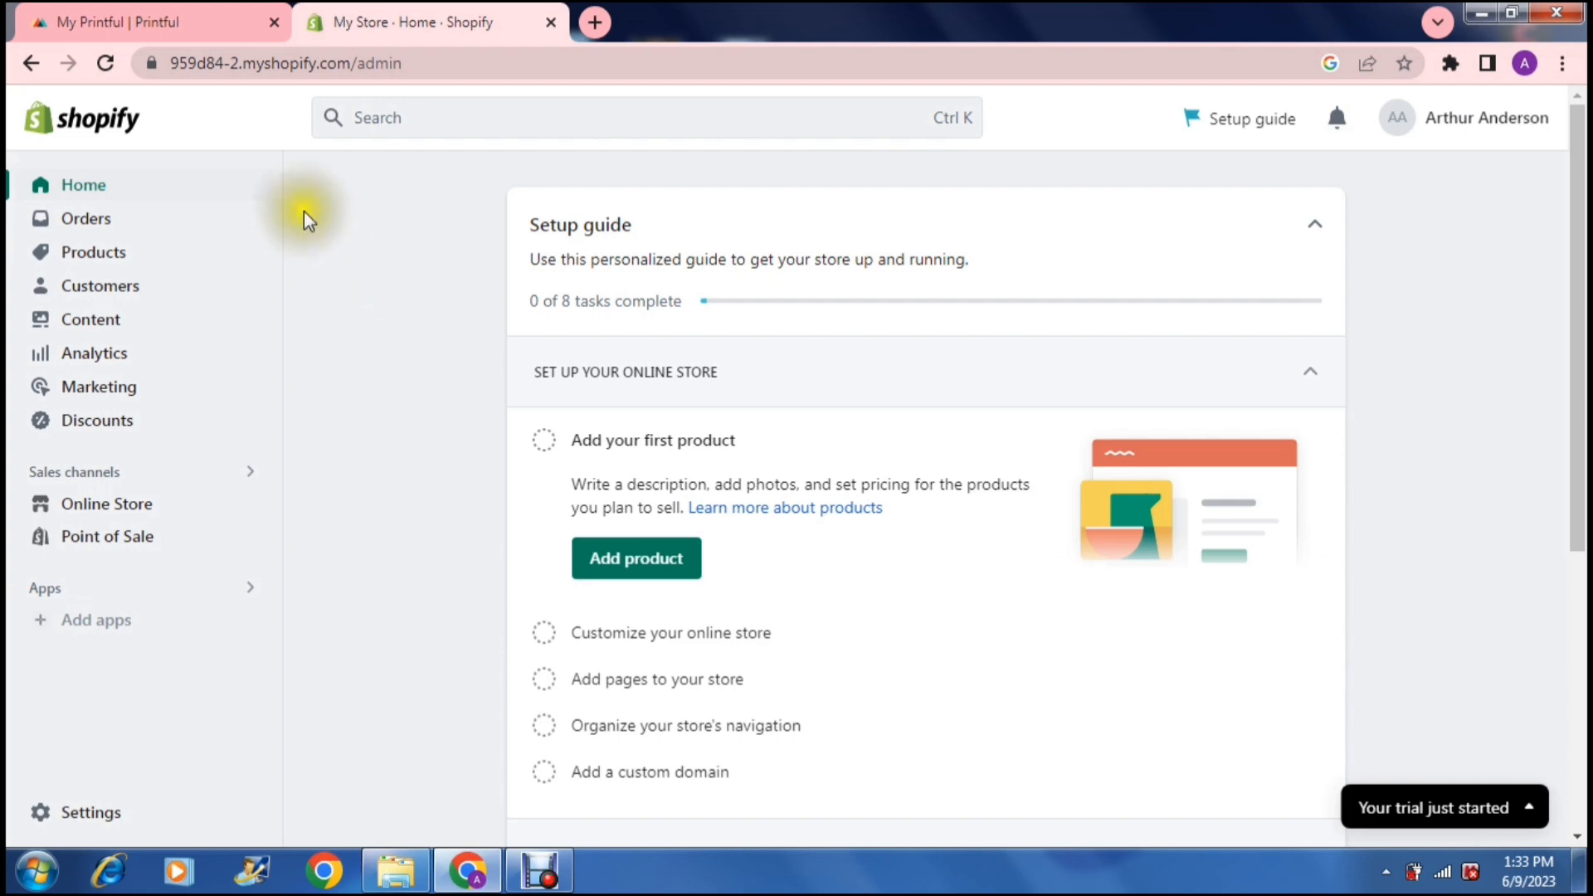
{"action": "left_click", "coordinate": [133, 22]}
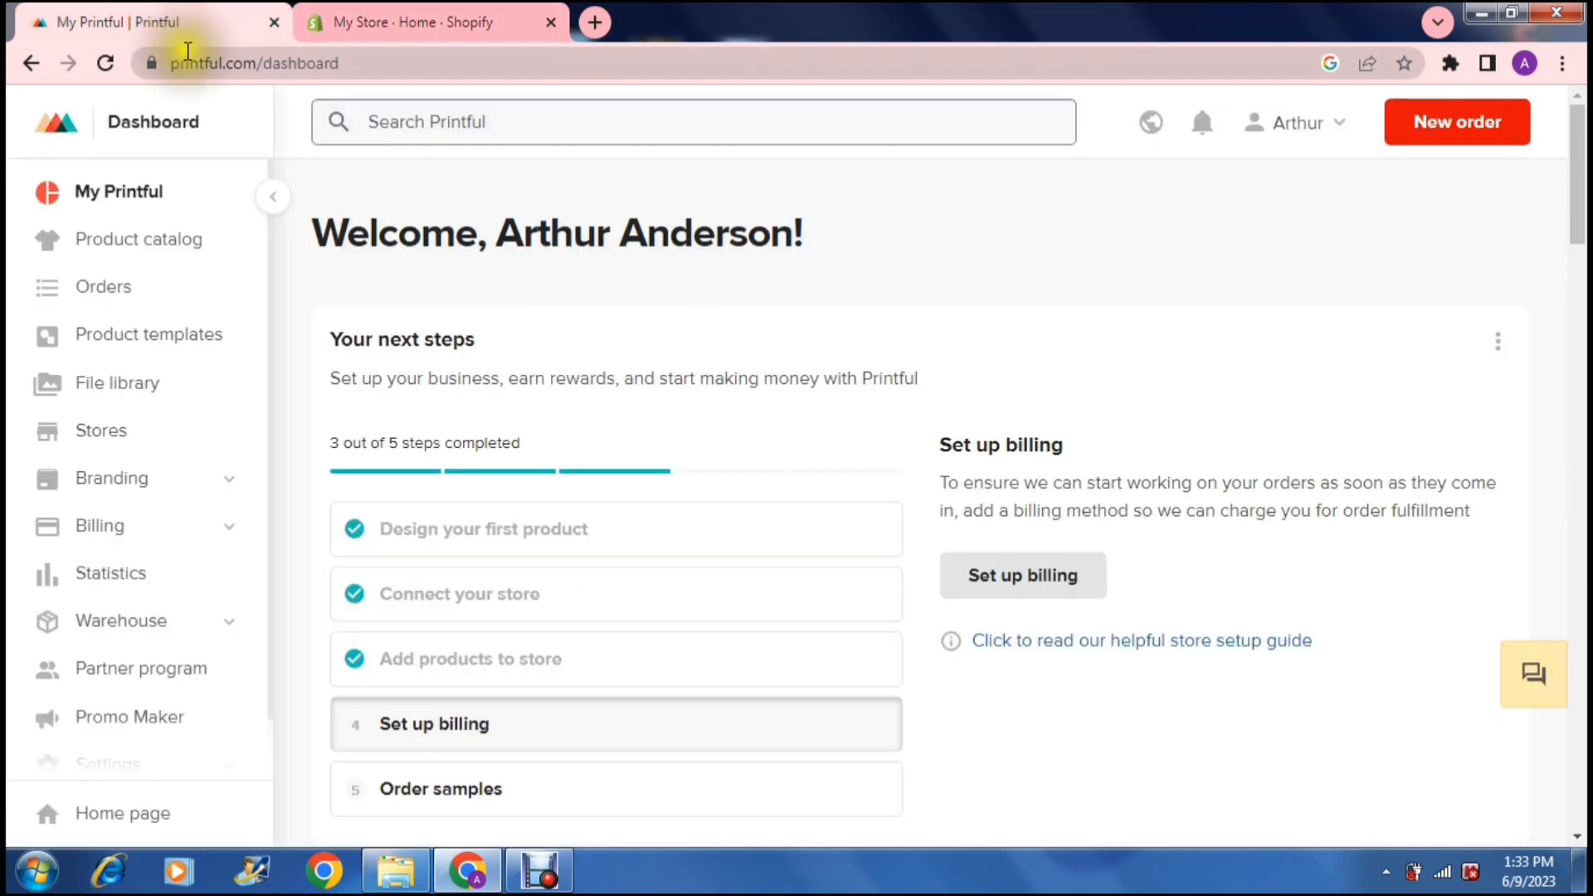
{"action": "mouse_move", "coordinate": [223, 345]}
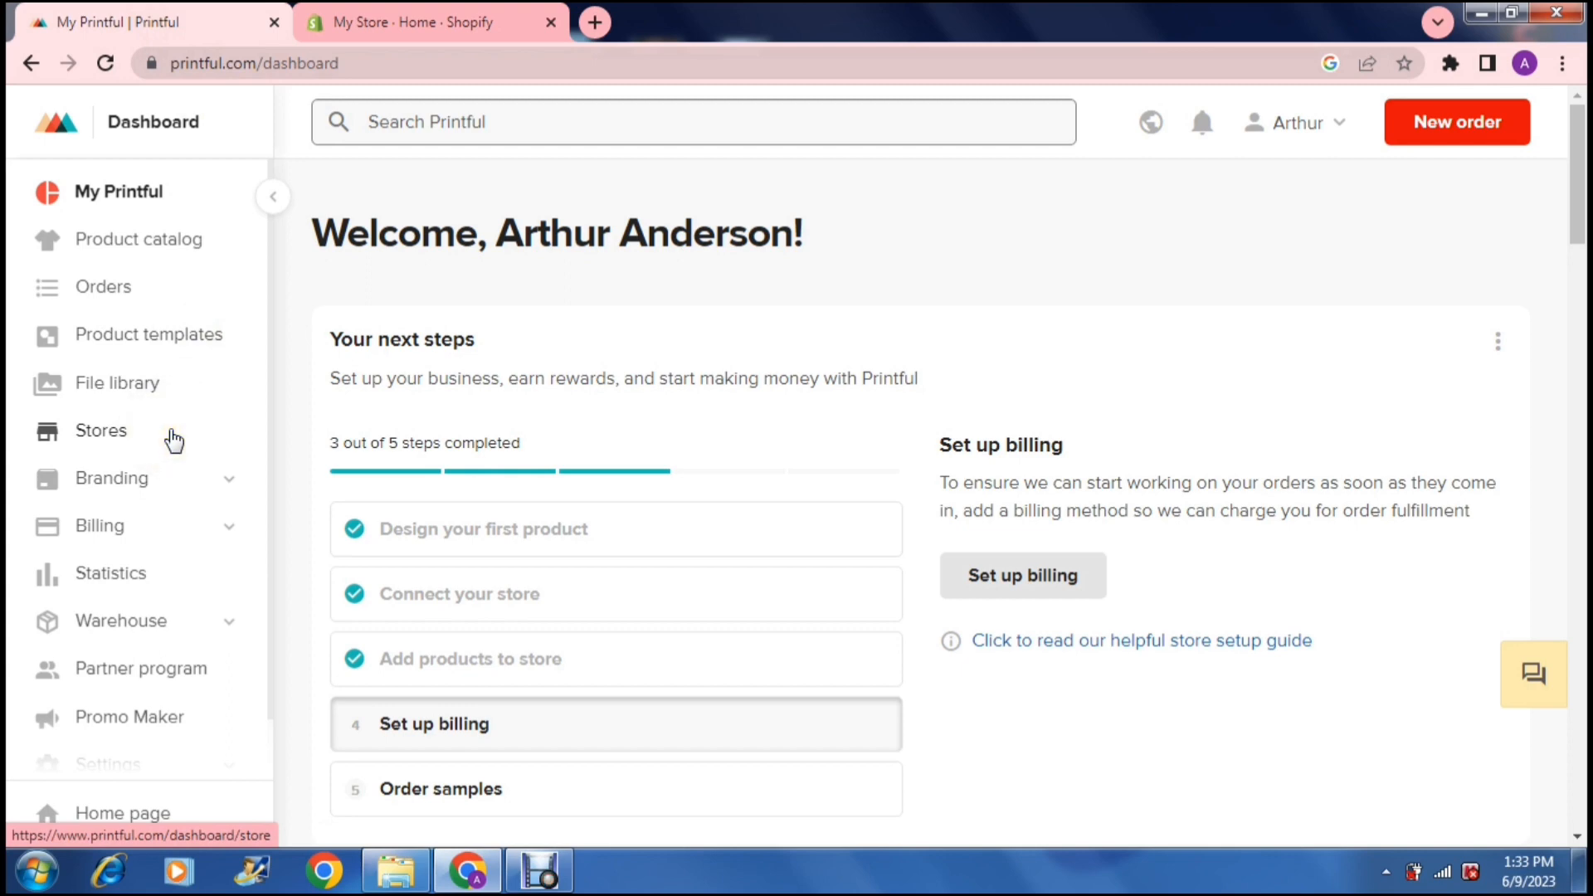
Step: Go to Stores and choose to connect a new ecommerce platform
{"action": "left_click", "coordinate": [100, 430]}
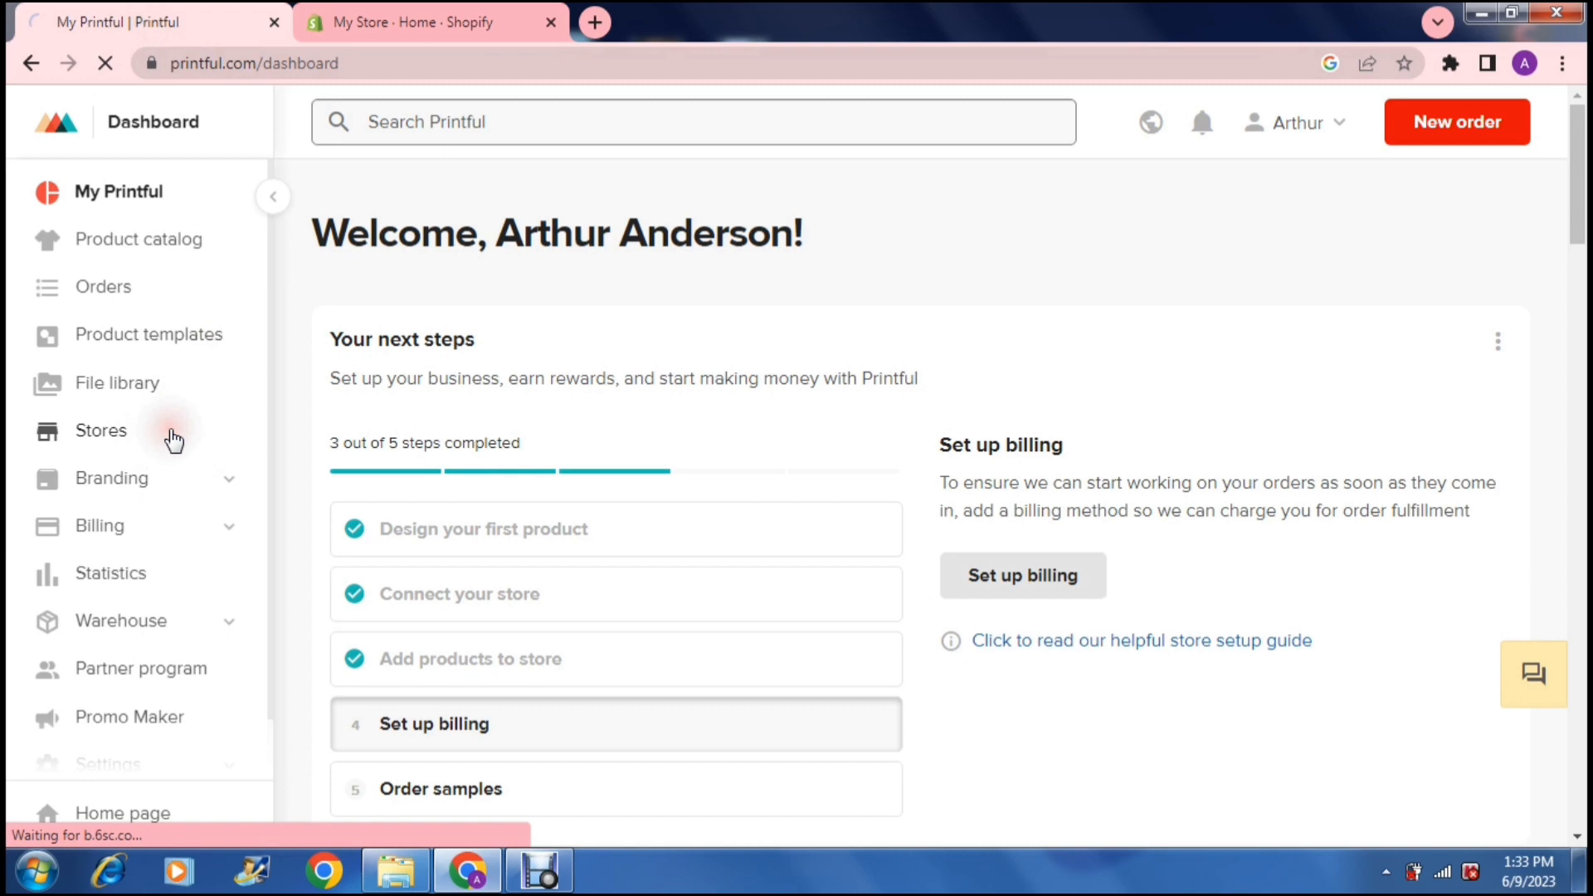
{"action": "left_click", "coordinate": [101, 429]}
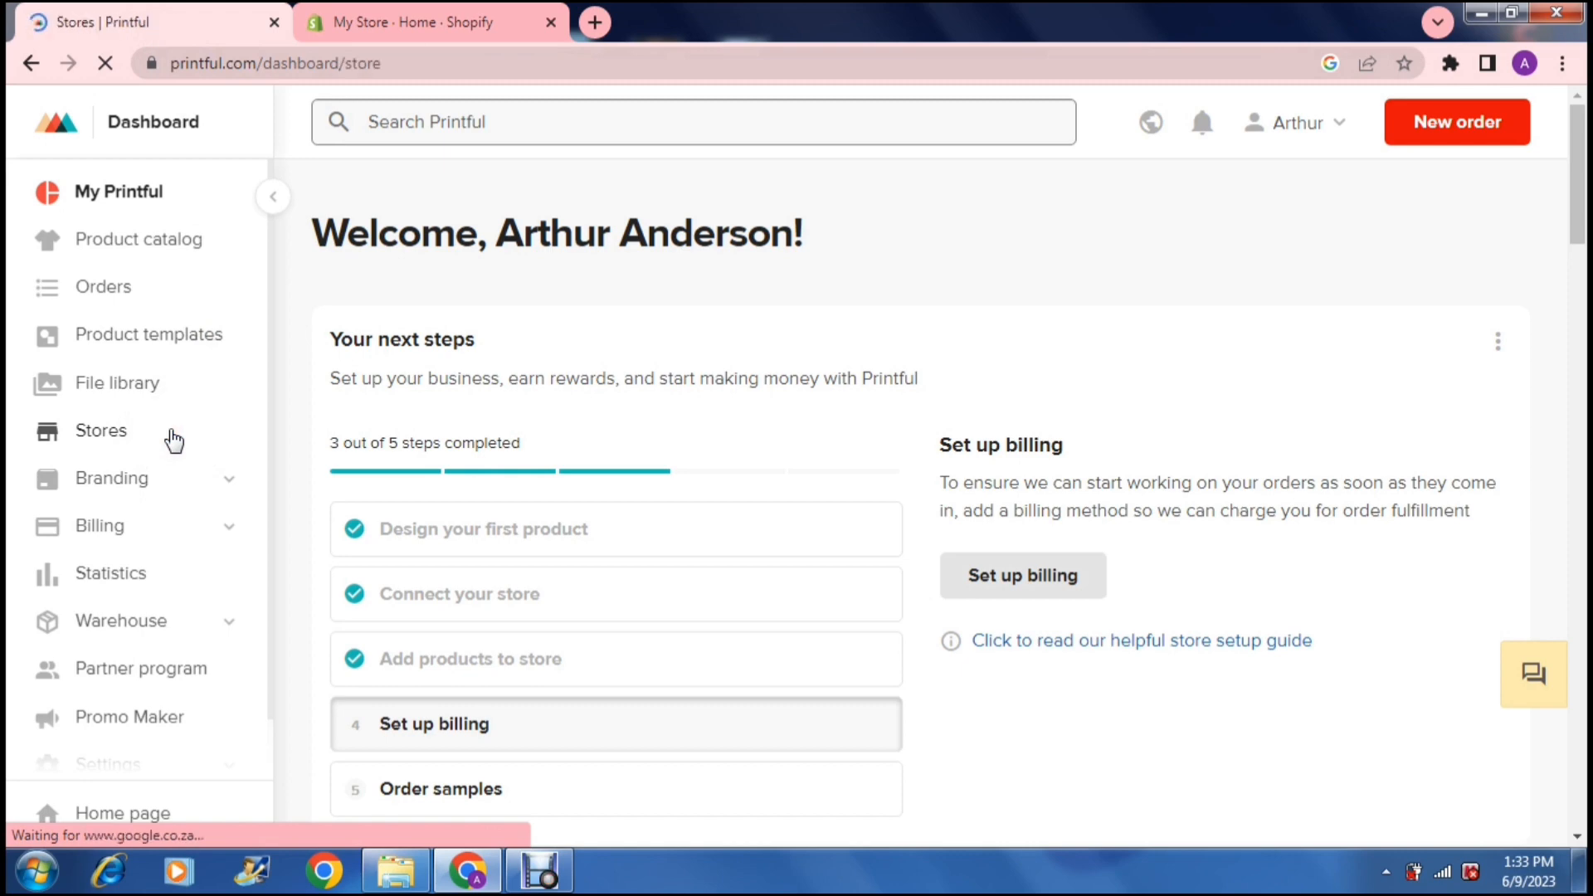
{"action": "left_click", "coordinate": [100, 430]}
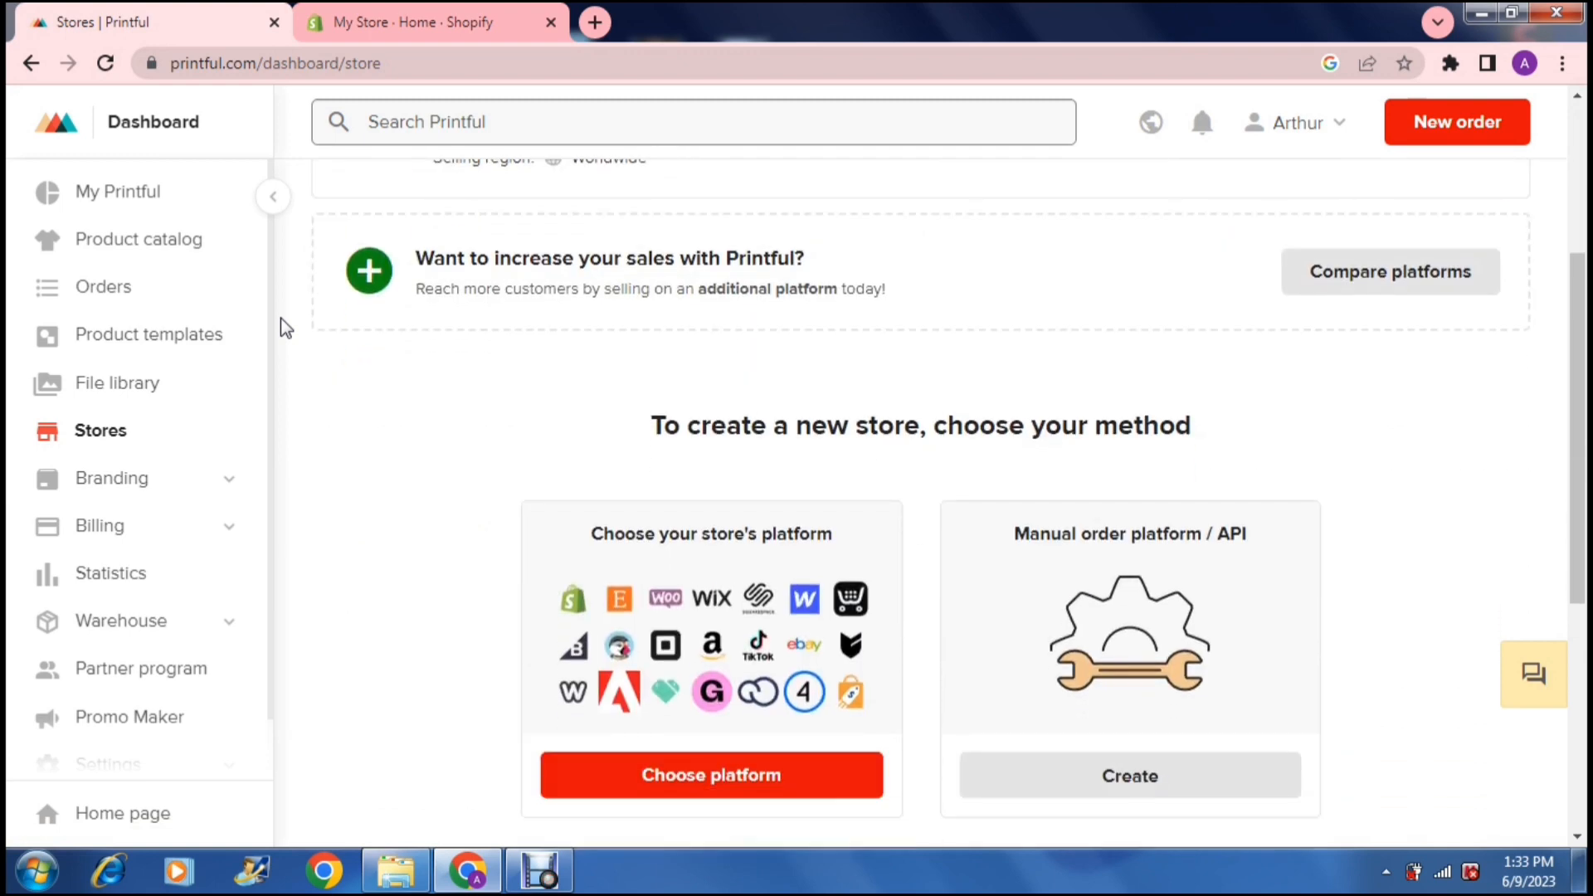
{"action": "scroll", "scroll_direction": "down", "scroll_amount": 3}
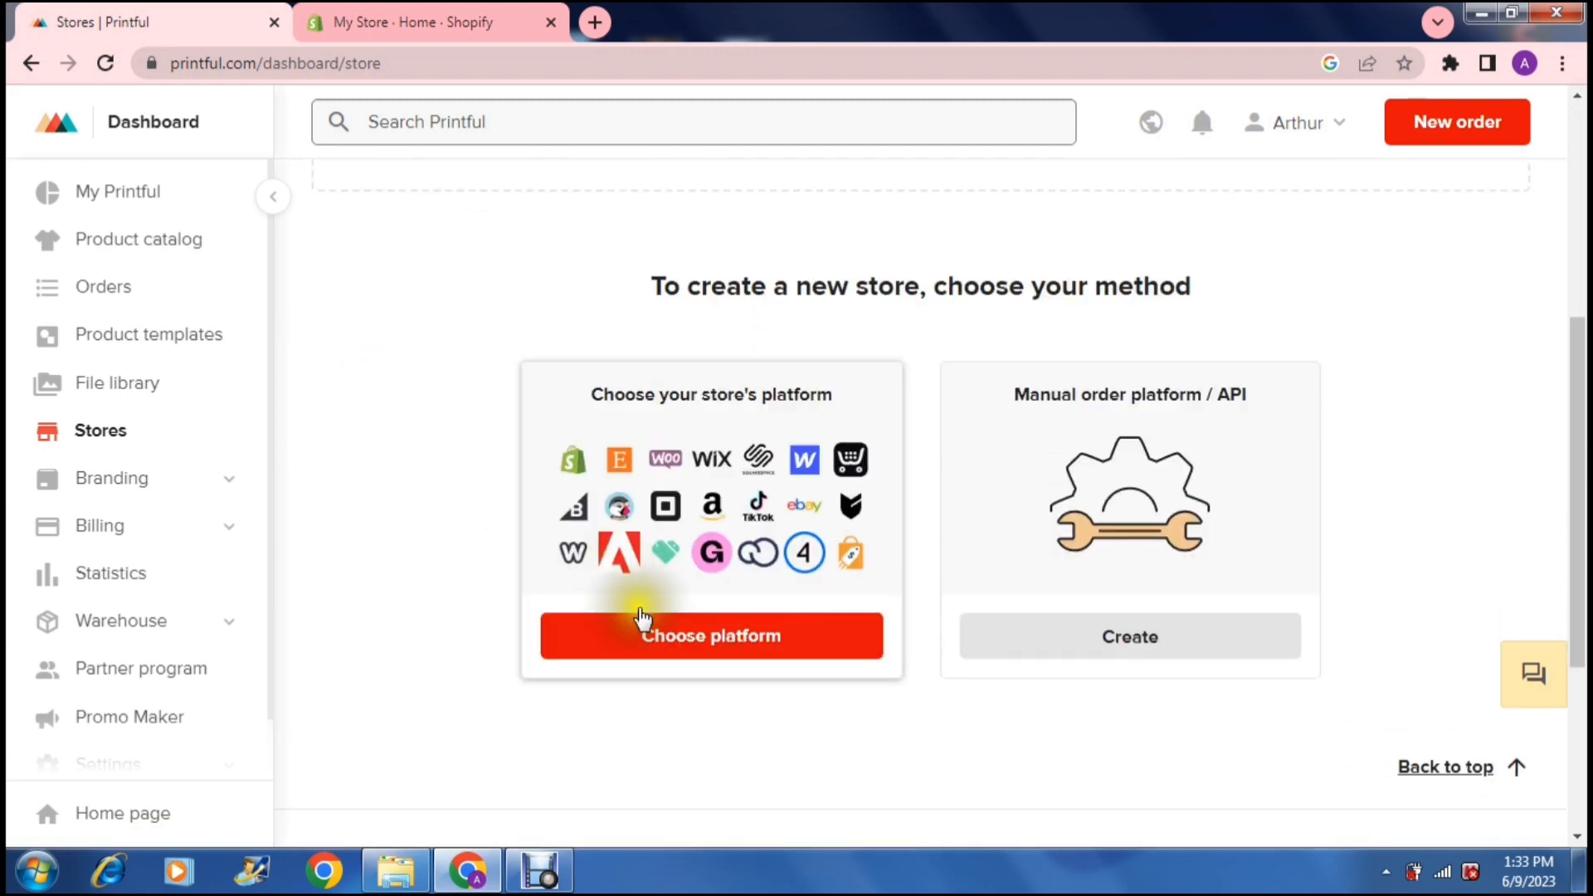
{"action": "left_click", "coordinate": [711, 635]}
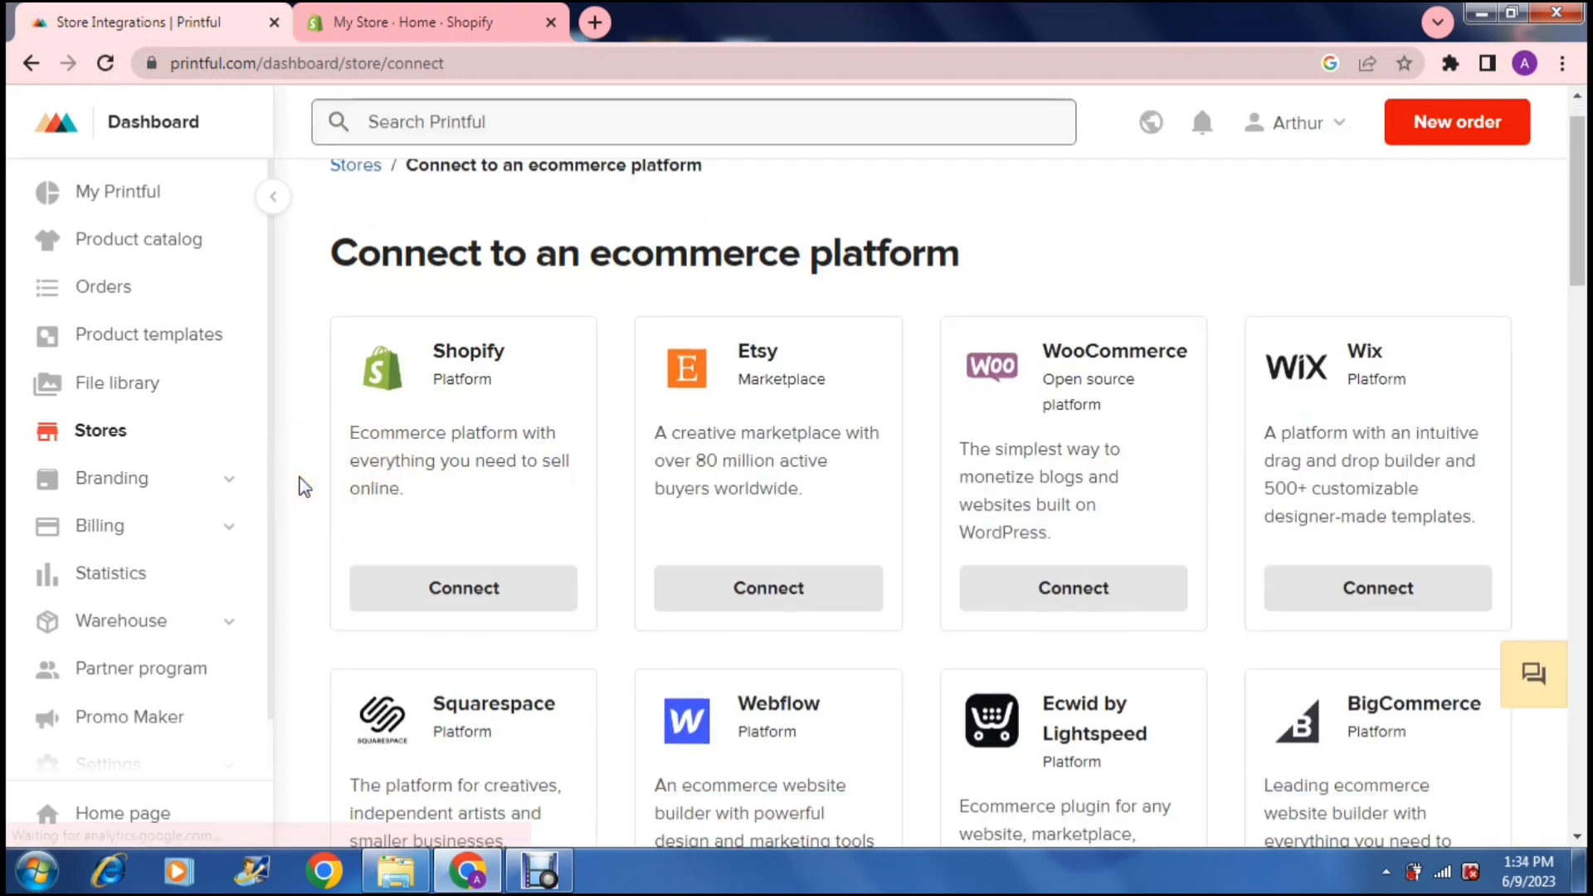
Step: Choose Shopify as the platform to connect
{"action": "scroll", "scroll_direction": "down", "scroll_amount": 3}
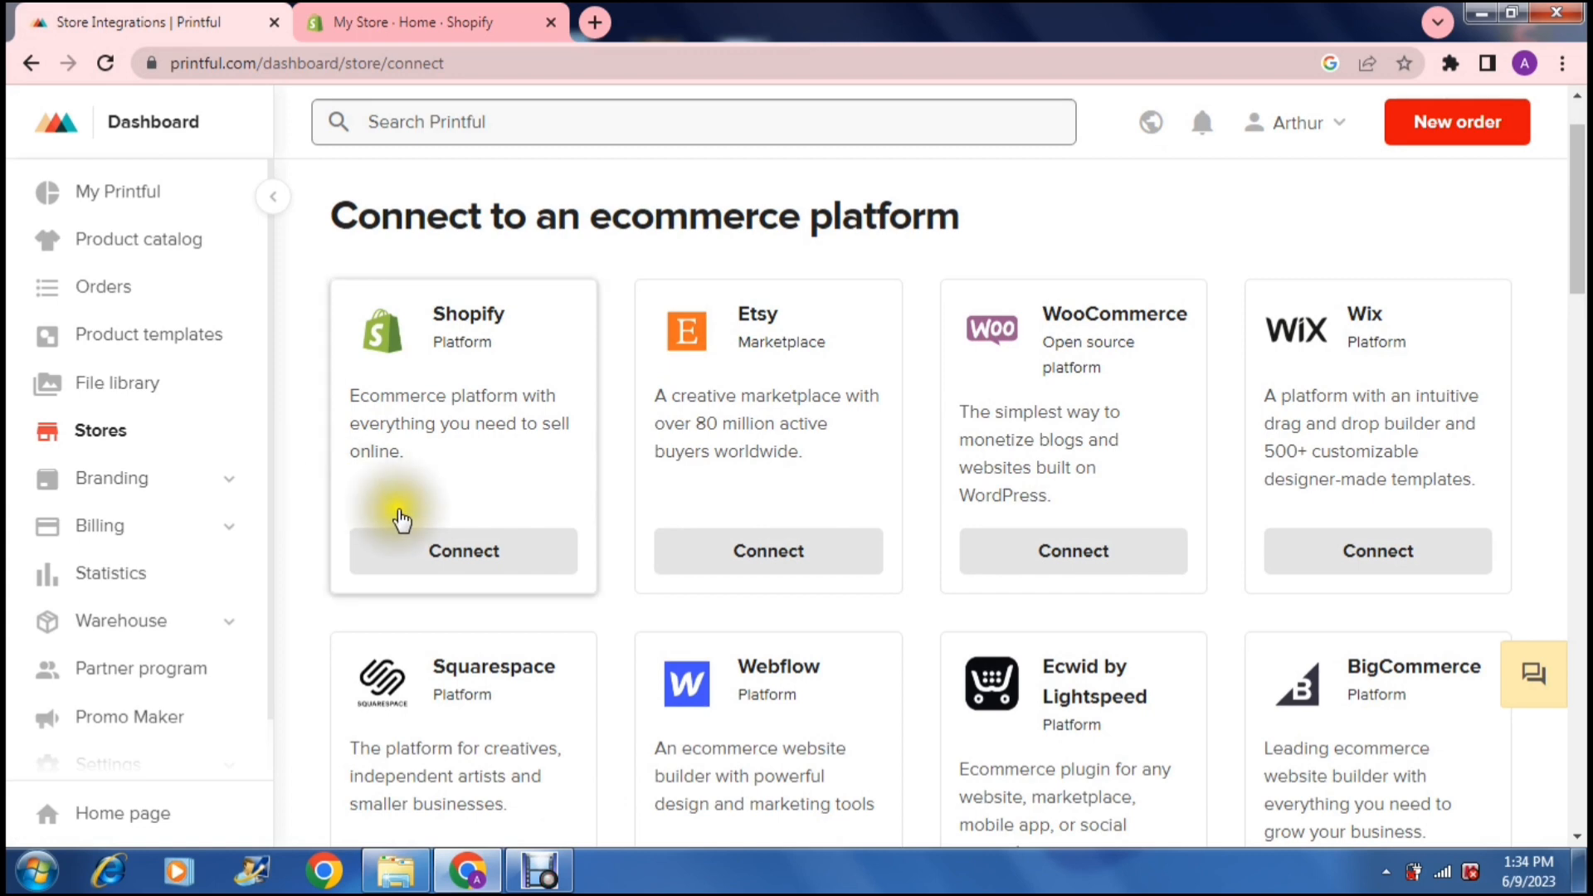
{"action": "left_click", "coordinate": [463, 550]}
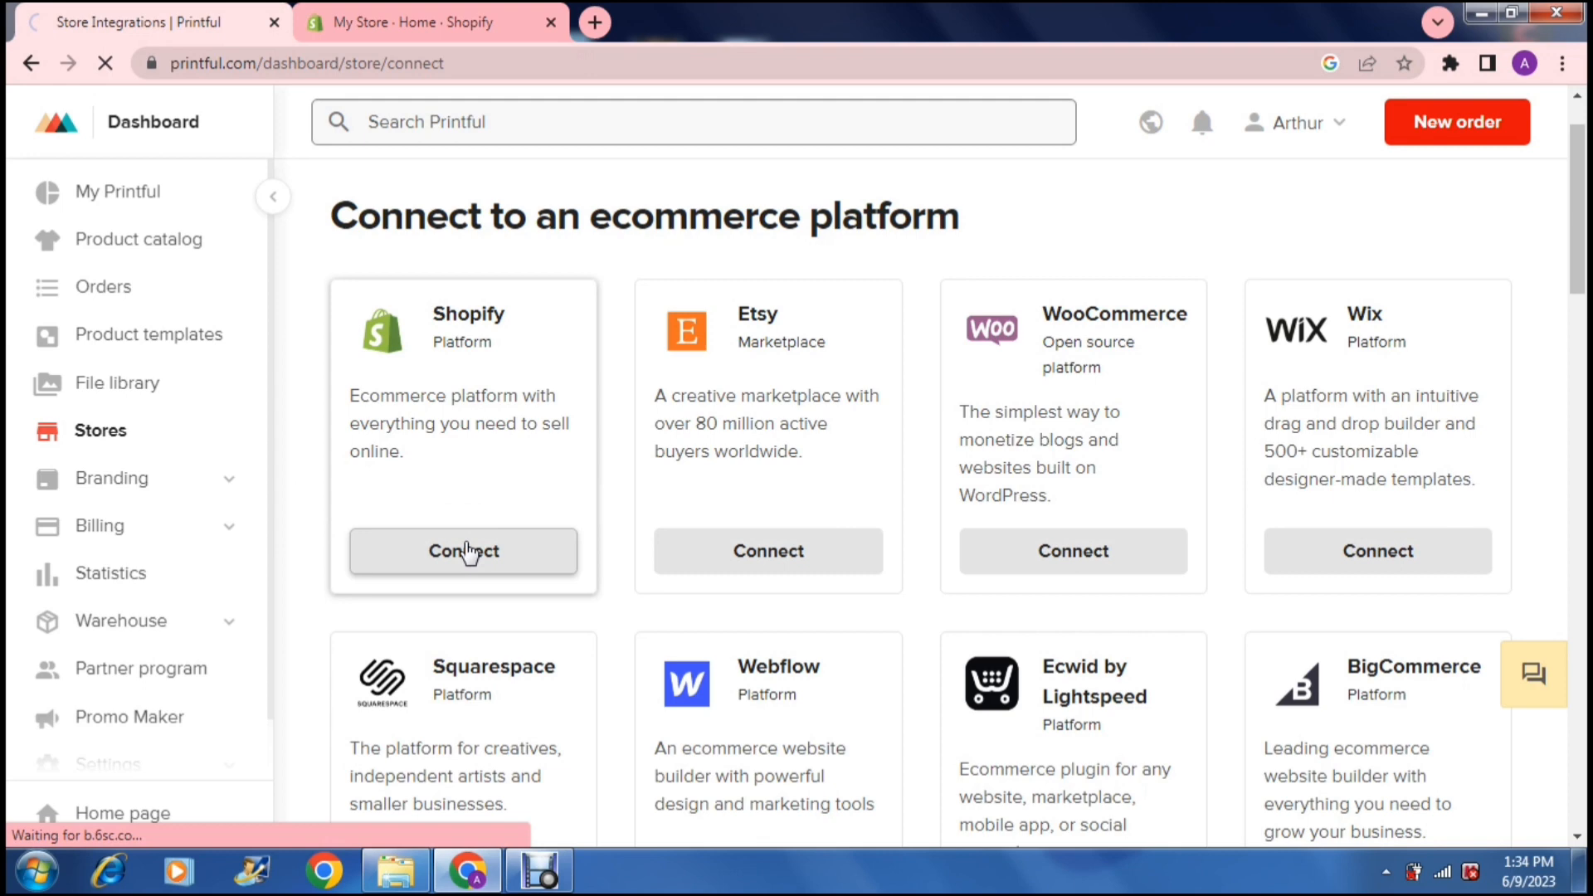
{"action": "left_click", "coordinate": [463, 551]}
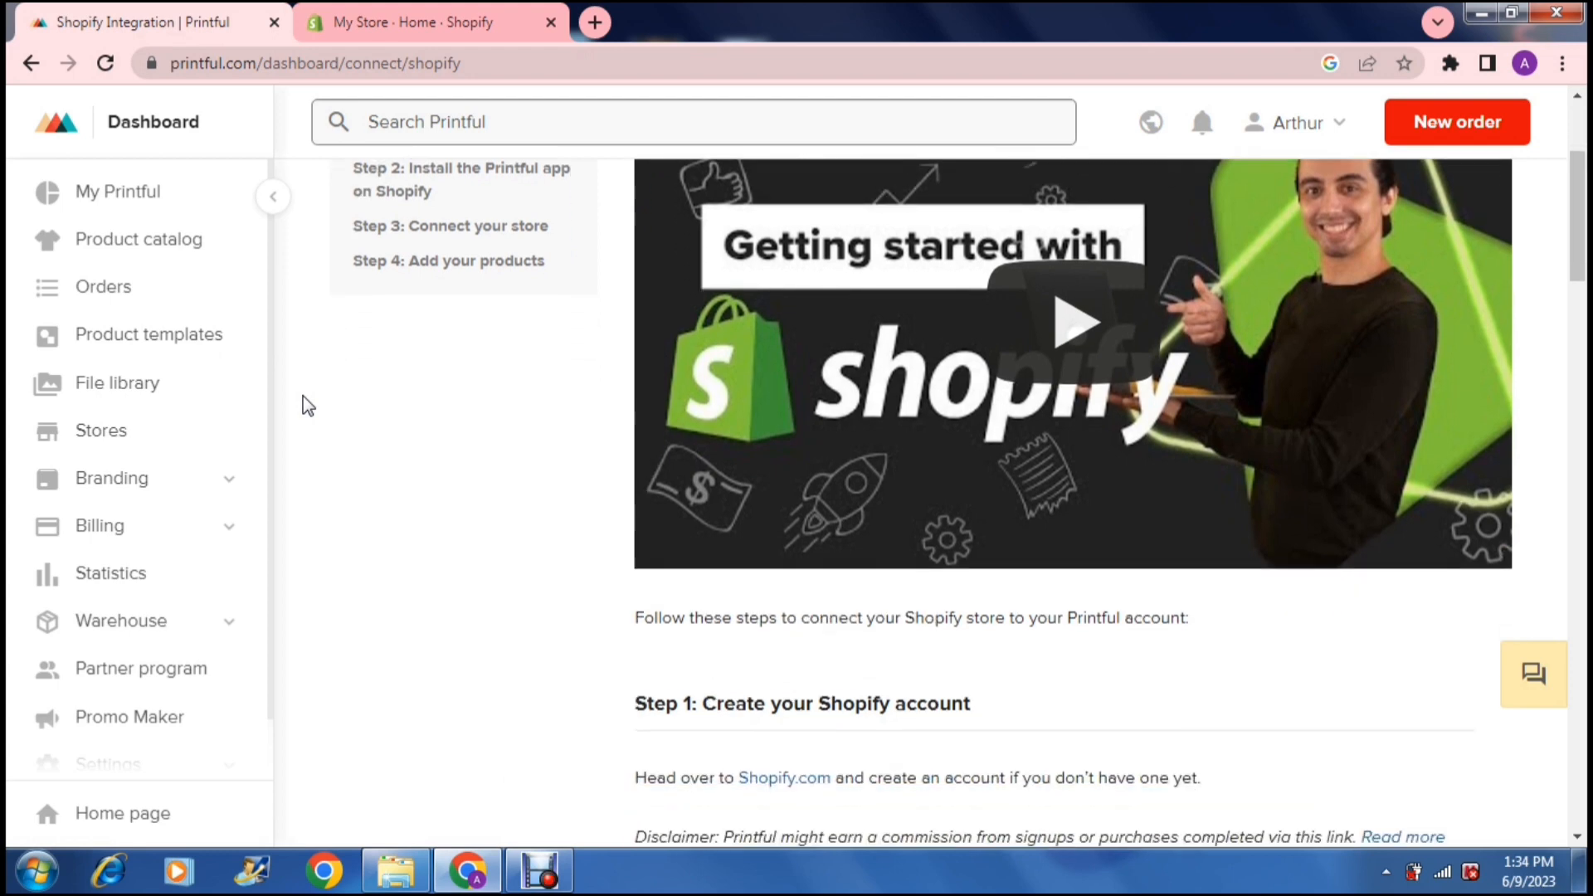
Step: Reach Step 2 of the Shopify guide and get the Printful app from the Shopify App Store
{"action": "scroll", "scroll_direction": "down", "scroll_amount": 3}
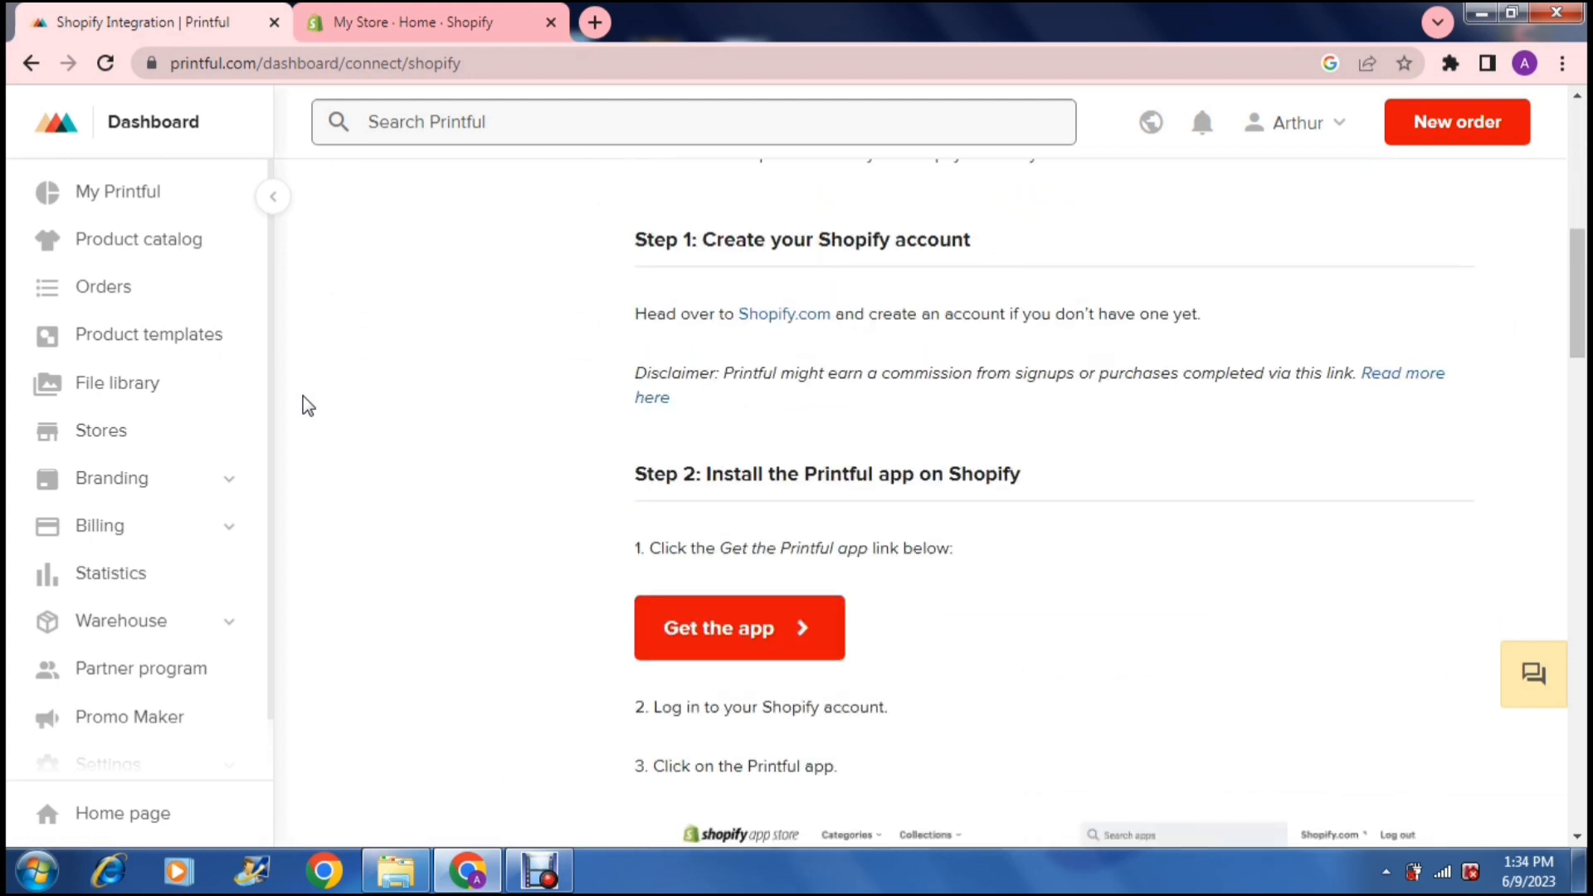
{"action": "scroll", "scroll_direction": "down", "scroll_amount": 3}
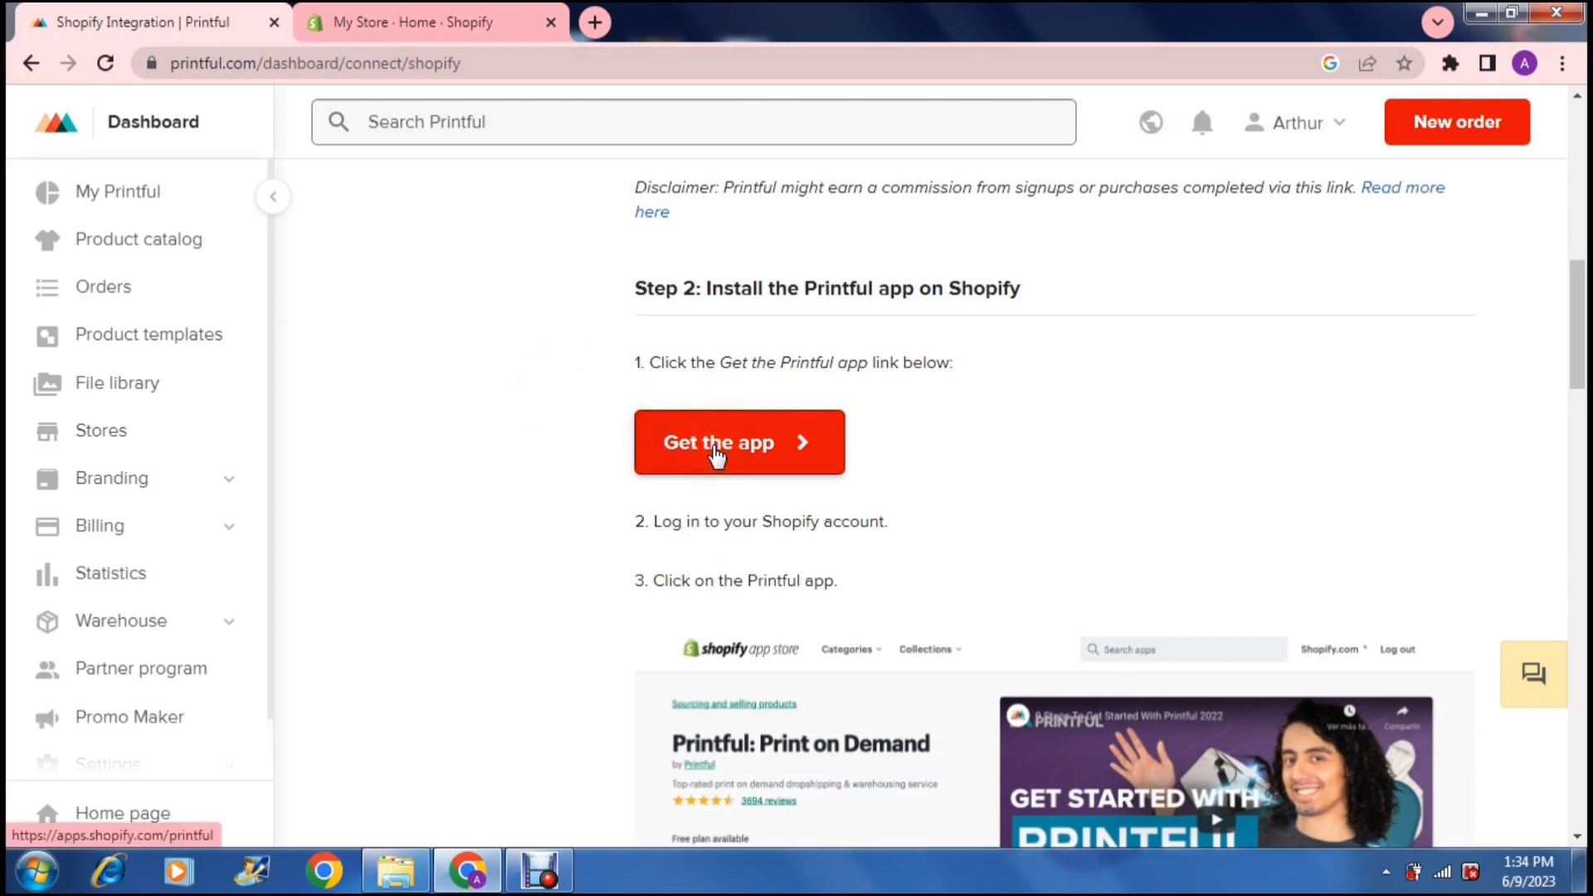
{"action": "left_click", "coordinate": [738, 441]}
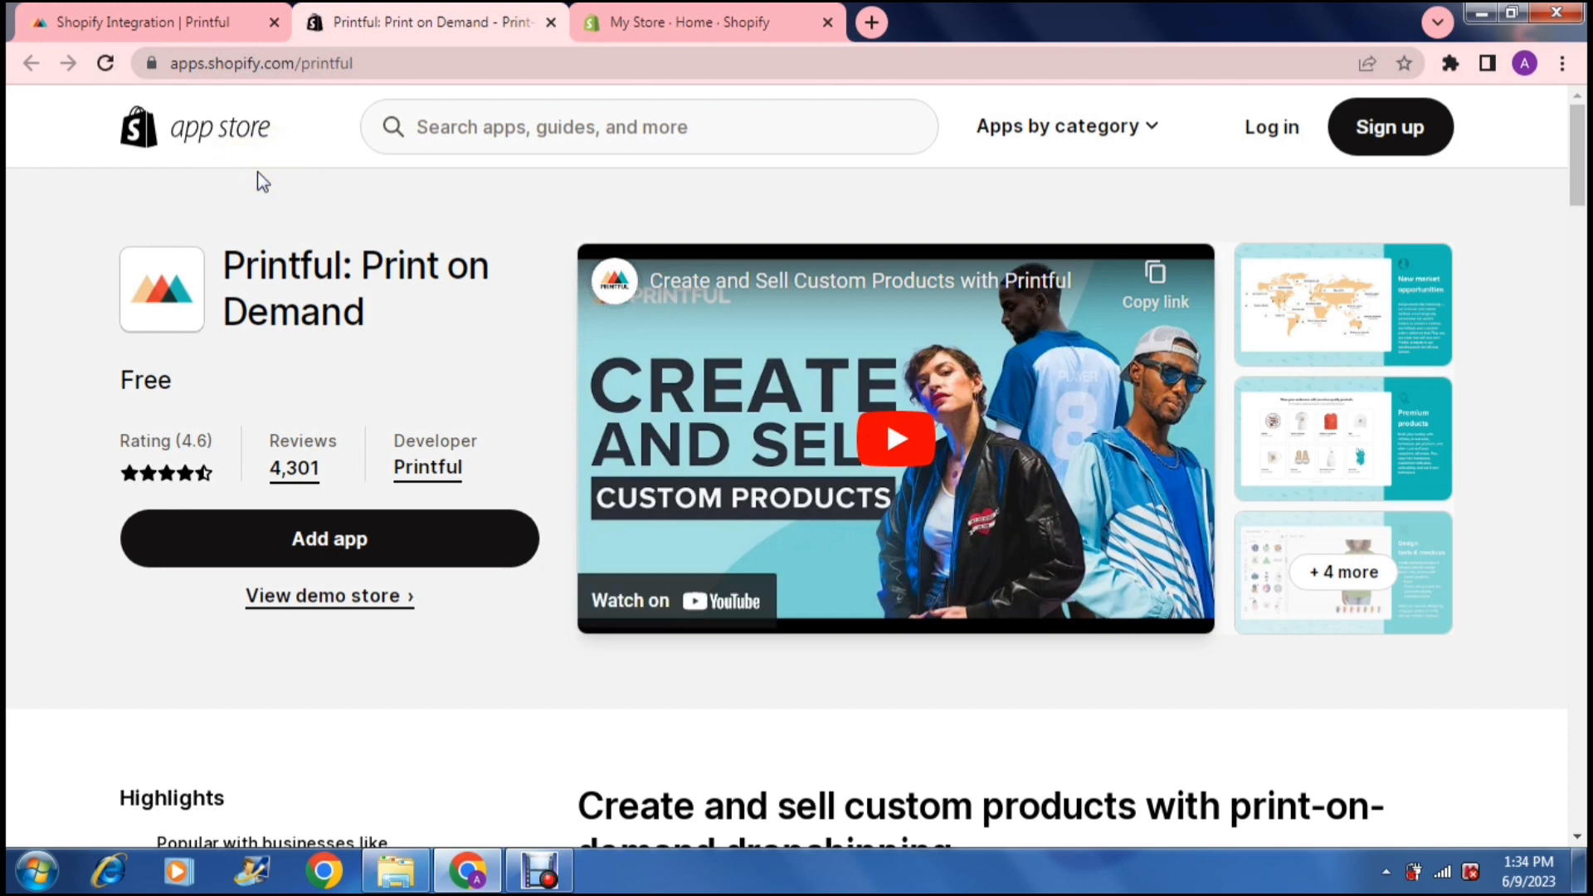
{"action": "mouse_move", "coordinate": [320, 195]}
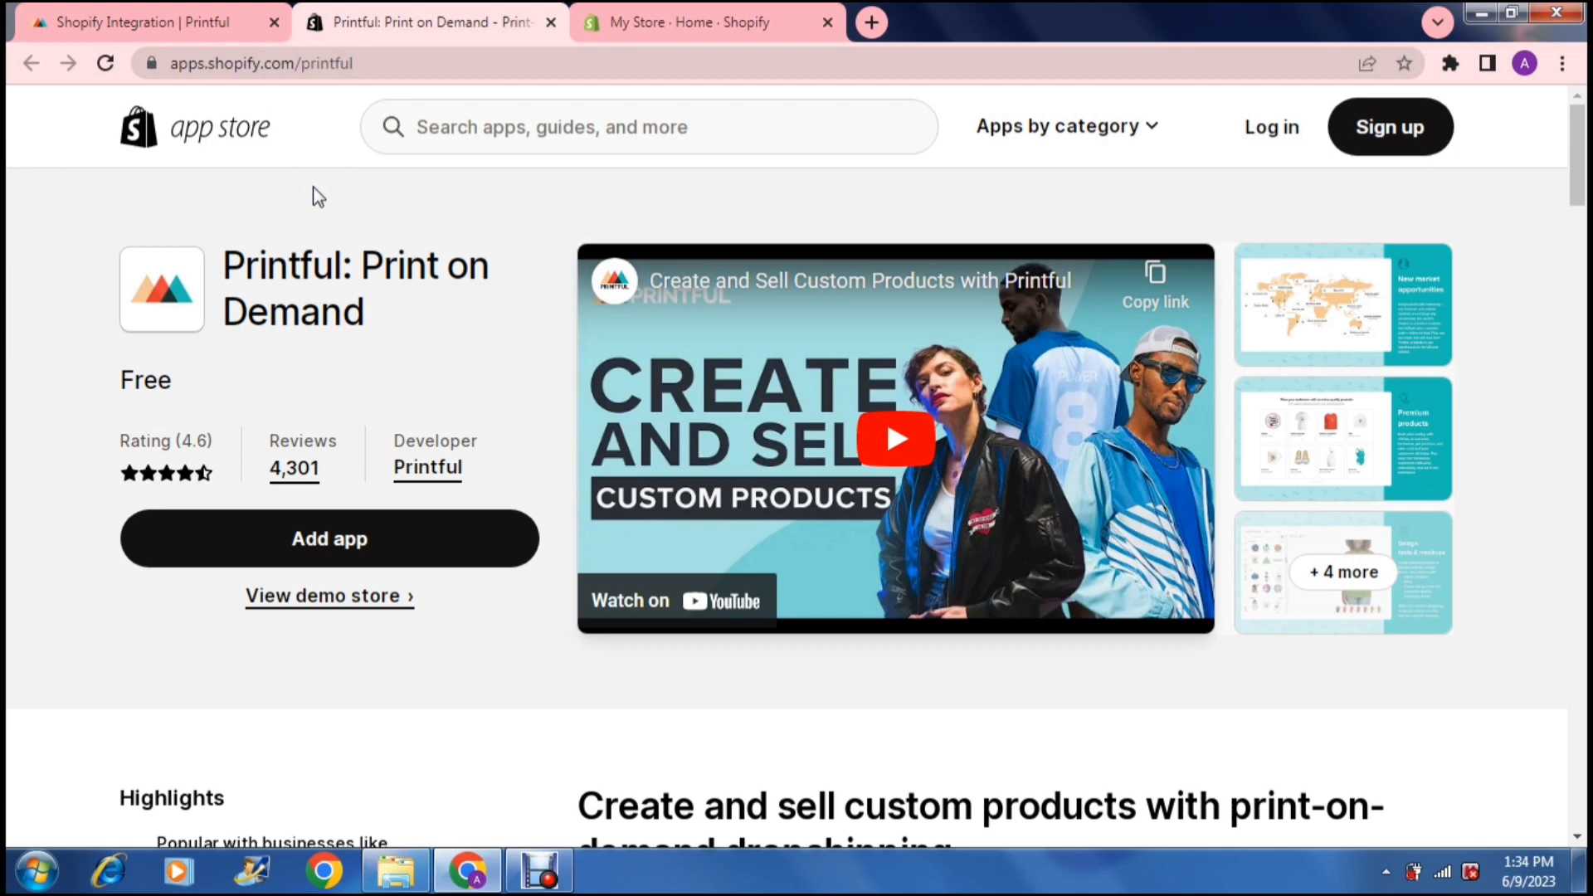
{"action": "mouse_move", "coordinate": [274, 426]}
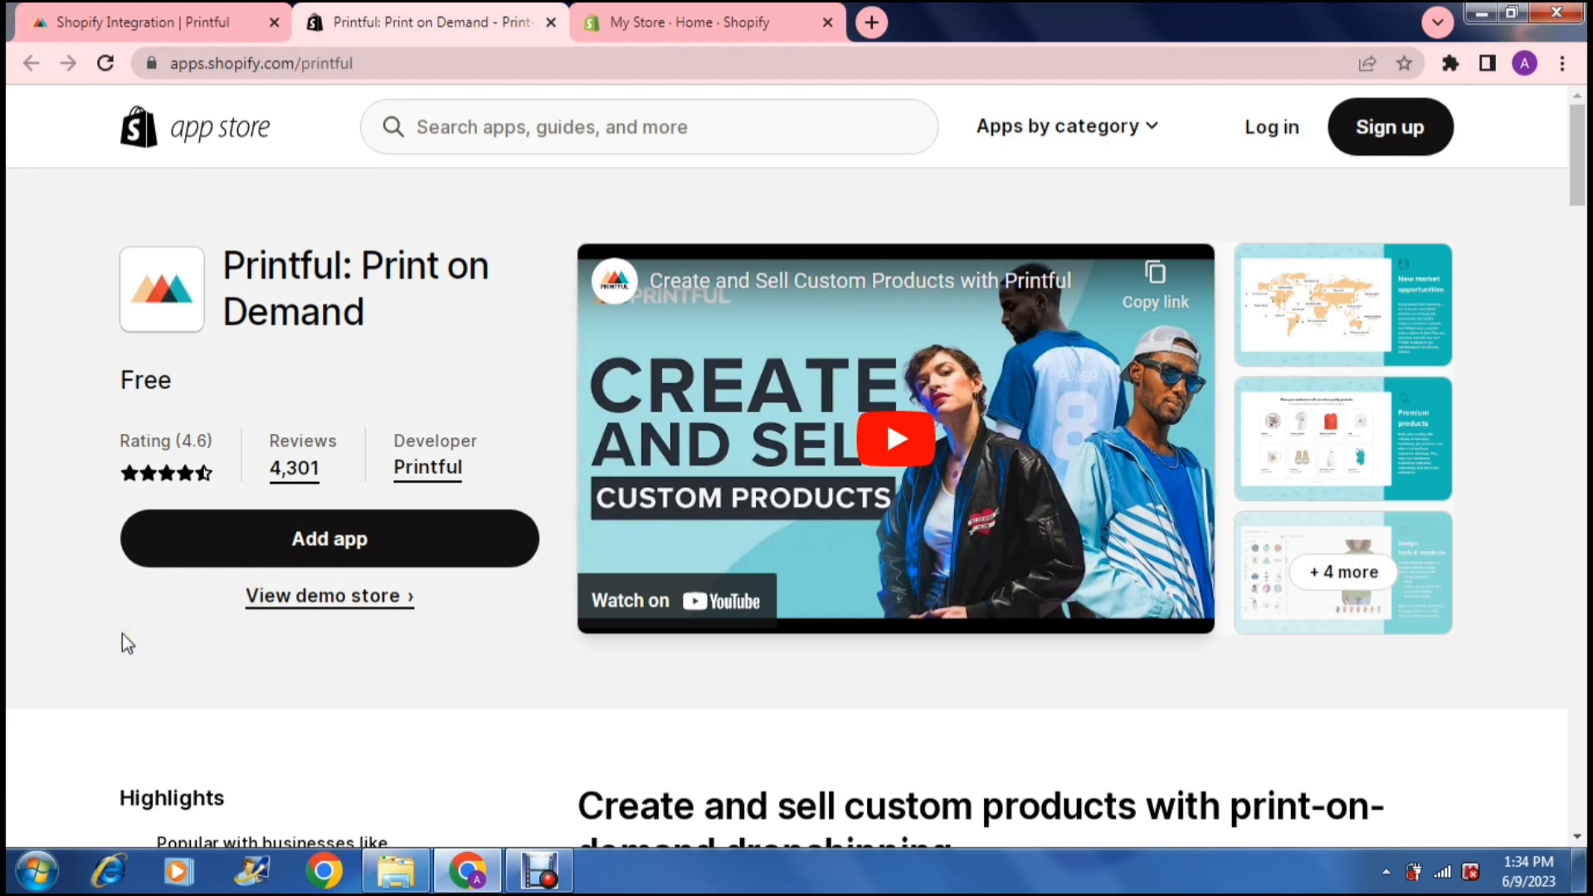
Step: Review the Printful listing's highlights, pricing and reviews, then start adding the app
{"action": "scroll", "scroll_direction": "down", "scroll_amount": 3}
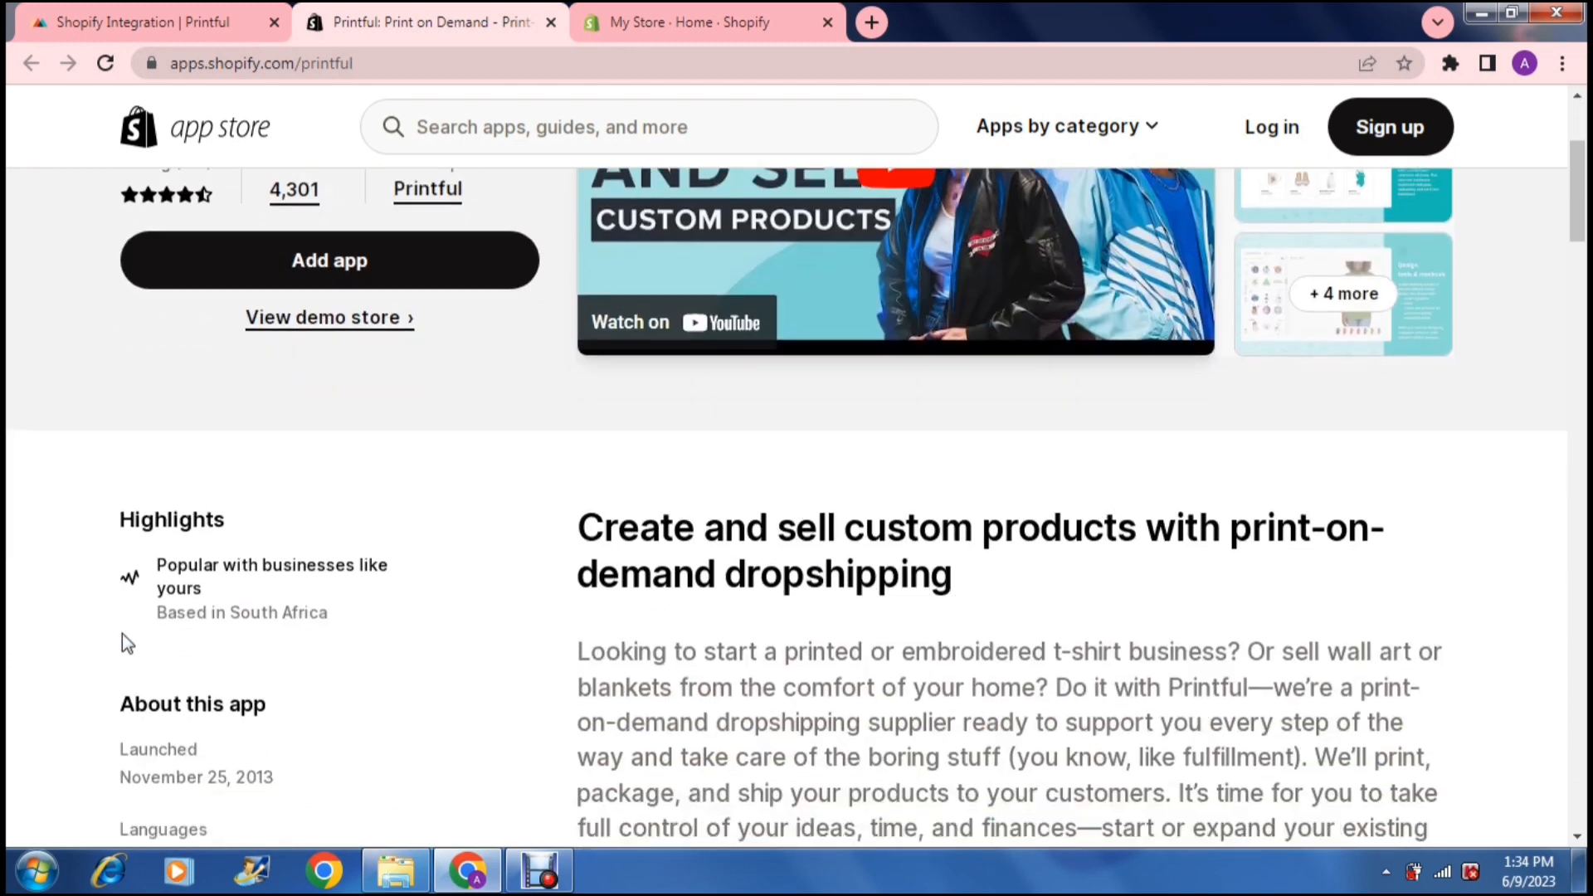
{"action": "scroll", "scroll_direction": "down", "scroll_amount": 3}
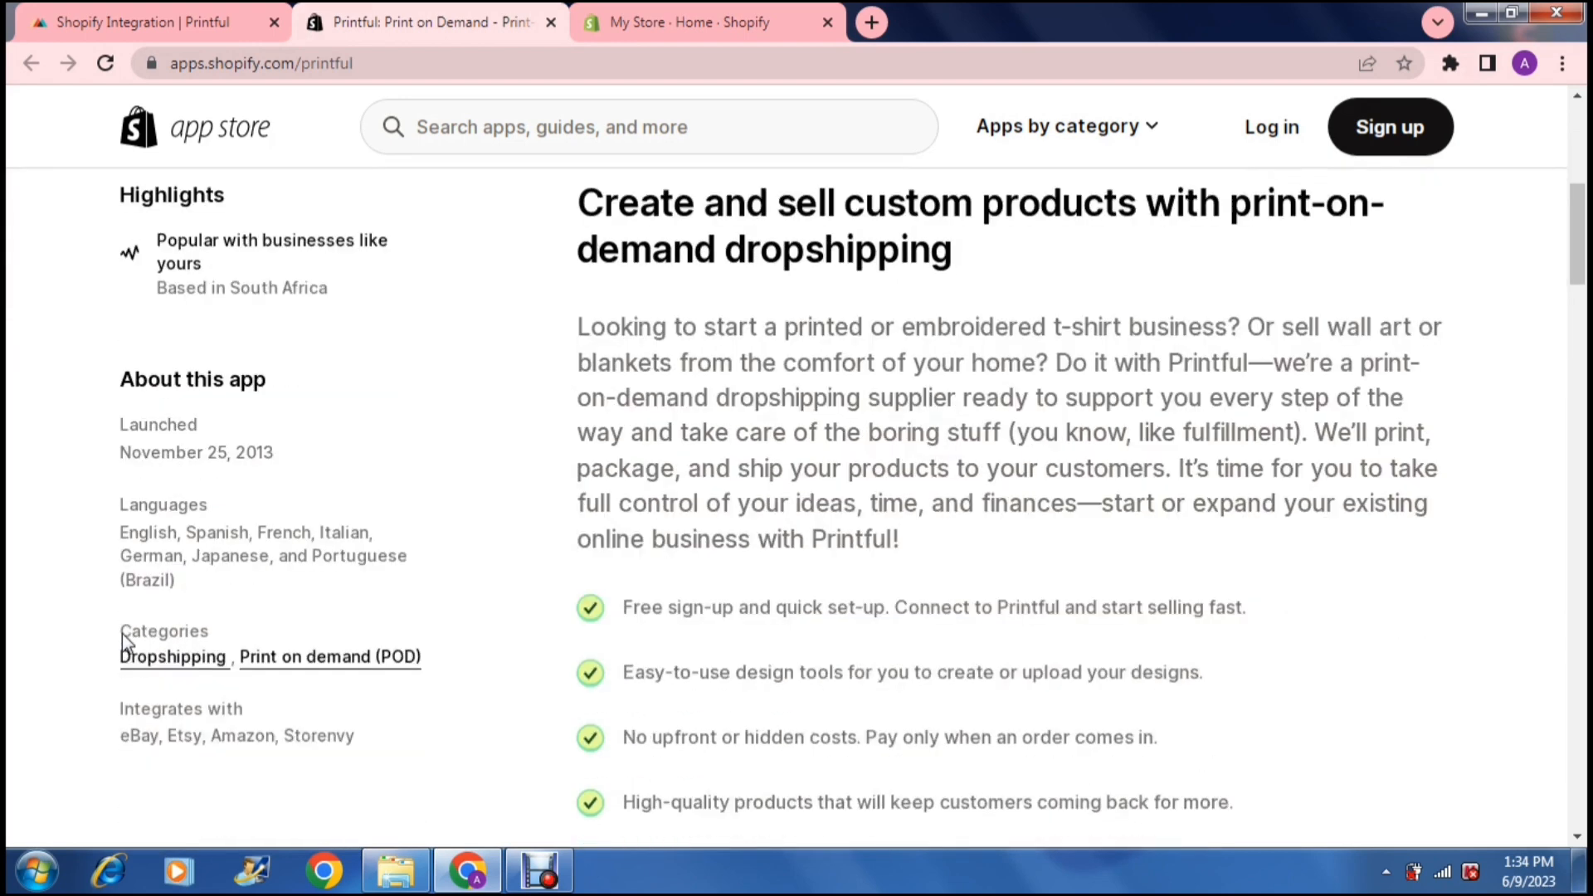
{"action": "mouse_move", "coordinate": [80, 625]}
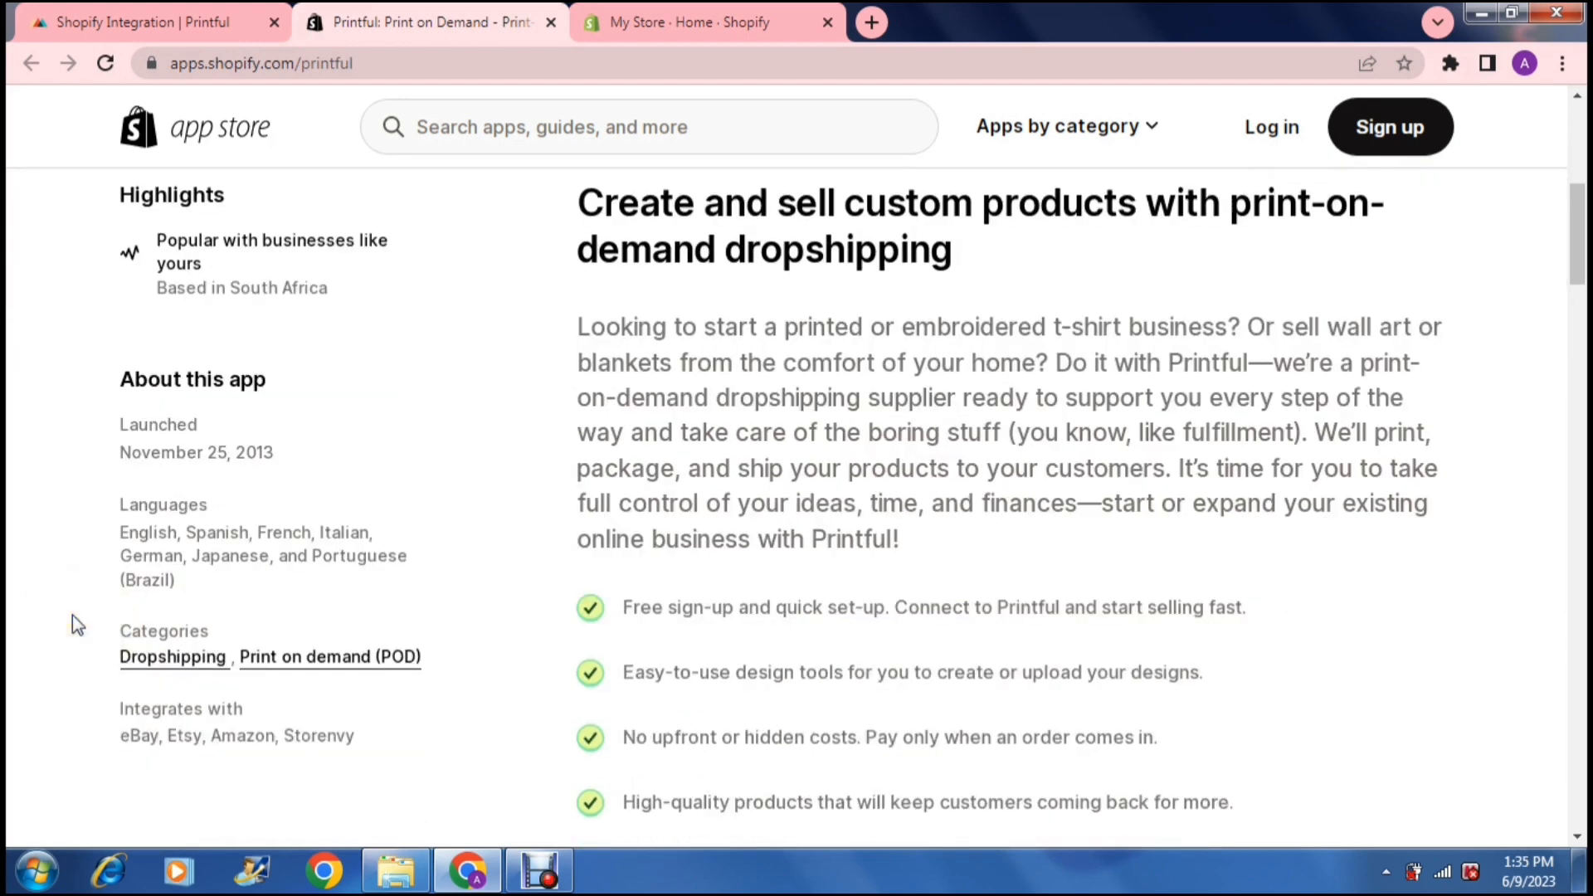
{"action": "scroll", "scroll_direction": "down", "scroll_amount": 3}
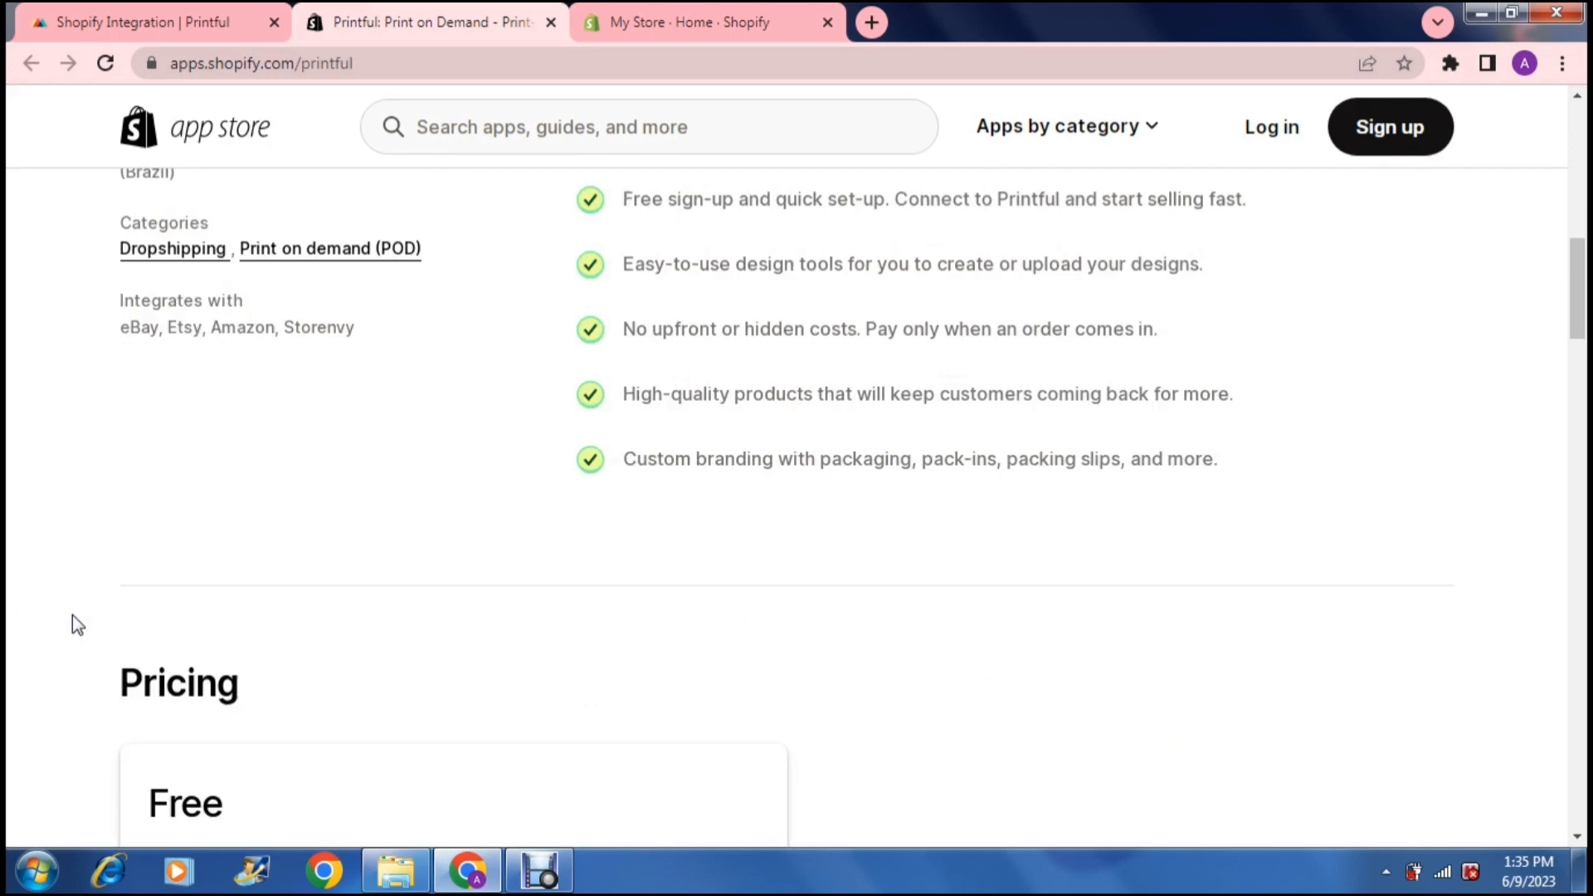
{"action": "scroll", "scroll_direction": "down", "scroll_amount": 3}
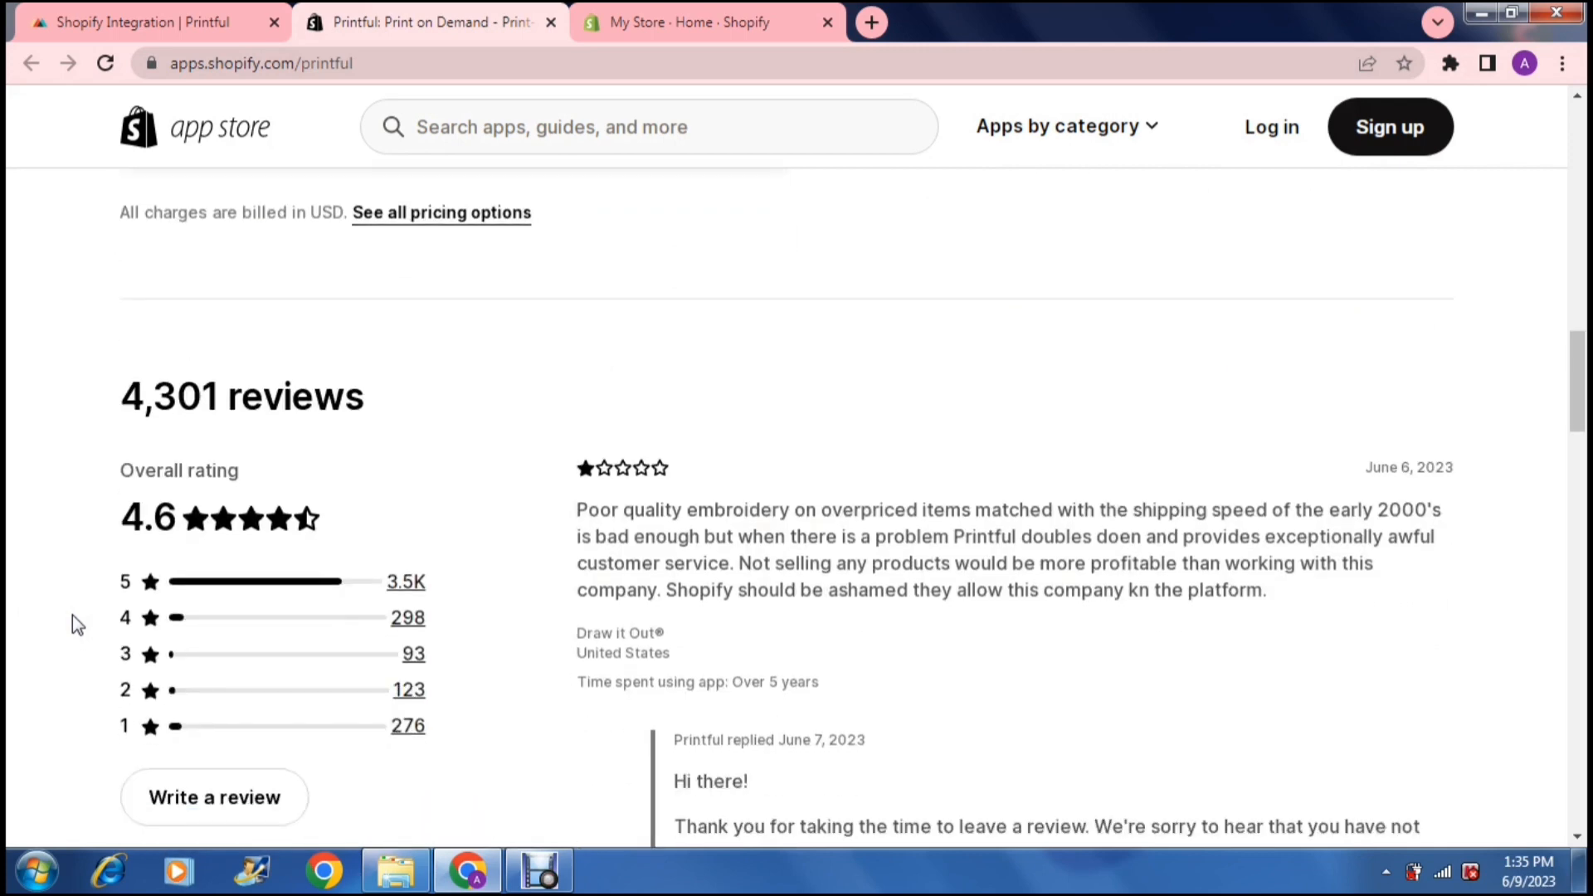
{"action": "scroll", "scroll_direction": "down", "scroll_amount": 3}
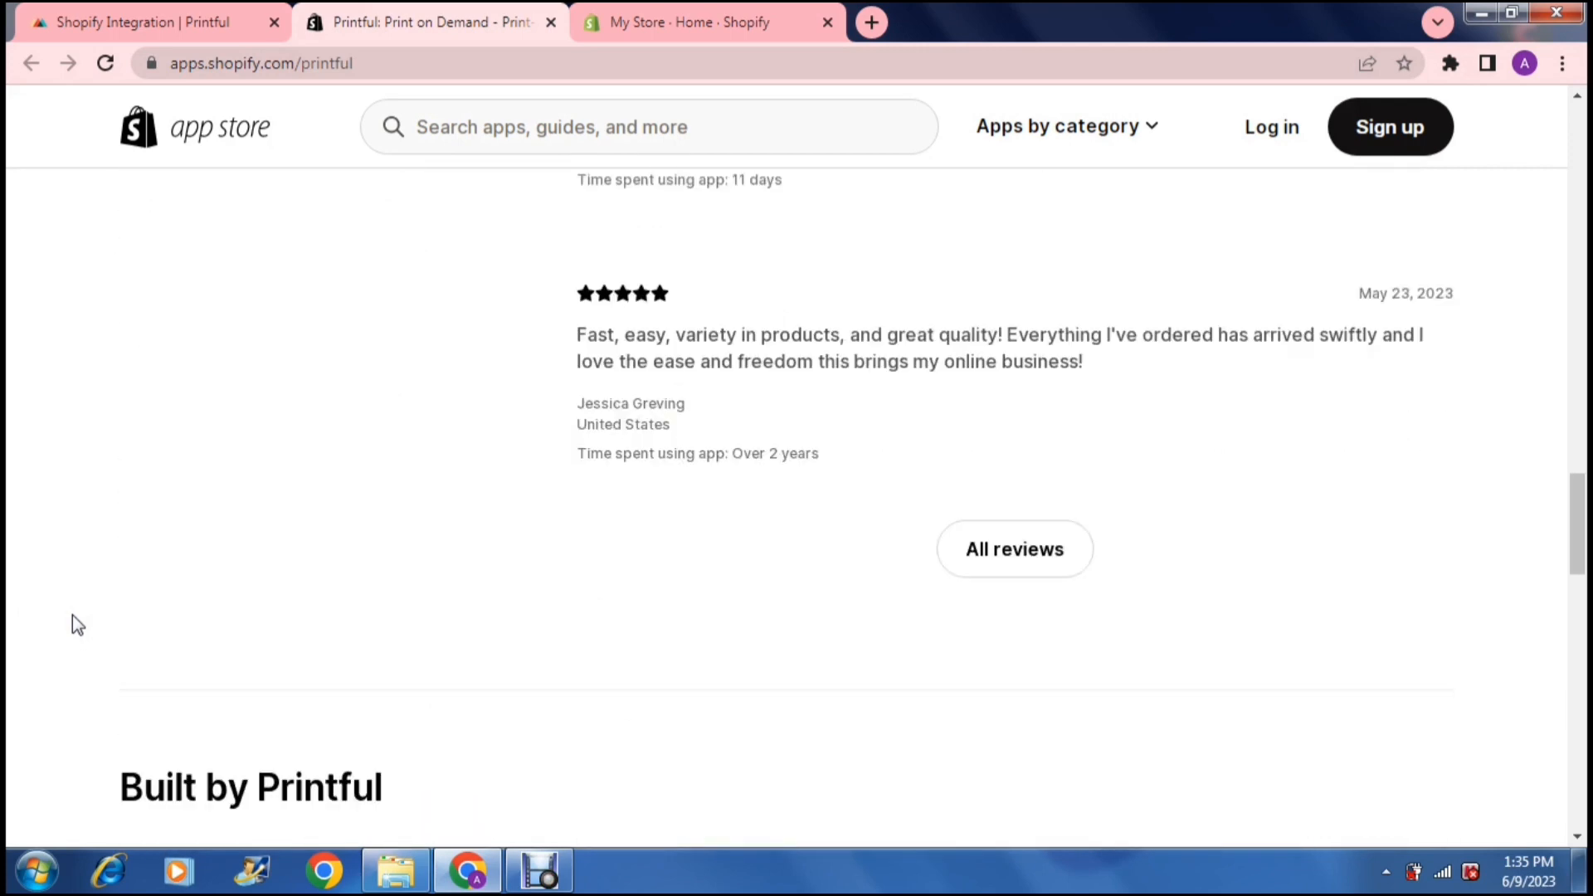
{"action": "scroll", "scroll_direction": "up", "scroll_amount": 3}
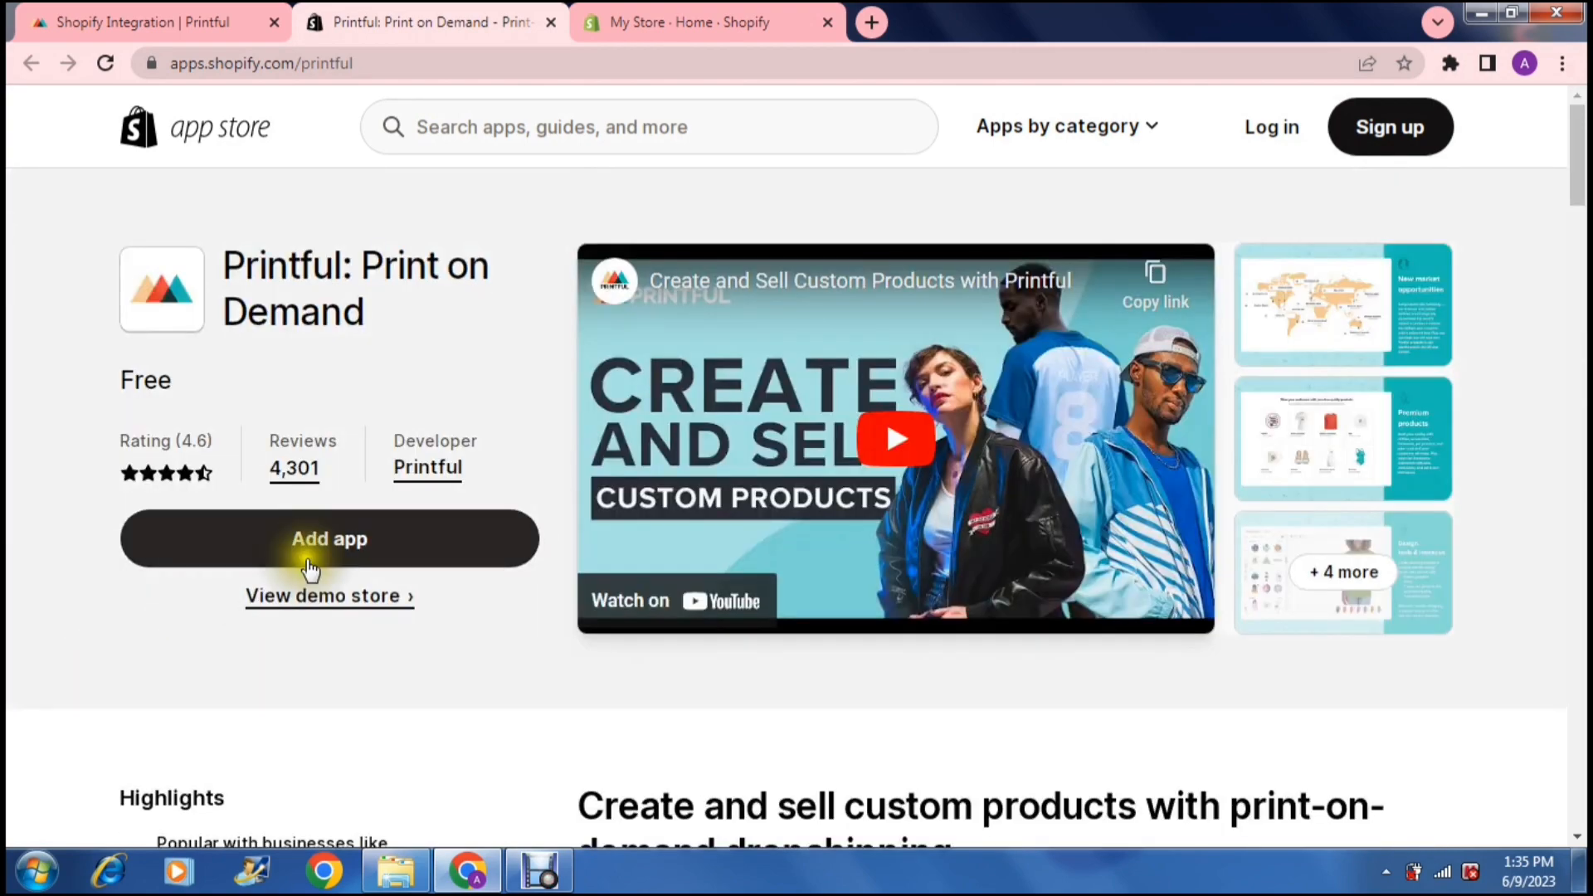
{"action": "left_click", "coordinate": [328, 538]}
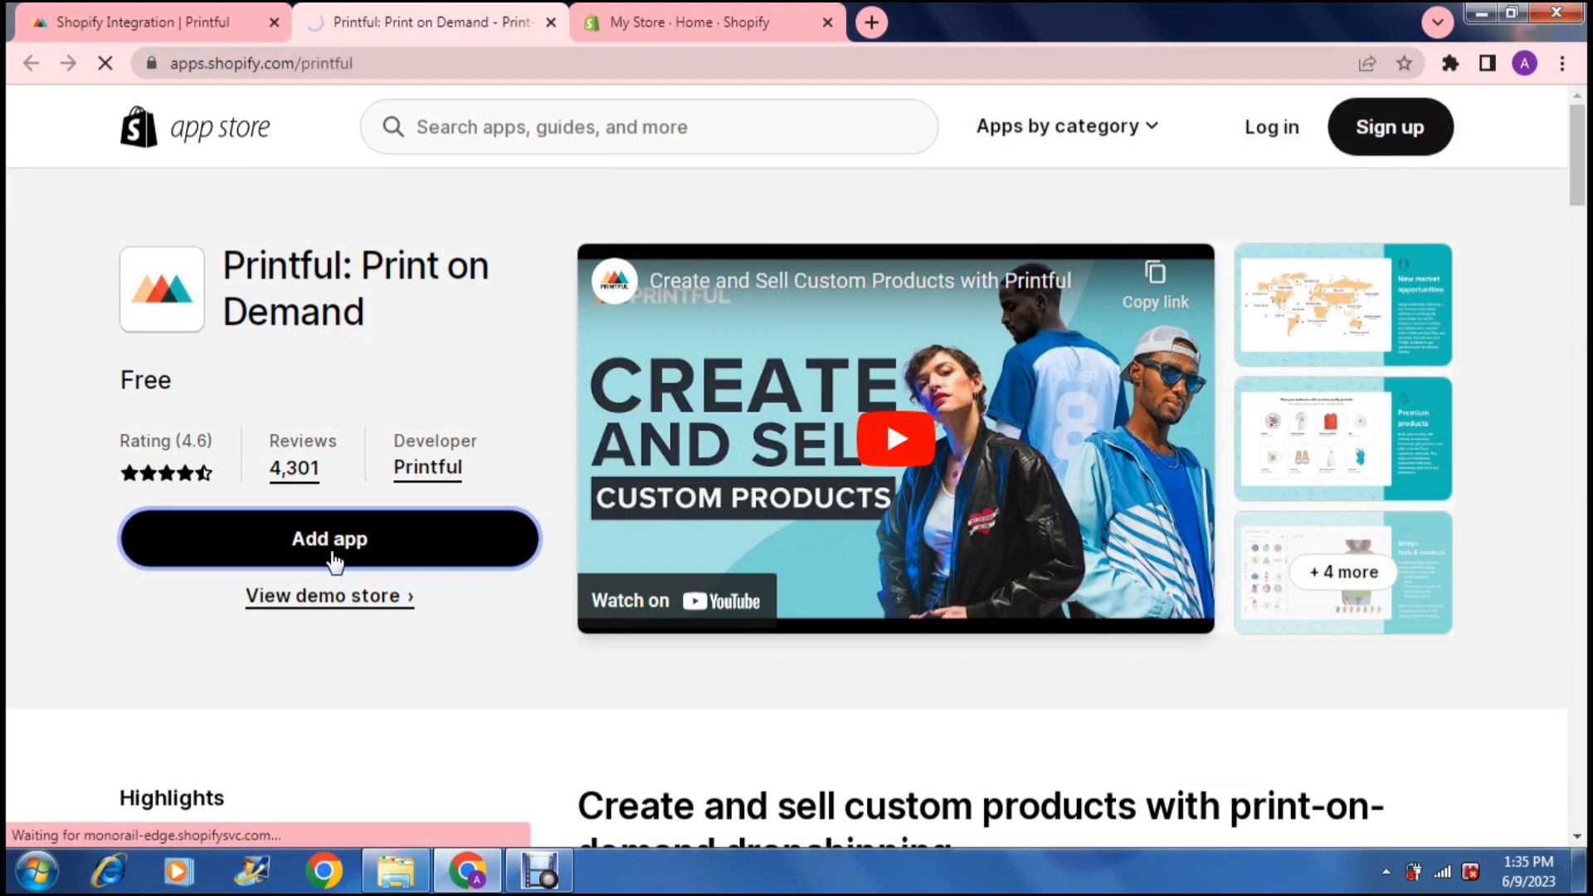
Step: Add the Printful app and continue with the existing Shopify account
{"action": "left_click", "coordinate": [329, 537]}
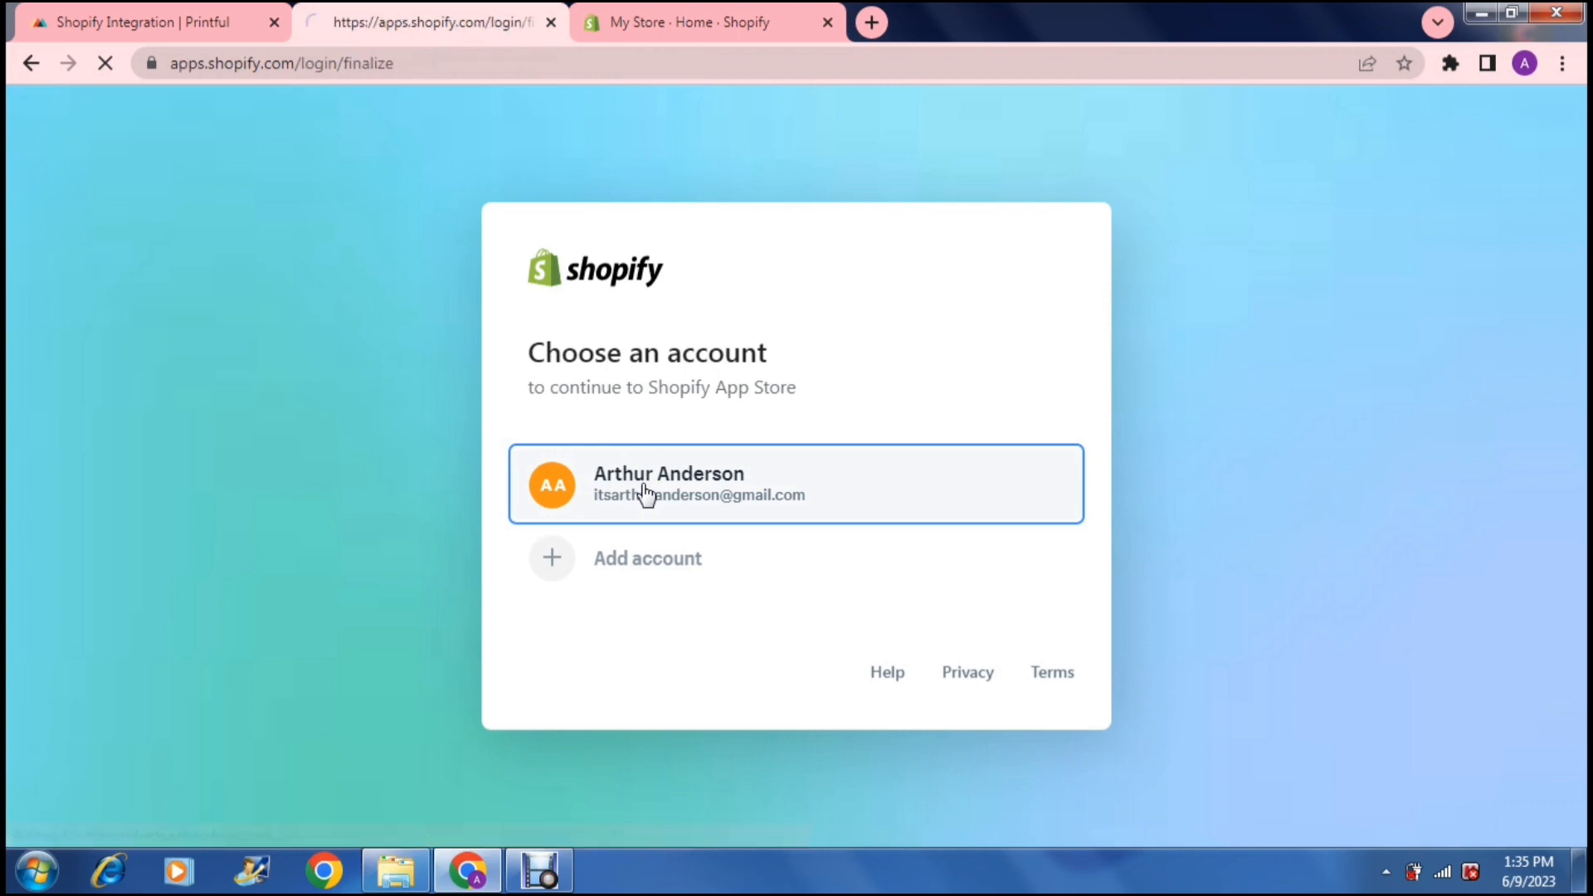
{"action": "left_click", "coordinate": [695, 483]}
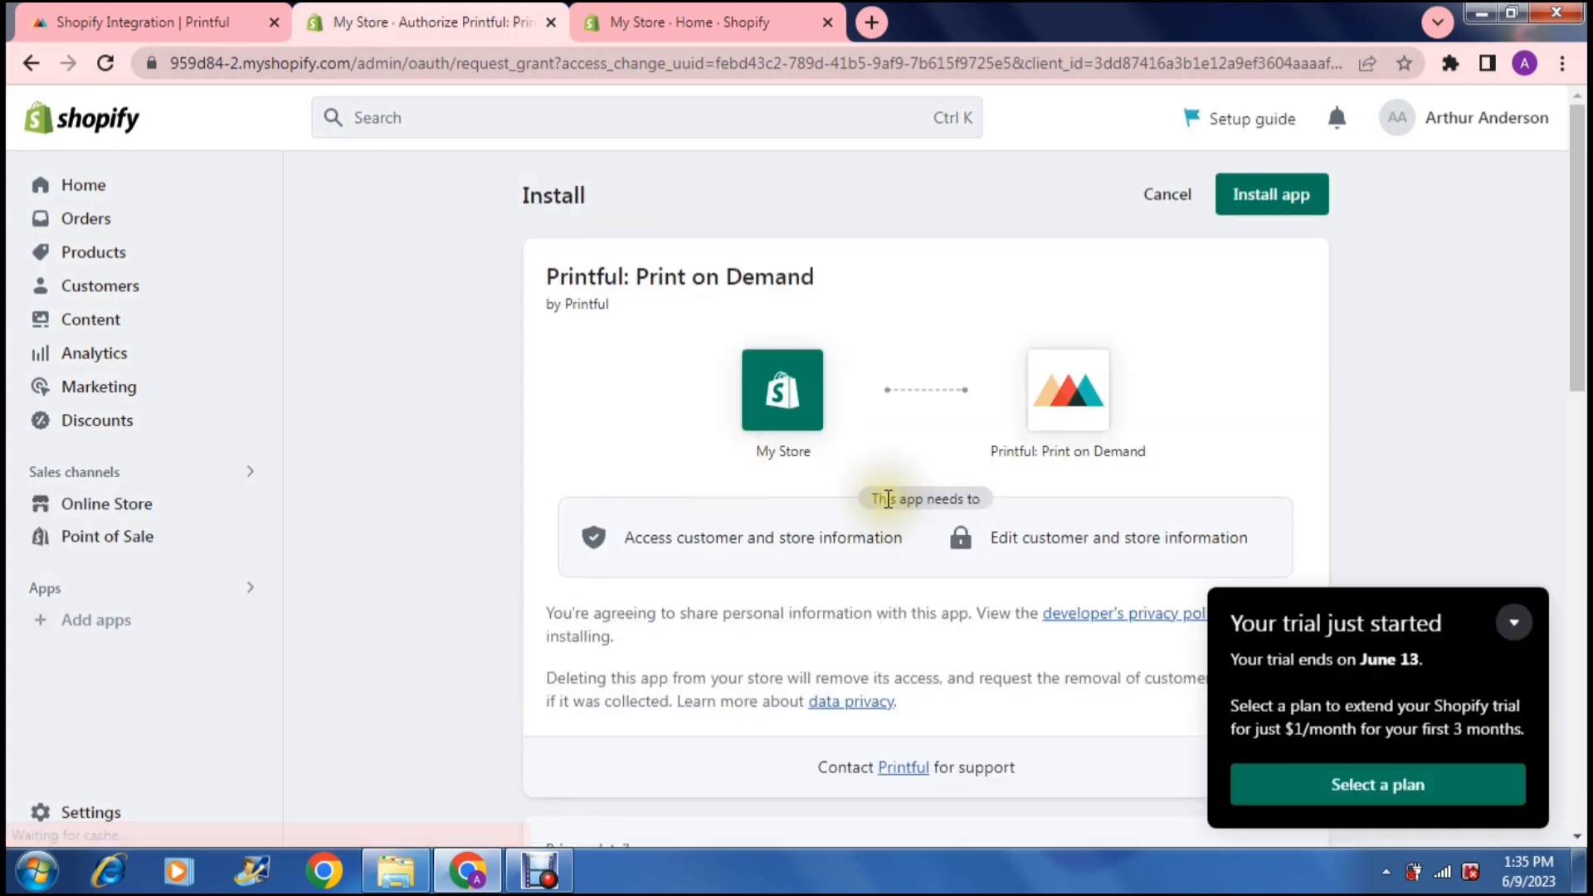
{"action": "mouse_move", "coordinate": [1442, 624]}
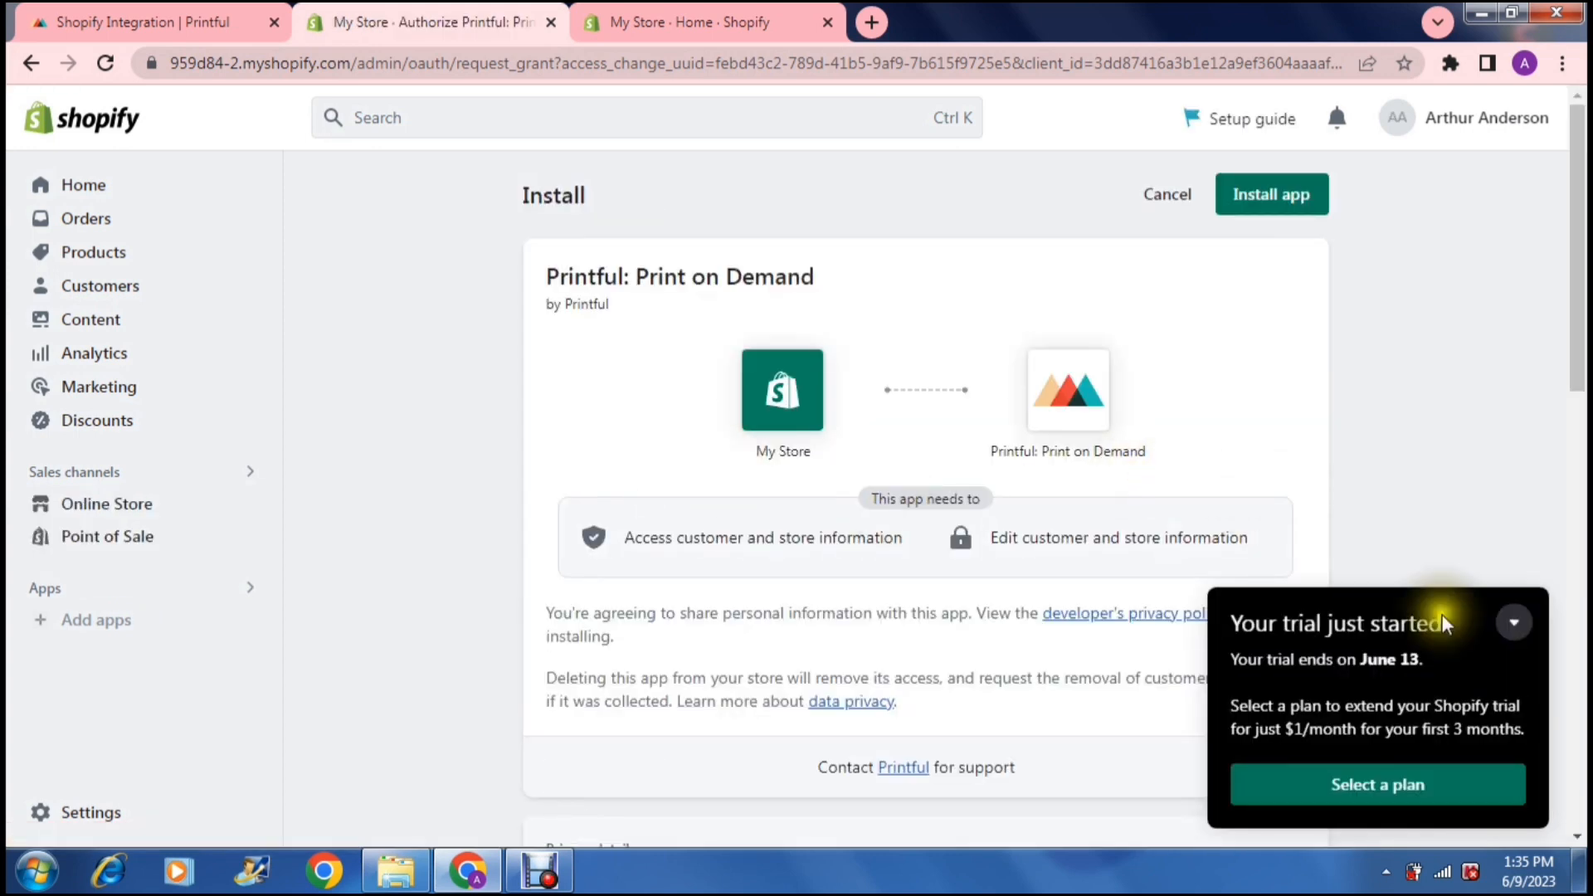
Step: Dismiss the trial notice and review Printful's privacy and permission details for My Store
{"action": "left_click", "coordinate": [1513, 622]}
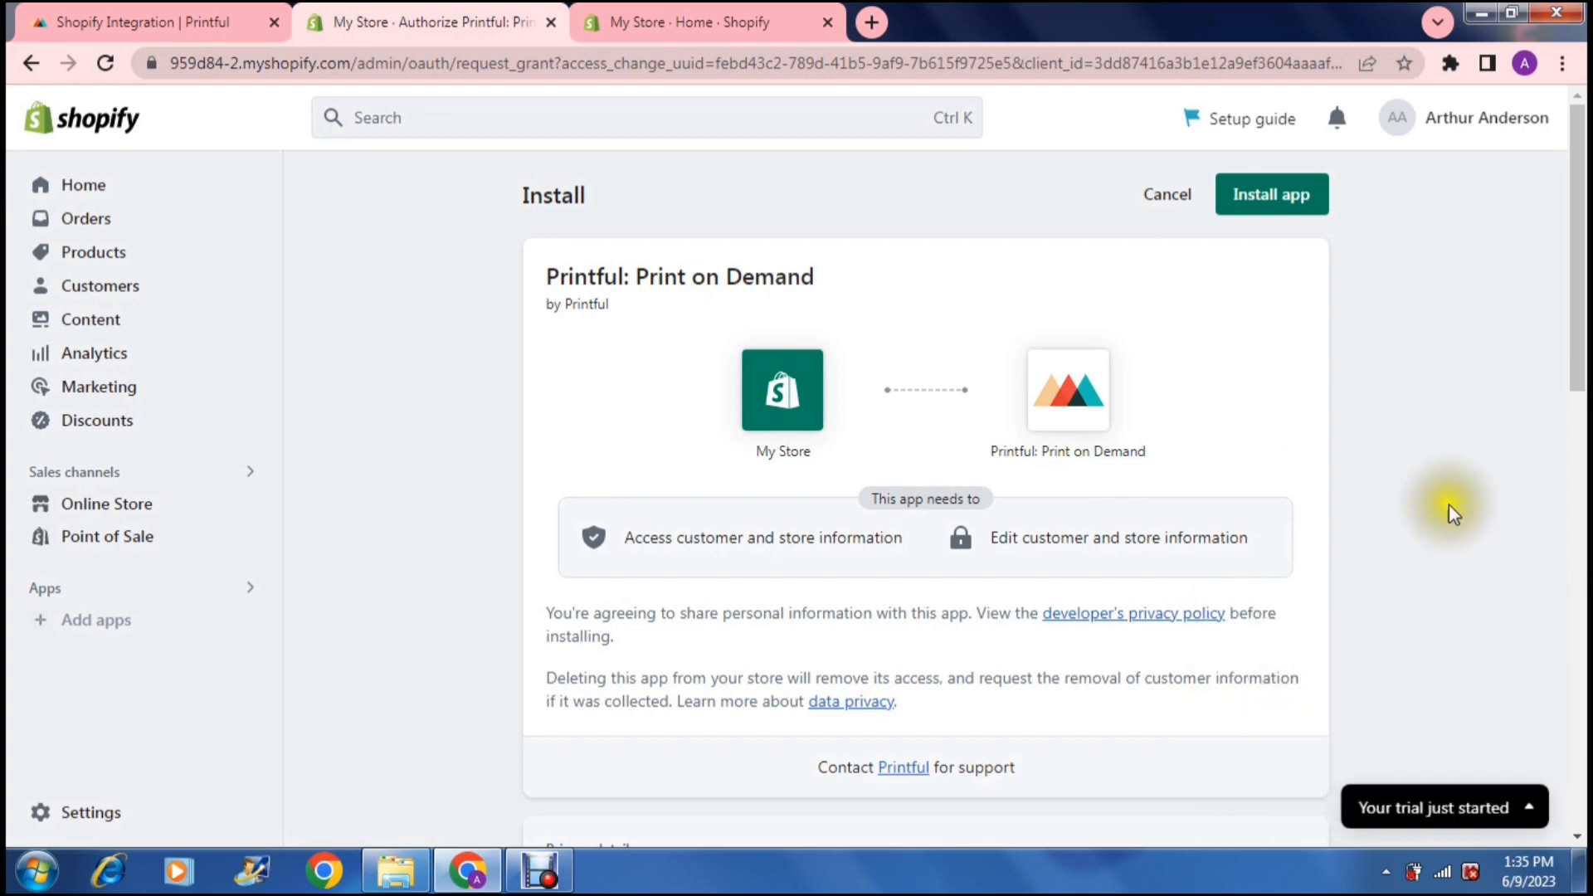
{"action": "mouse_move", "coordinate": [1268, 497]}
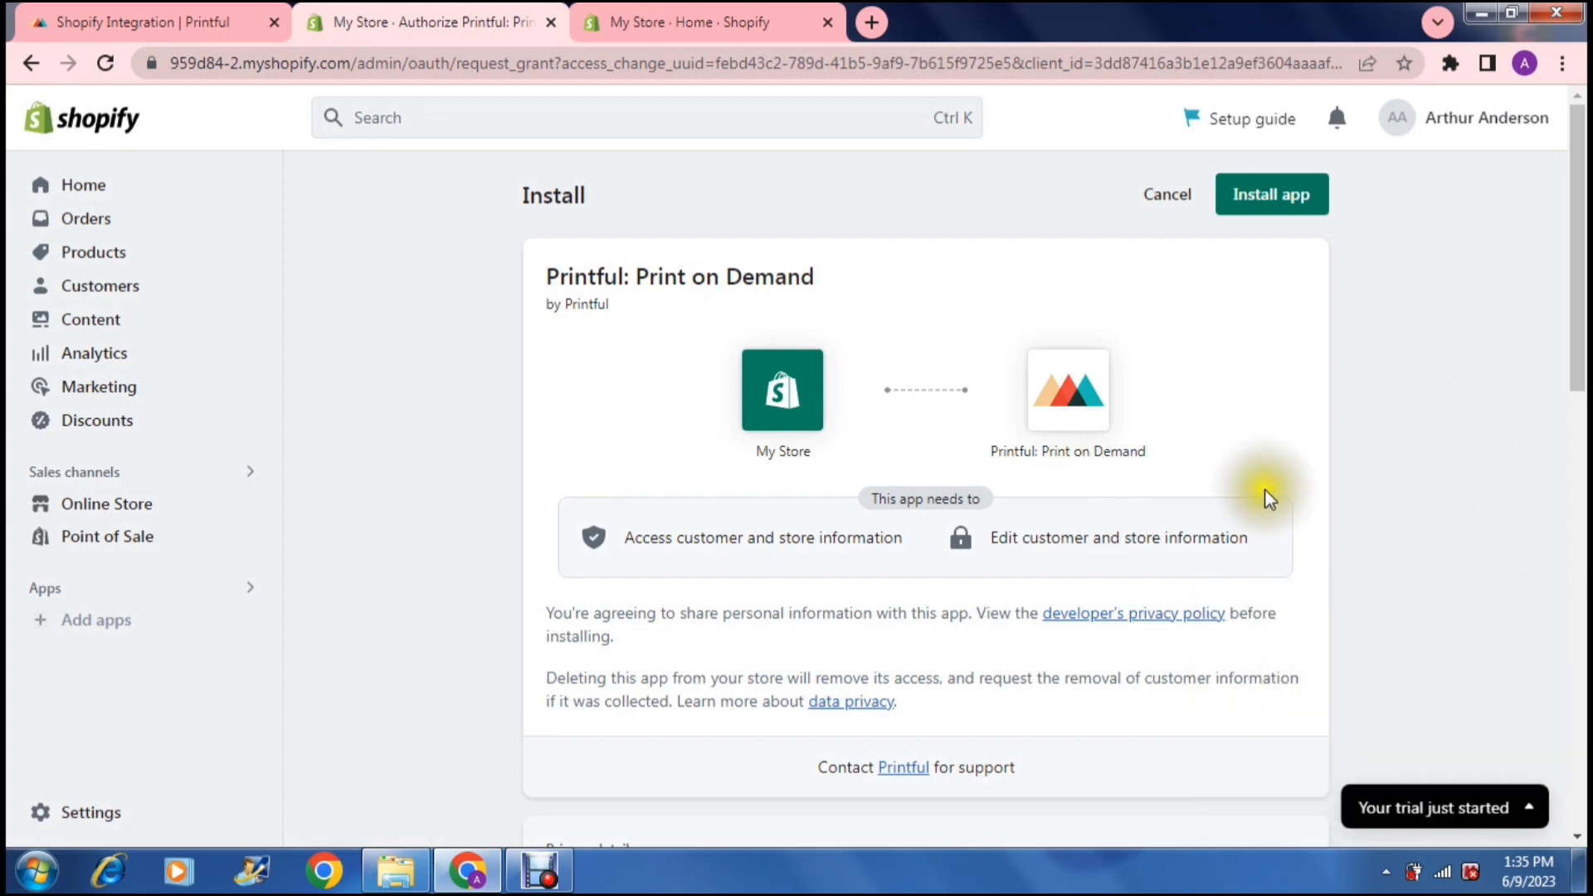
{"action": "mouse_move", "coordinate": [777, 350]}
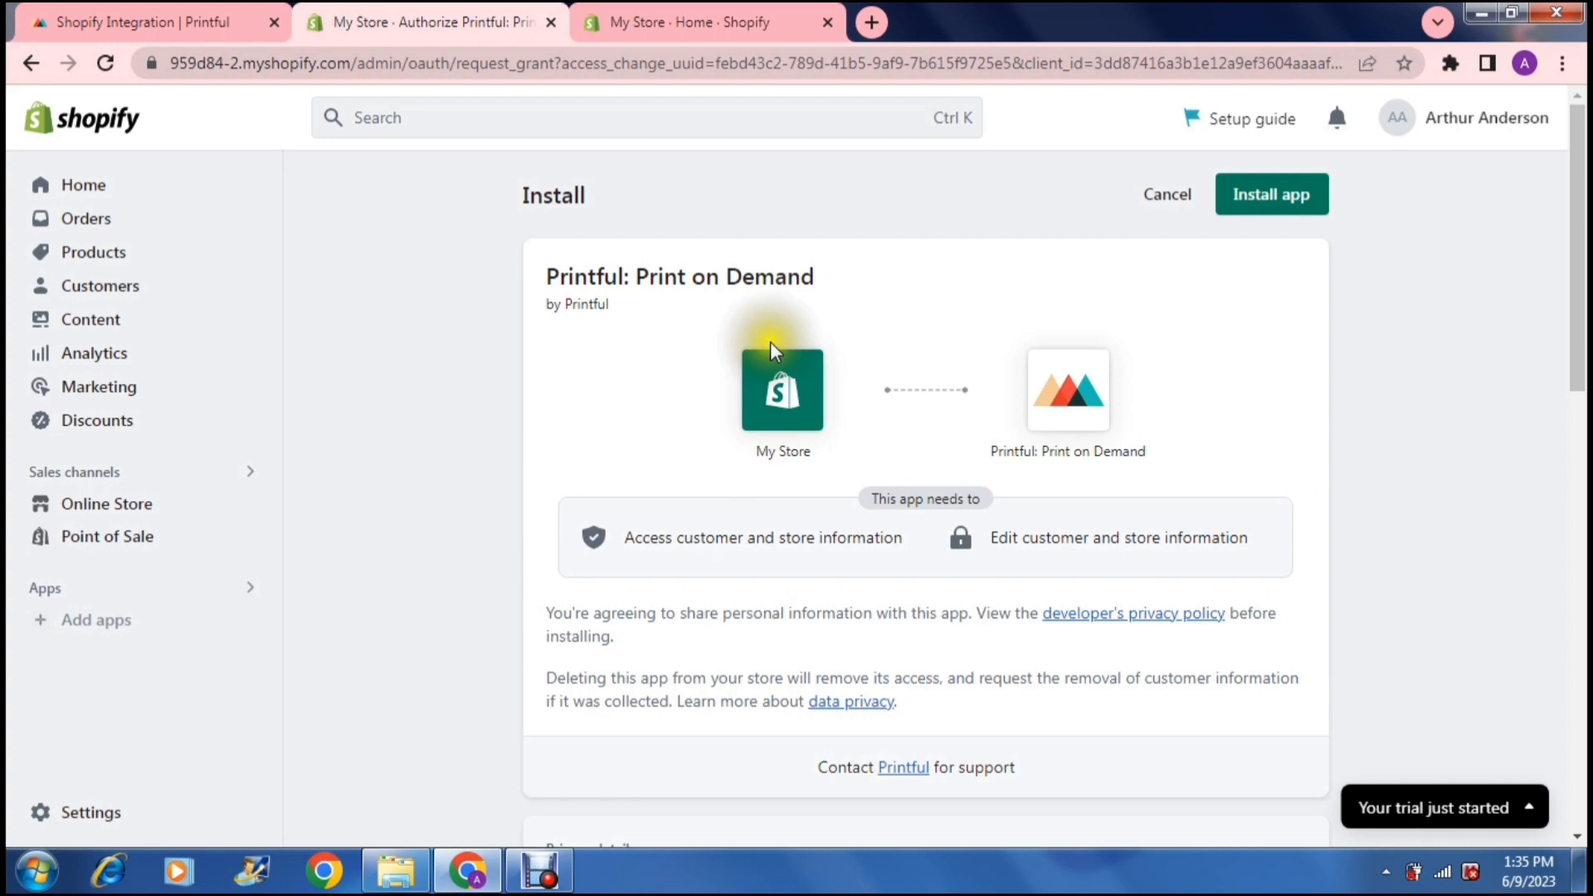
{"action": "mouse_move", "coordinate": [1064, 350]}
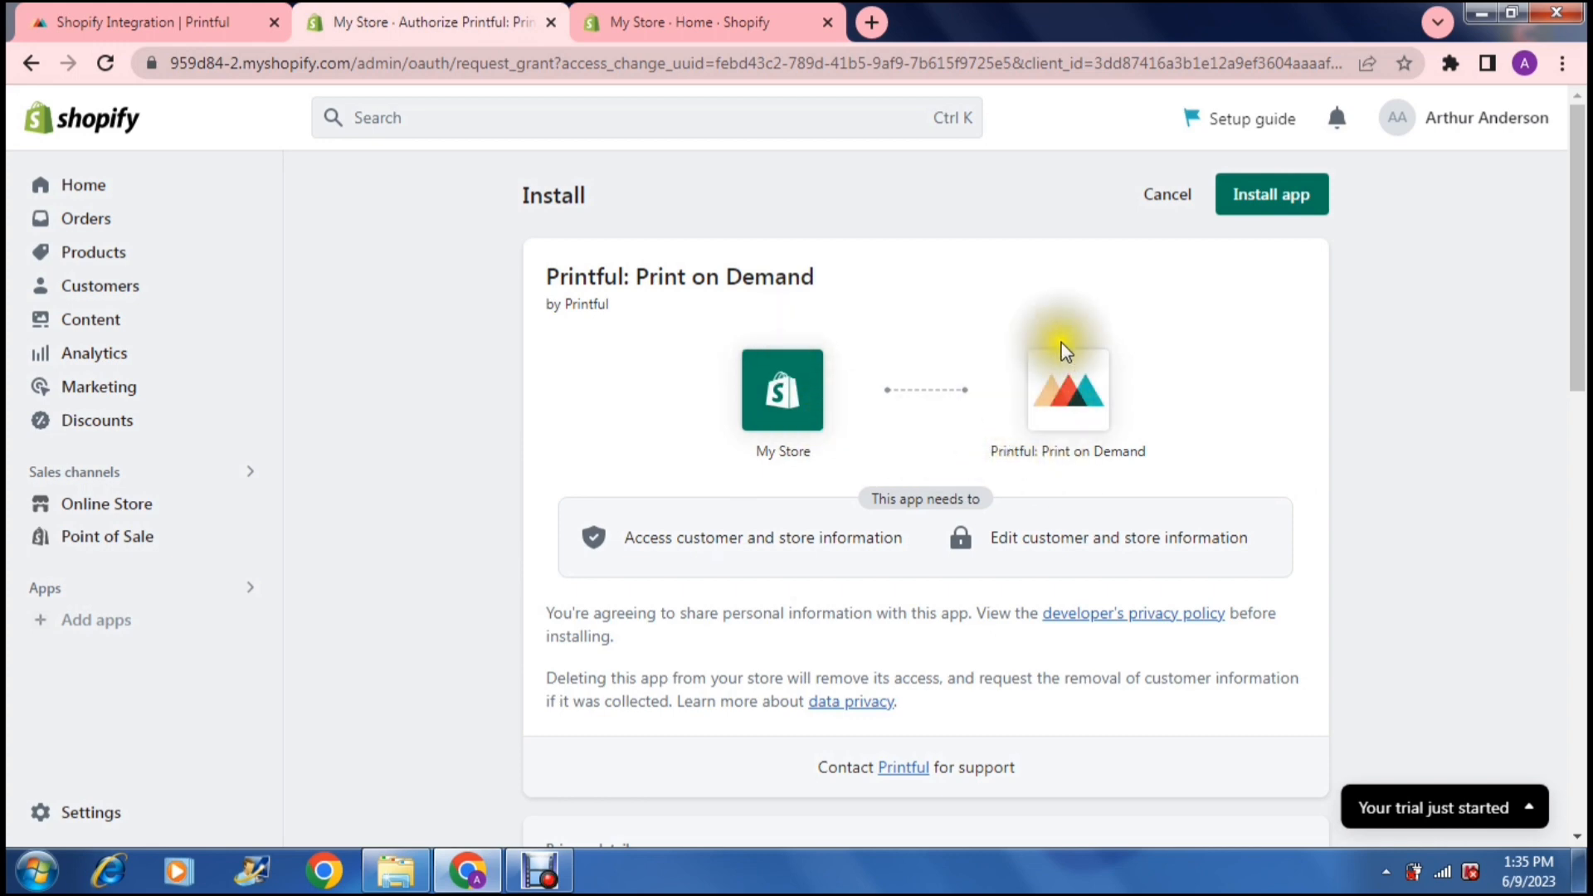
{"action": "mouse_move", "coordinate": [1319, 393]}
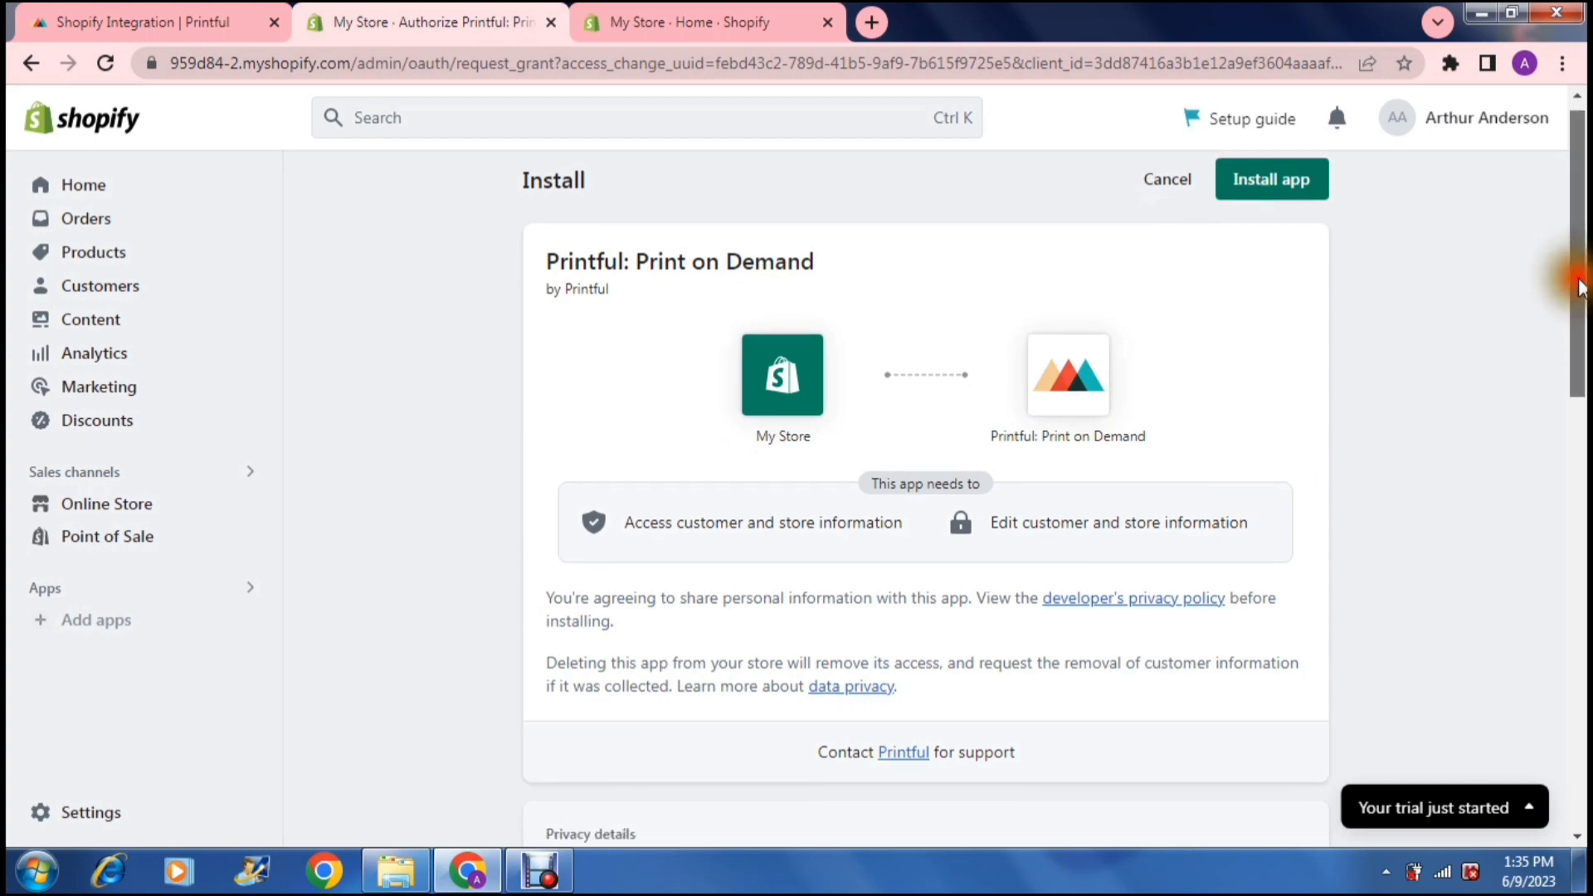
{"action": "scroll", "scroll_direction": "down", "scroll_amount": 3}
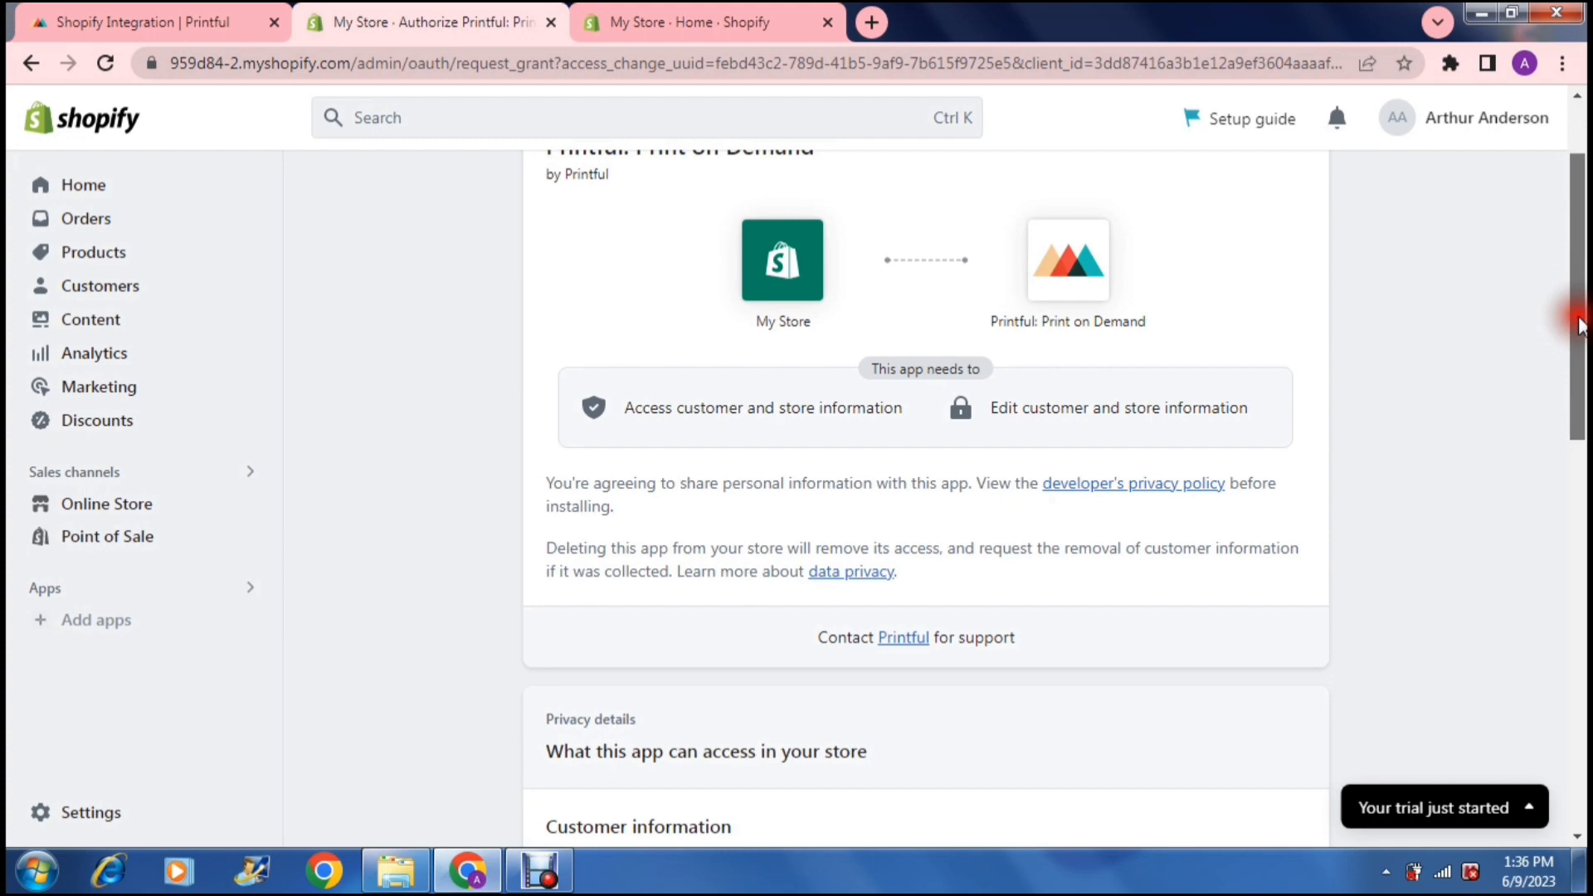
{"action": "scroll", "scroll_direction": "down", "scroll_amount": 3}
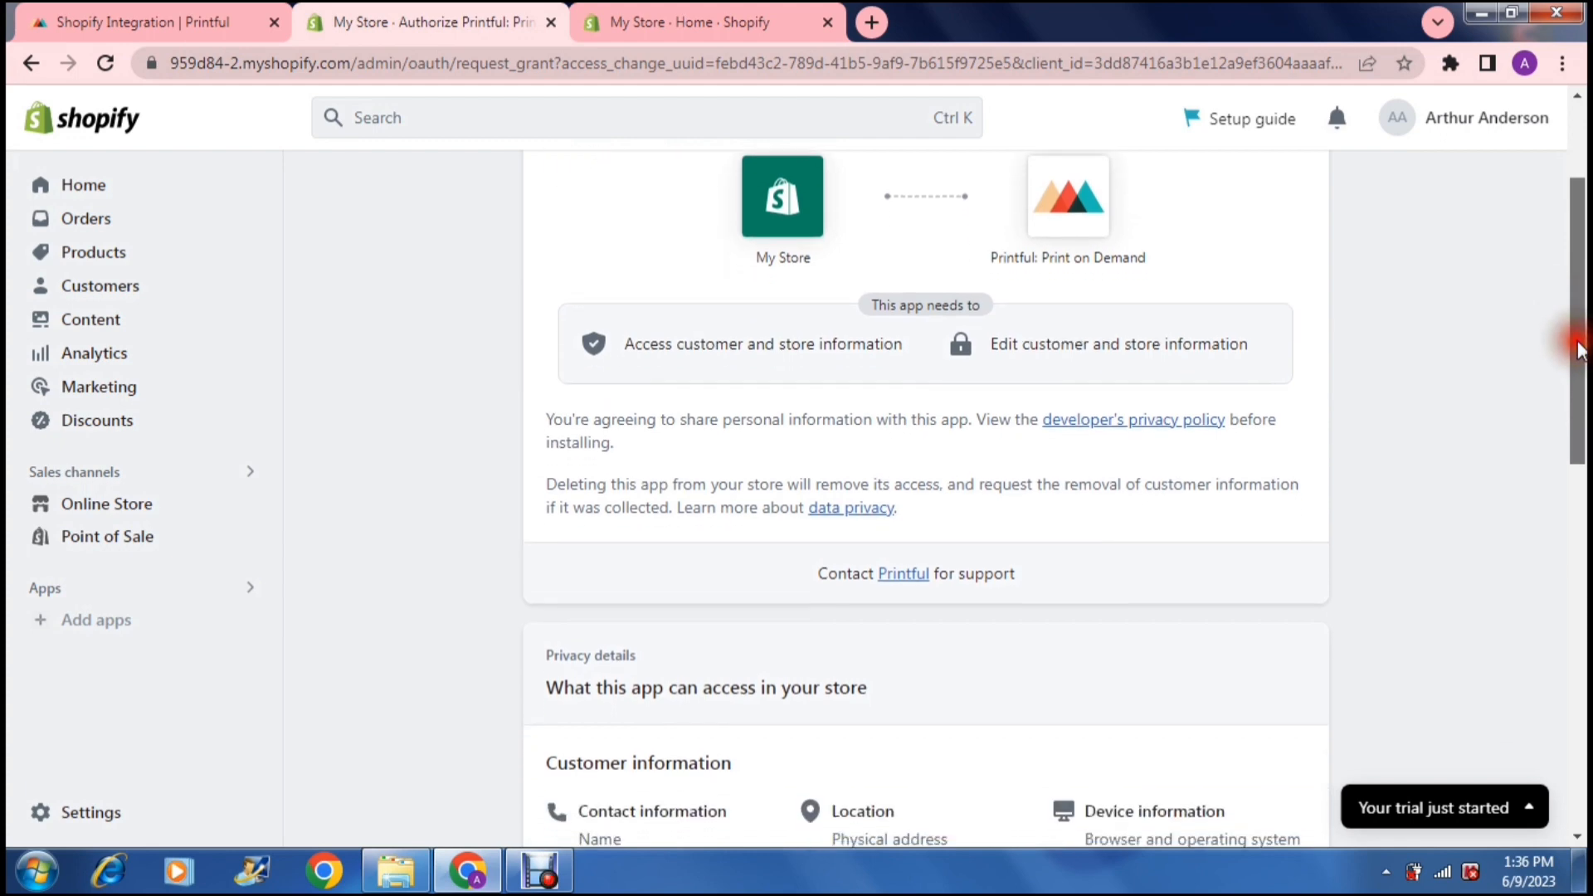
{"action": "scroll", "scroll_direction": "down", "scroll_amount": 3}
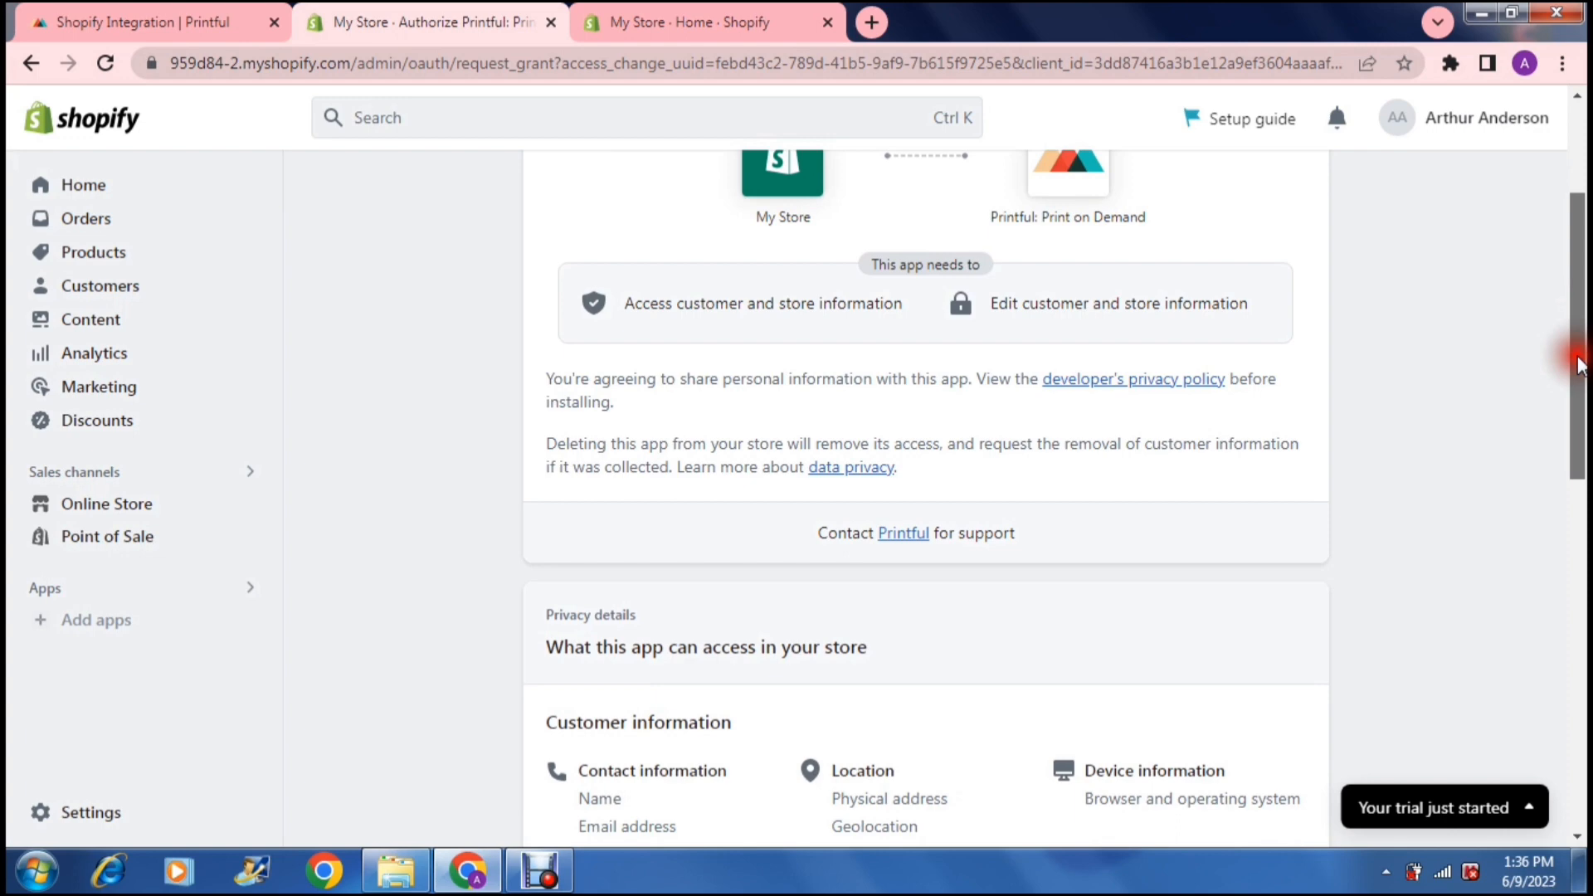
{"action": "scroll", "scroll_direction": "down", "scroll_amount": 3}
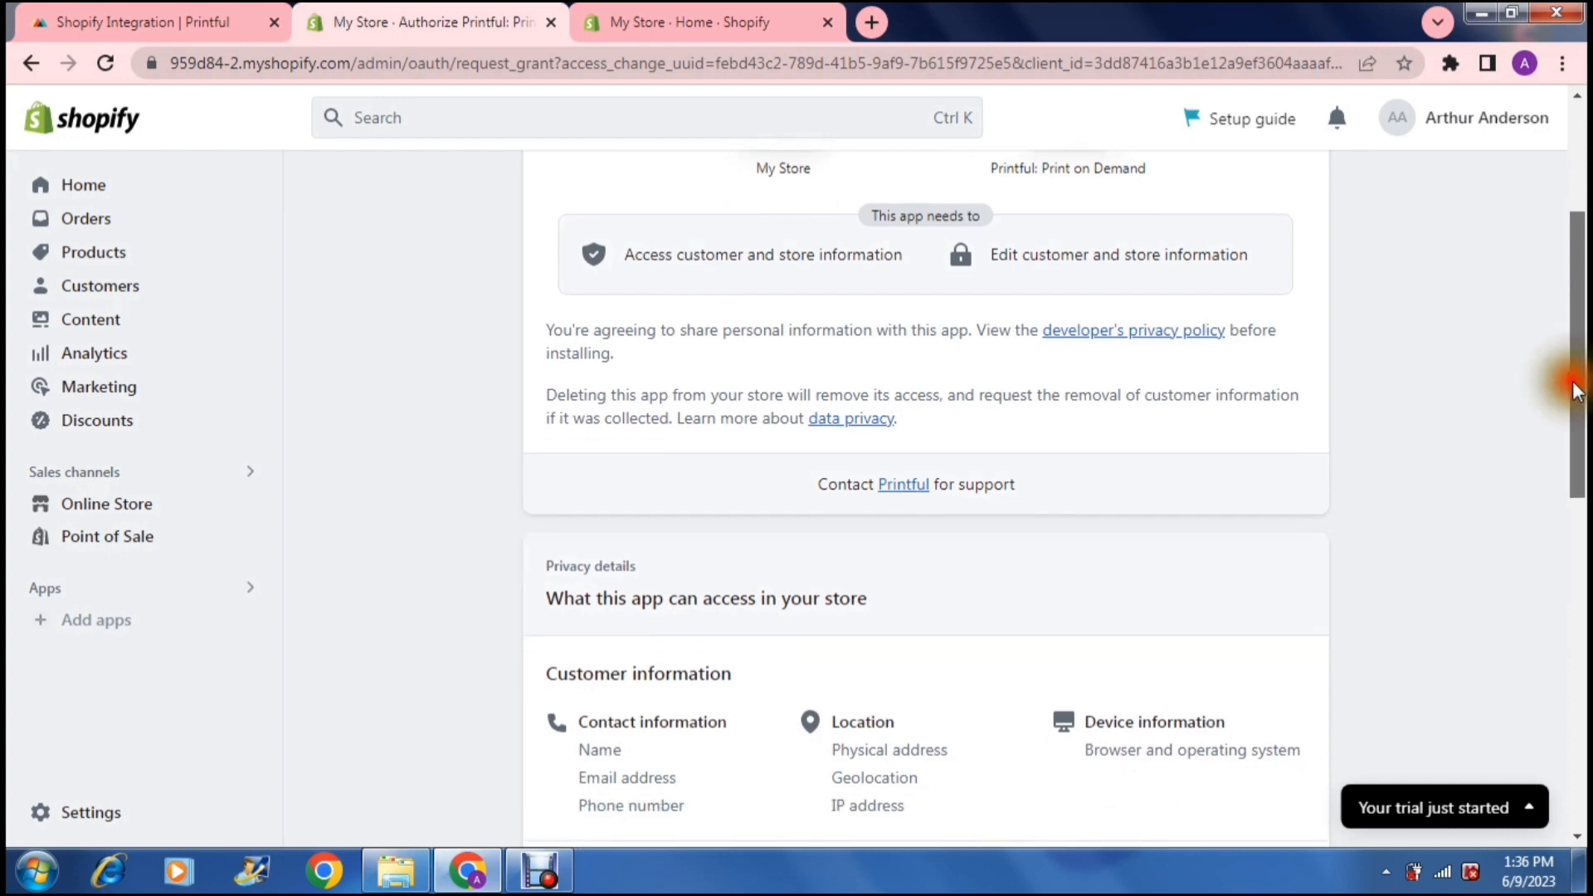
{"action": "scroll", "scroll_direction": "down", "scroll_amount": 3}
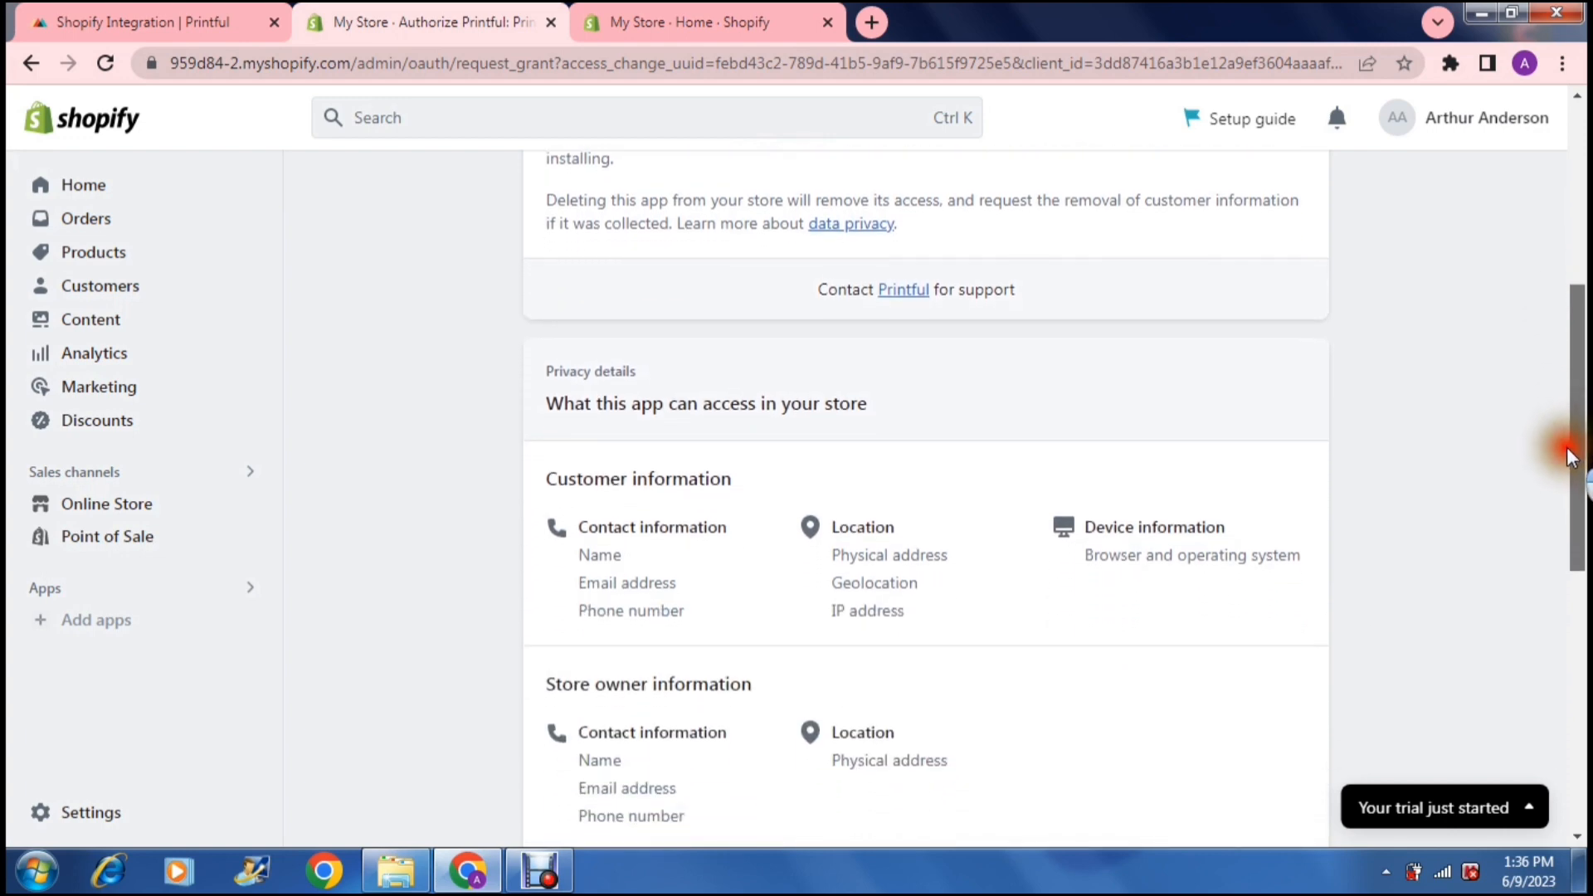
{"action": "scroll", "scroll_direction": "down", "scroll_amount": 3}
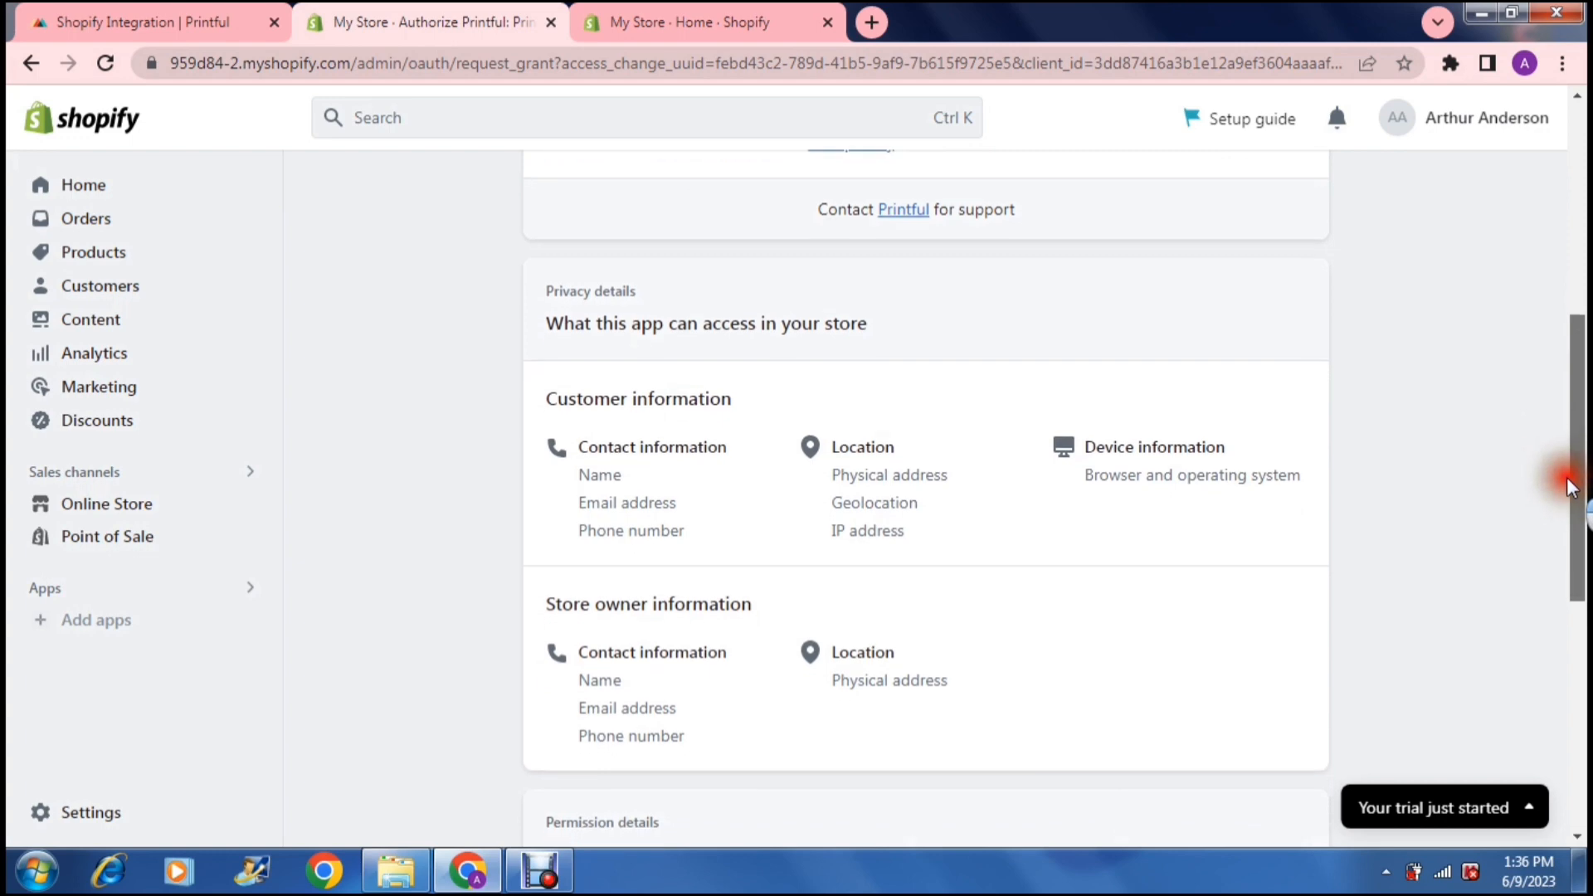
{"action": "scroll", "scroll_direction": "down", "scroll_amount": 3}
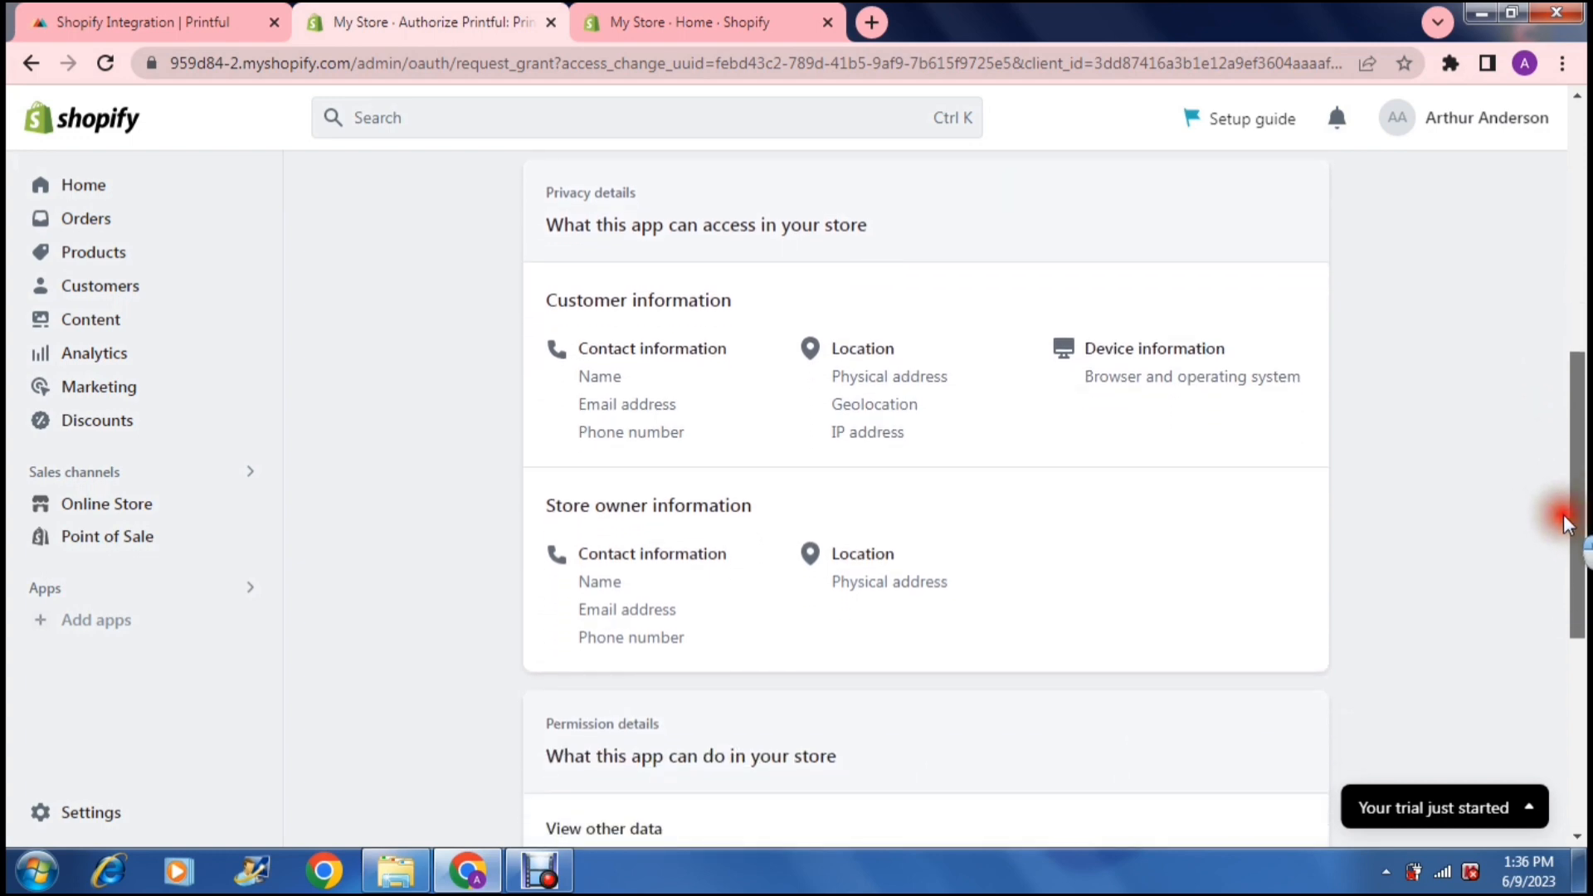
{"action": "scroll", "scroll_direction": "down", "scroll_amount": 3}
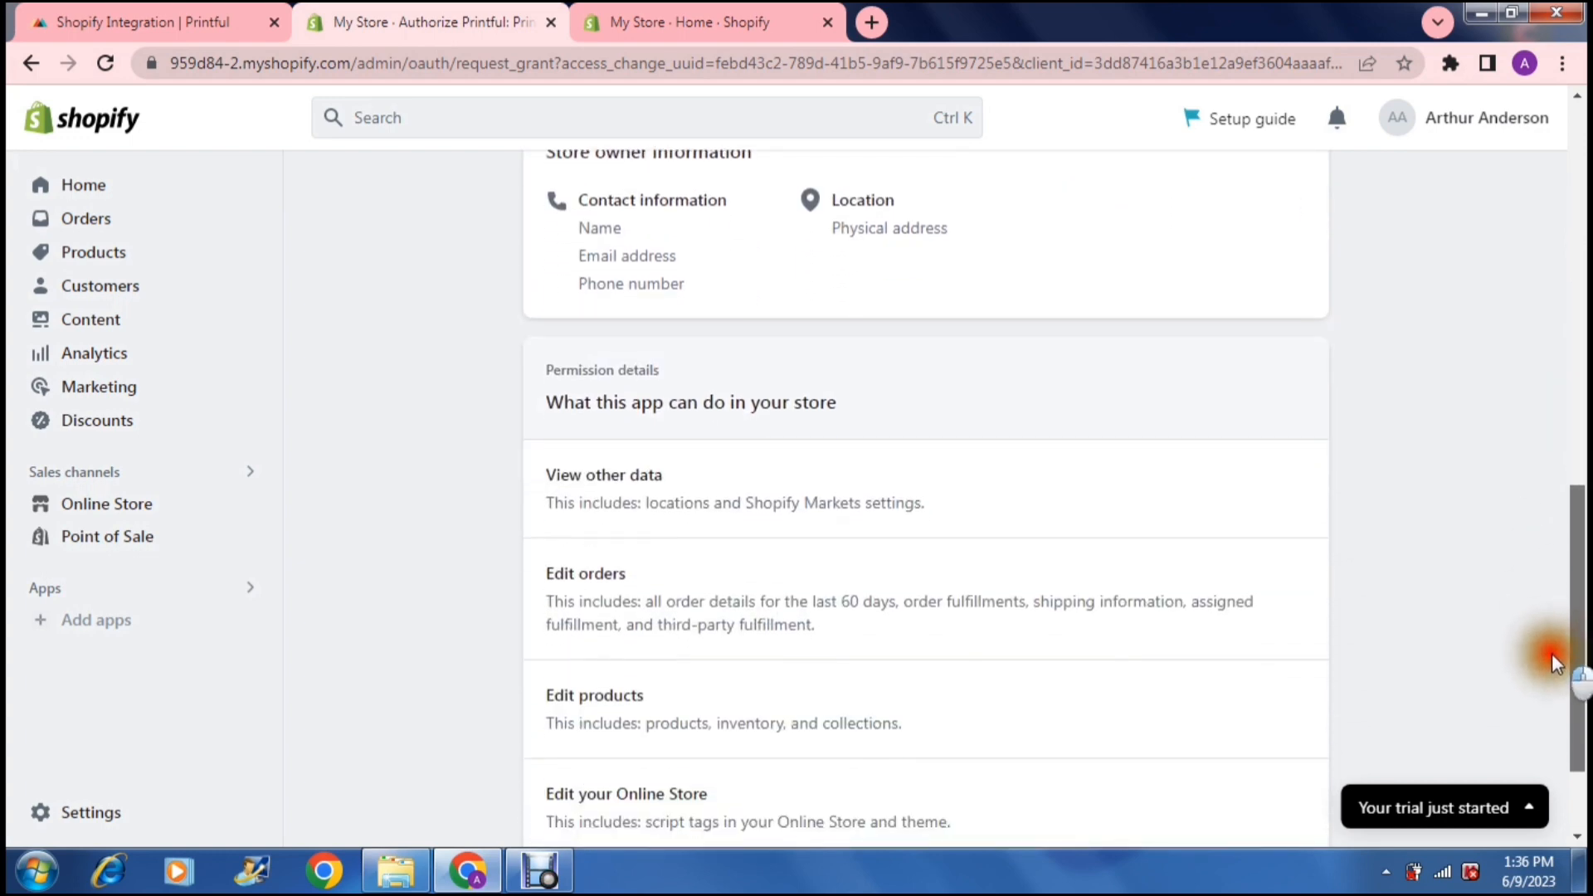
{"action": "scroll", "scroll_direction": "up", "scroll_amount": 3}
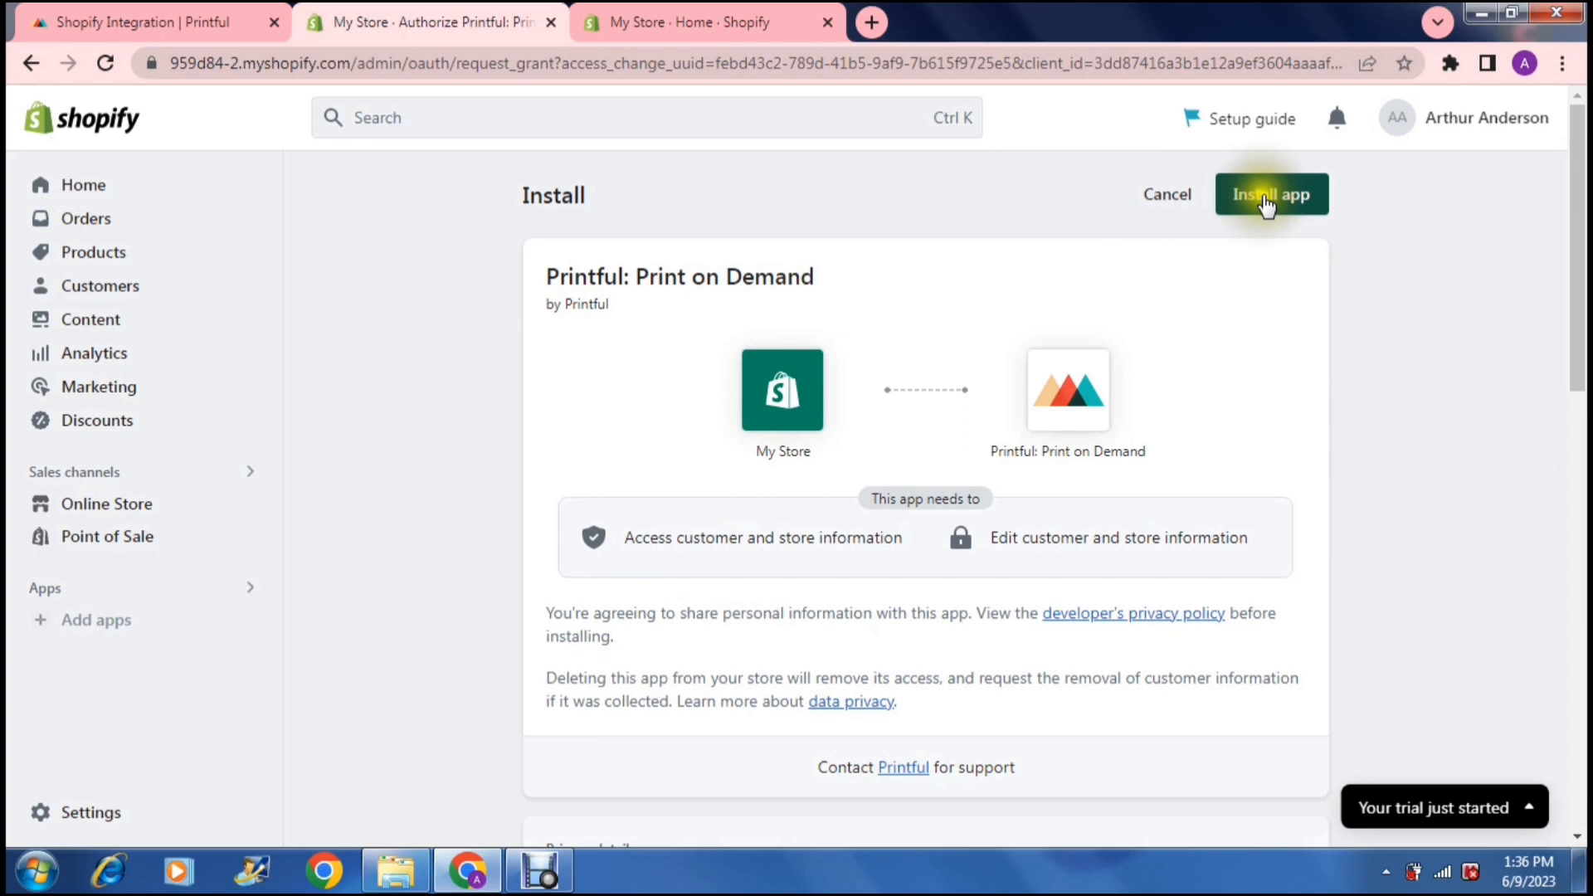
Step: Install Printful on My Store and continue to Printful's connection flow with the existing account
{"action": "left_click", "coordinate": [1271, 194]}
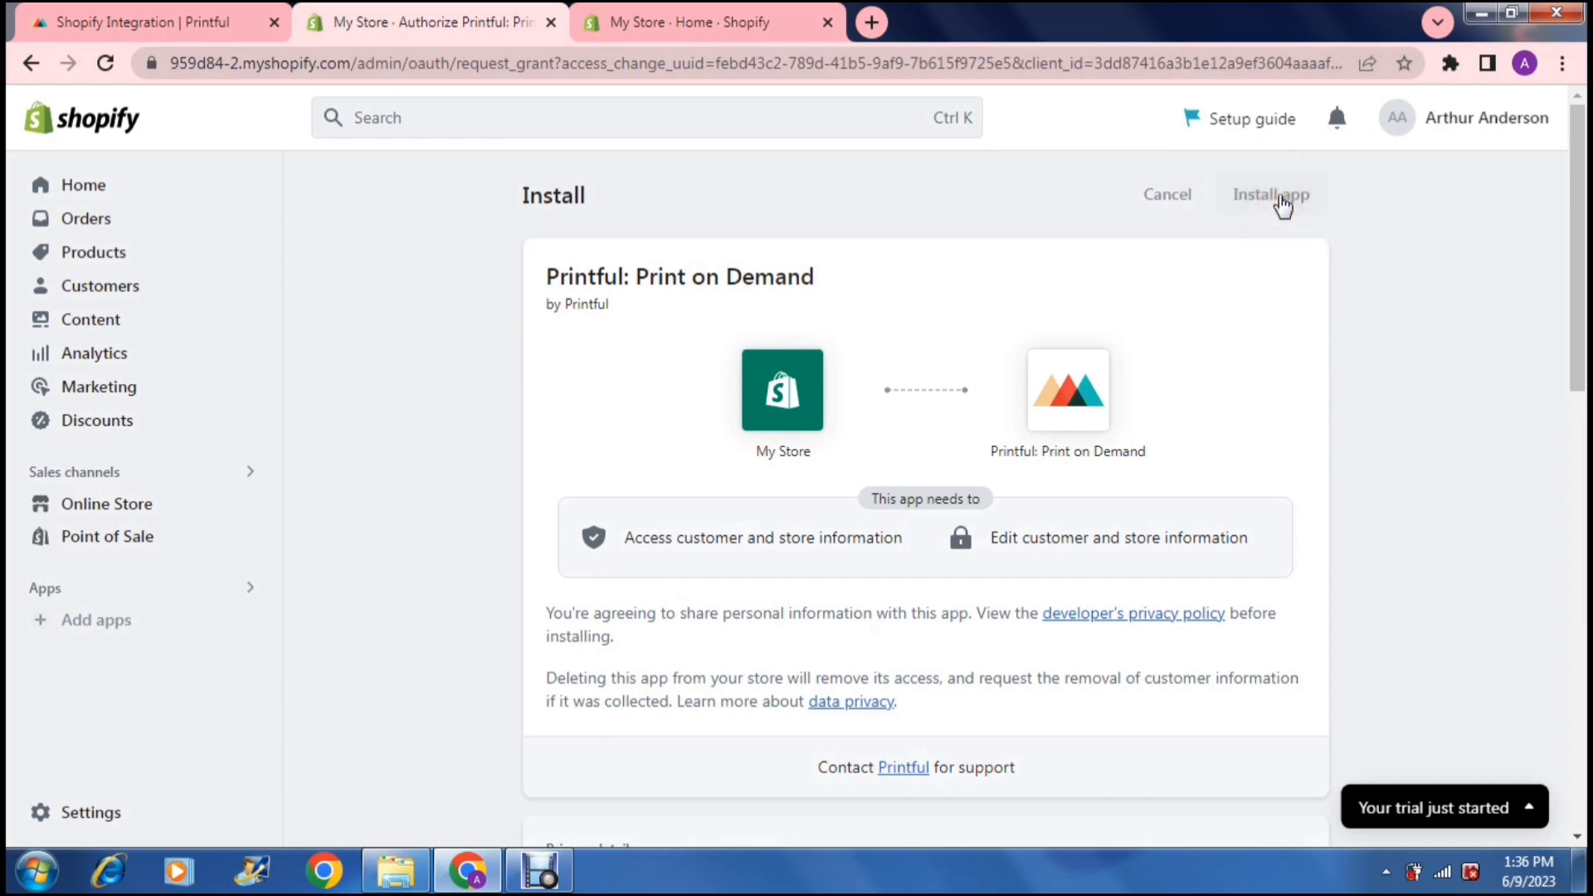
{"action": "left_click", "coordinate": [1271, 194]}
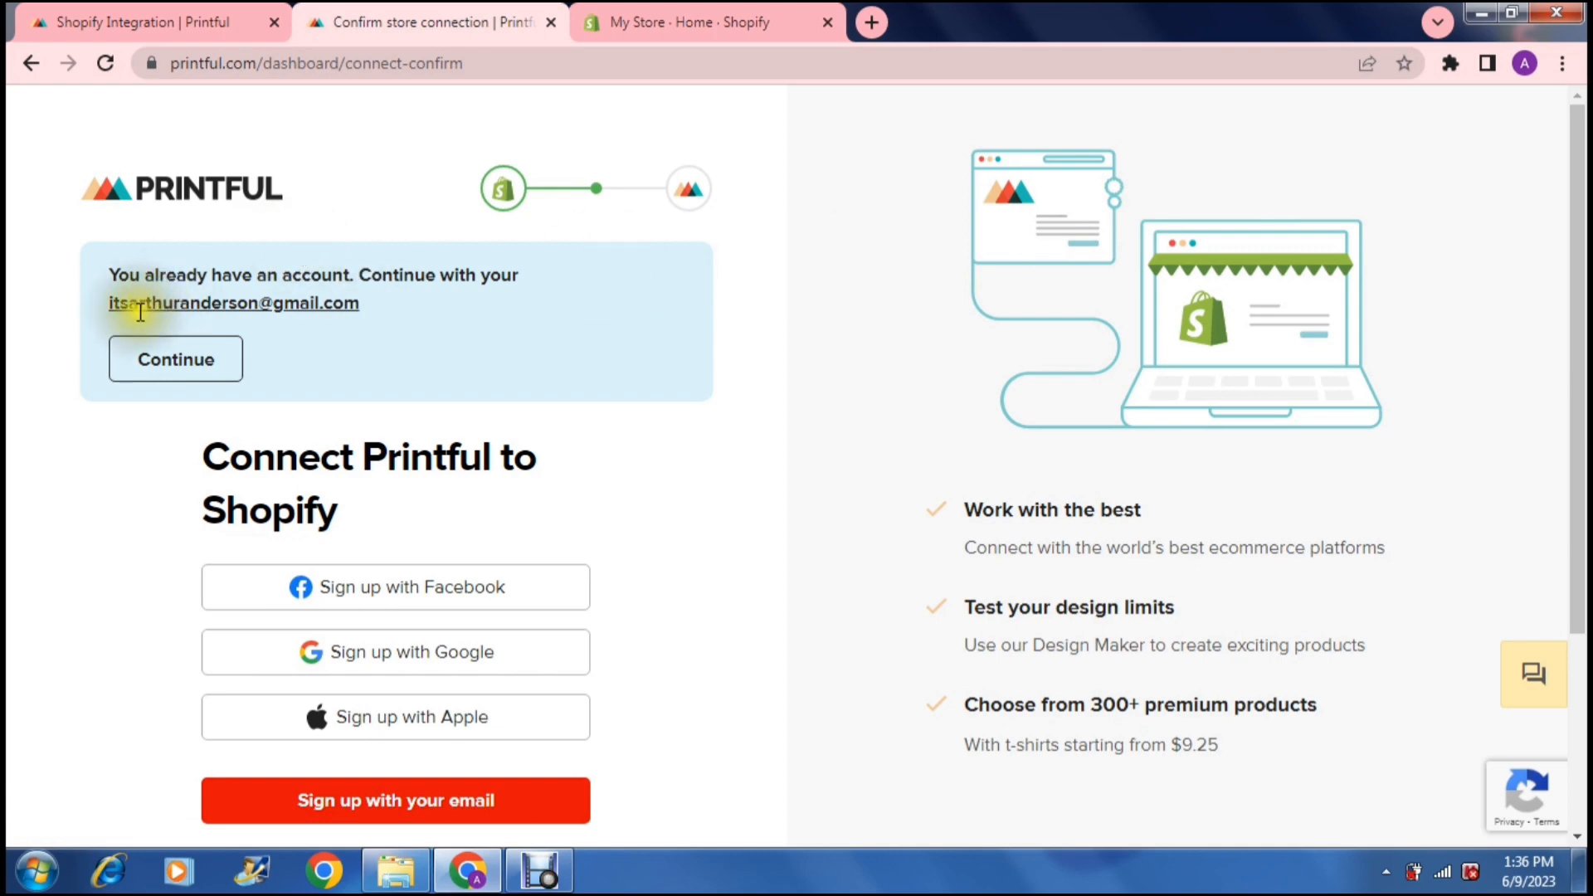
{"action": "mouse_move", "coordinate": [174, 359]}
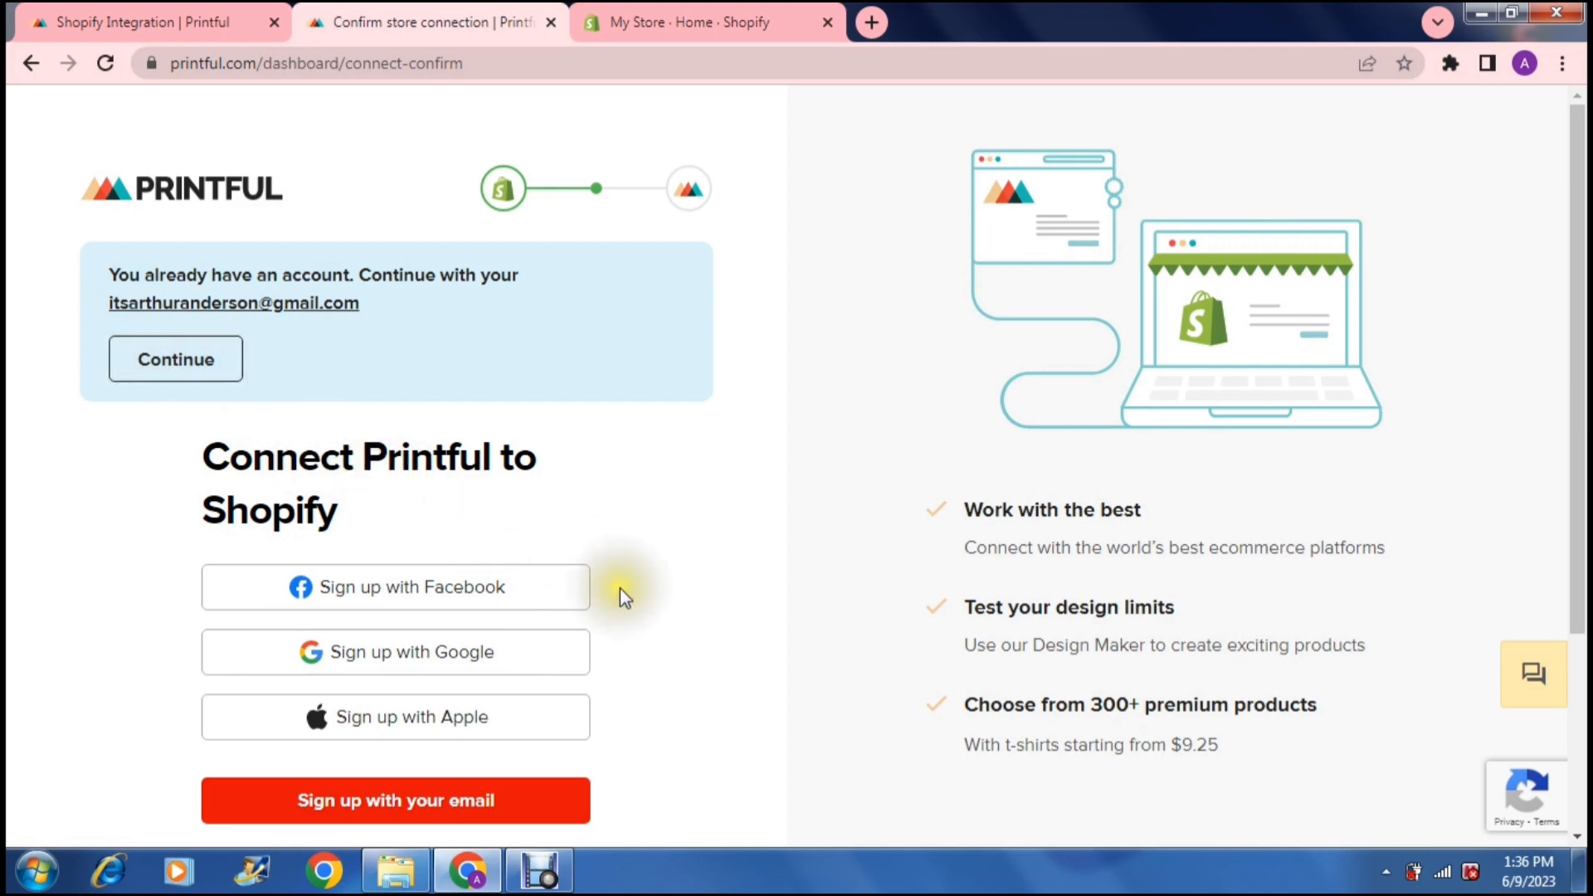
{"action": "mouse_move", "coordinate": [624, 597]}
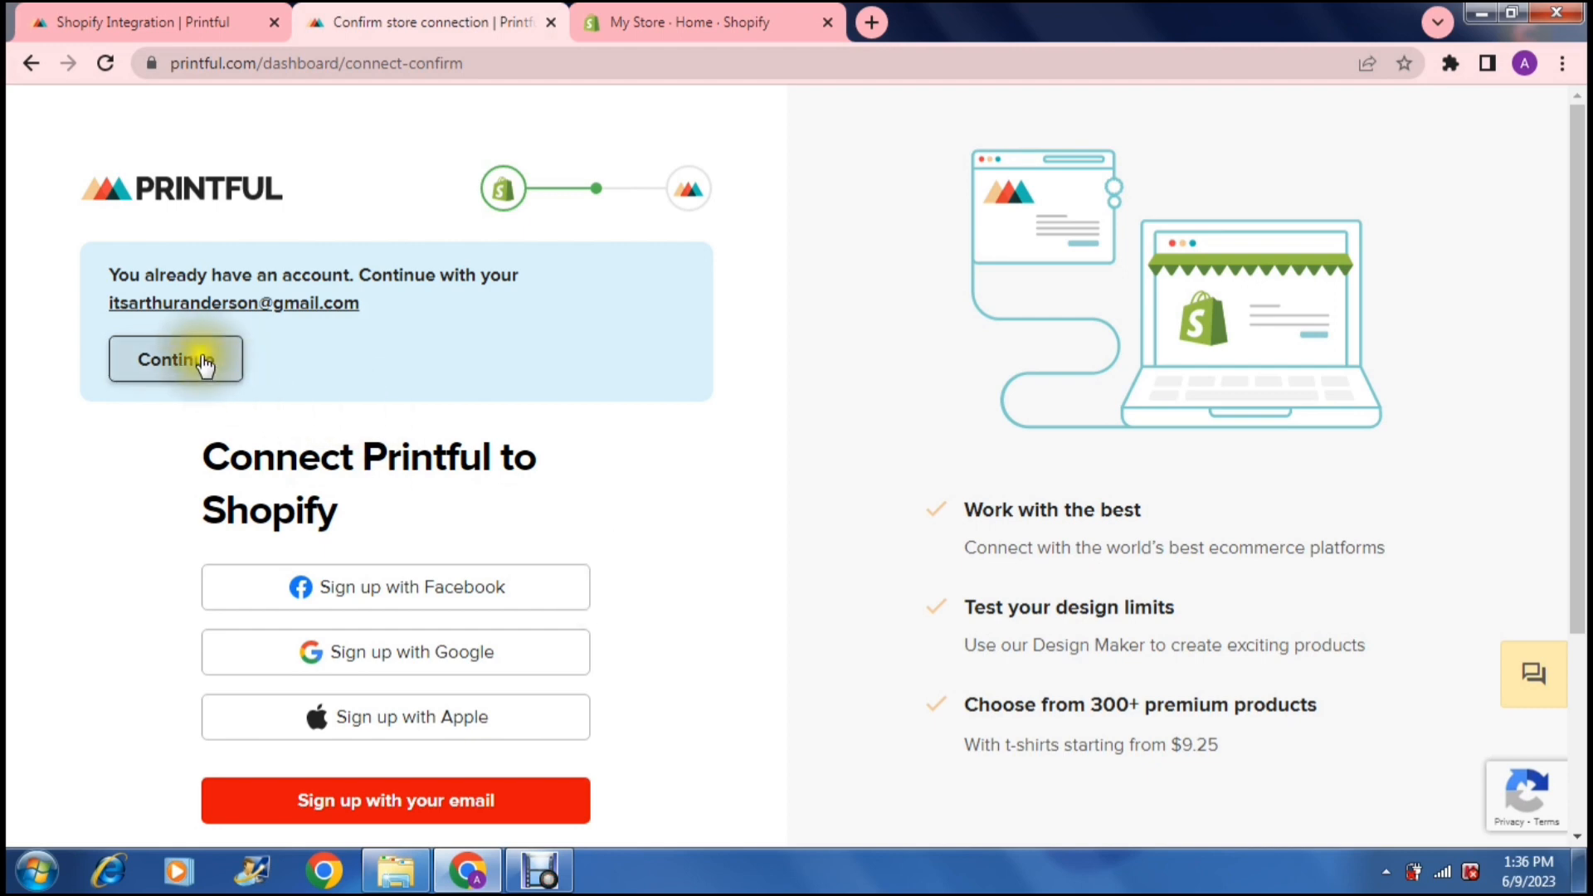
{"action": "left_click", "coordinate": [174, 358]}
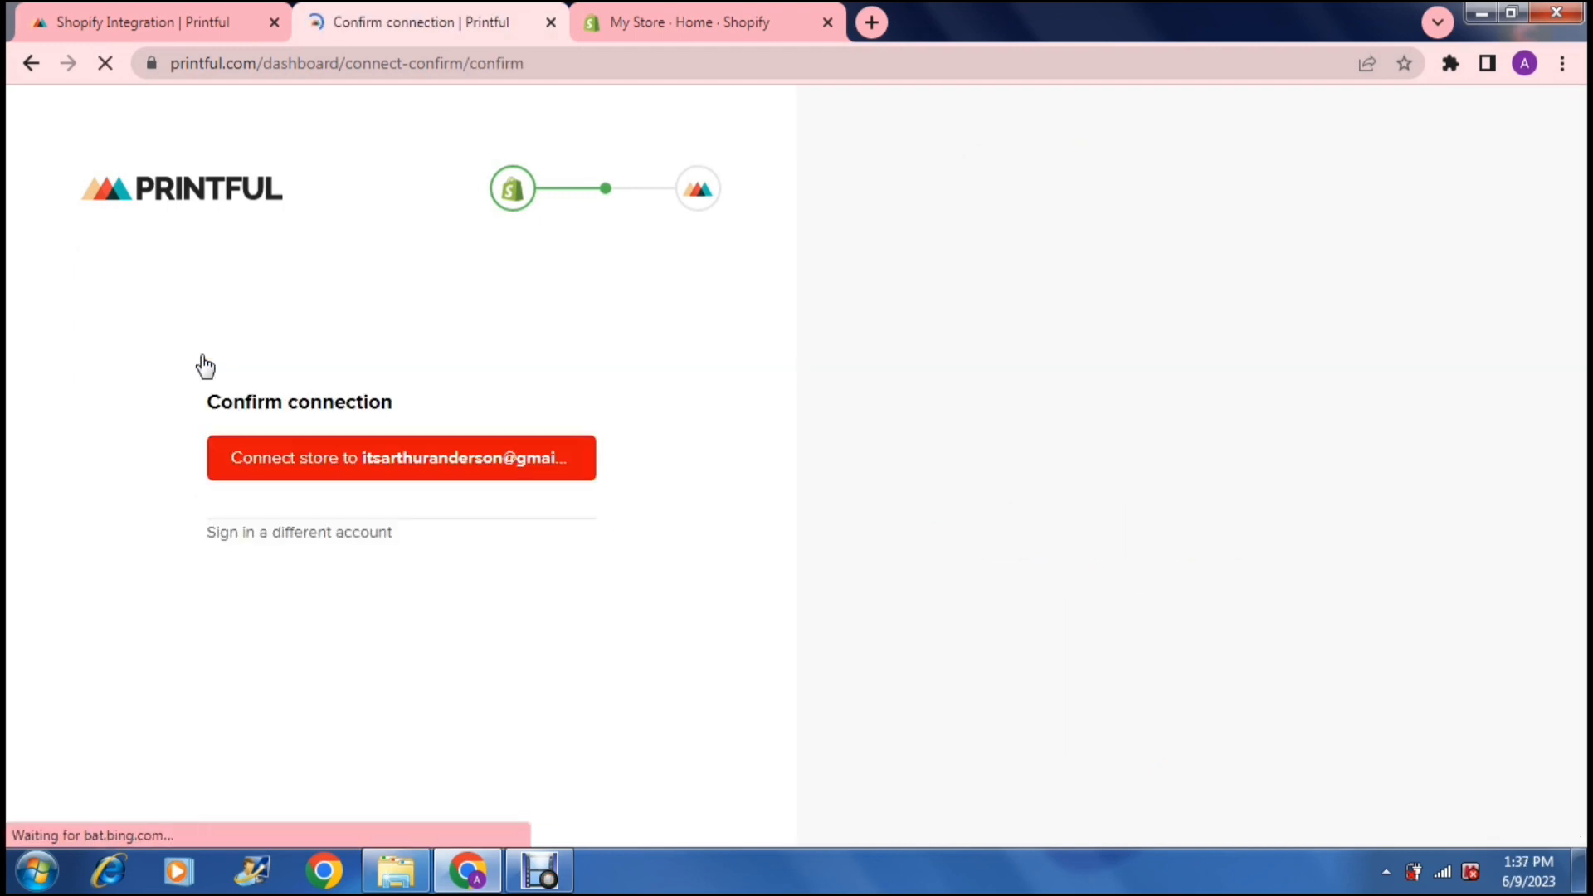
Step: Confirm connecting My Store to this Printful account
{"action": "left_click", "coordinate": [400, 458]}
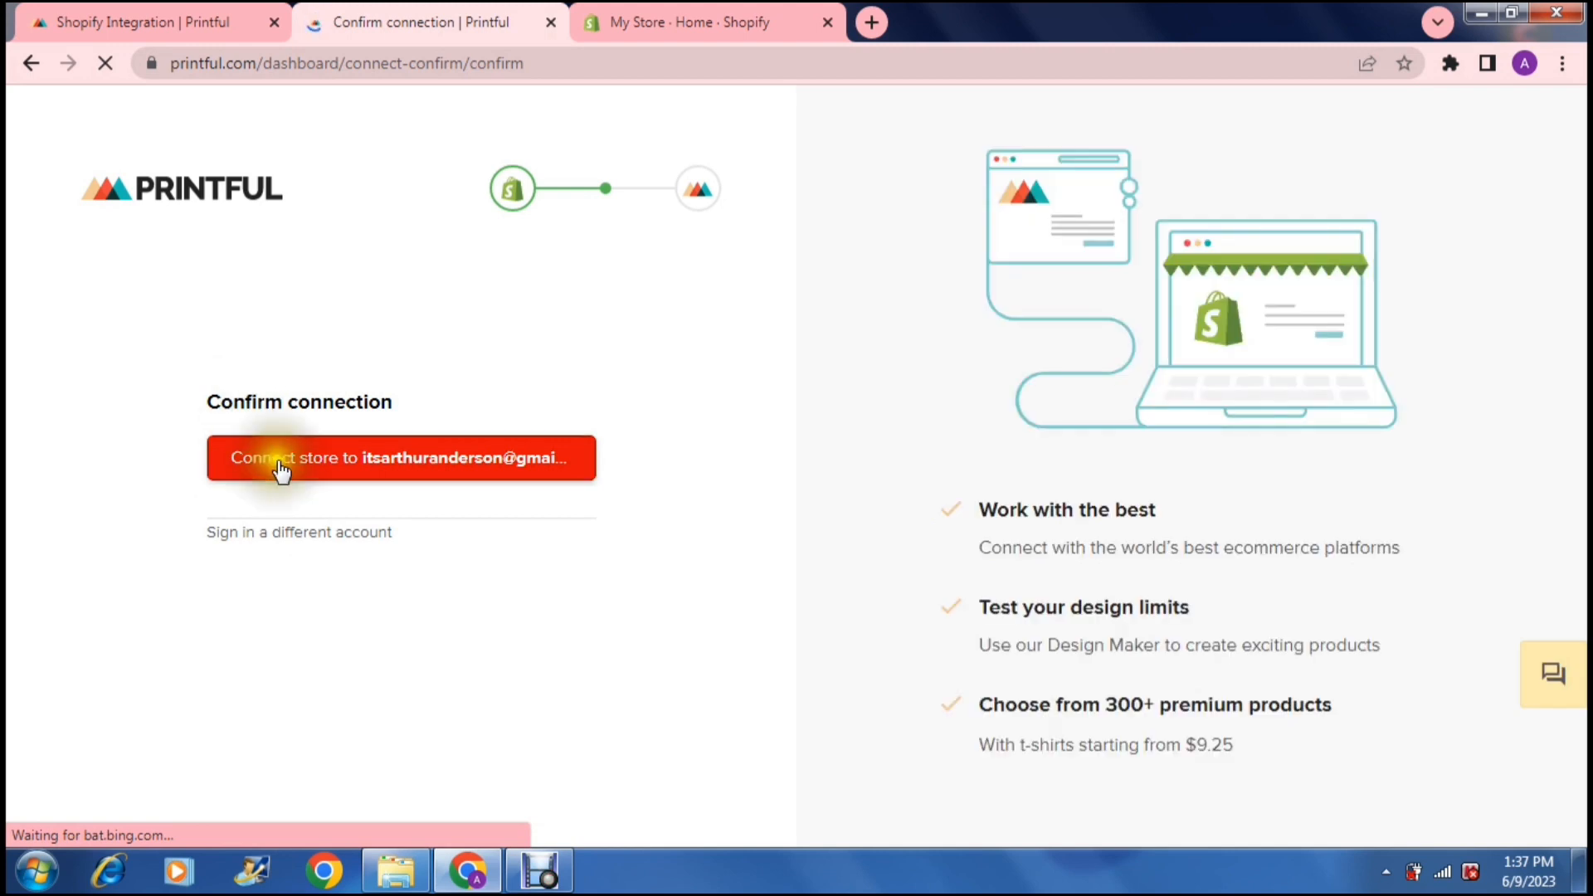
{"action": "left_click", "coordinate": [400, 458]}
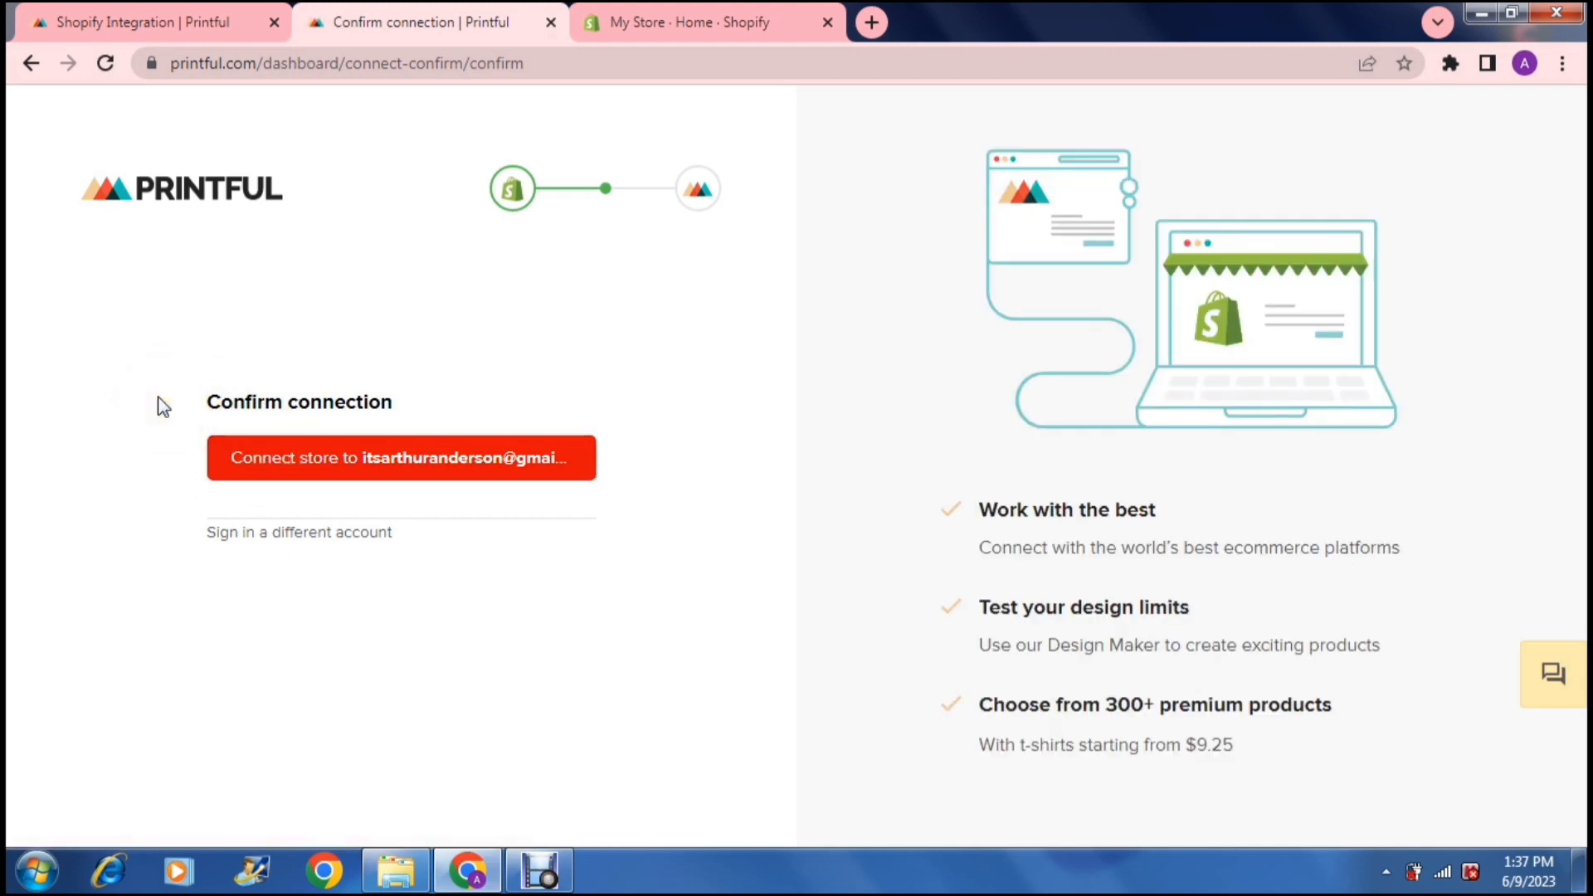
{"action": "mouse_move", "coordinate": [312, 469]}
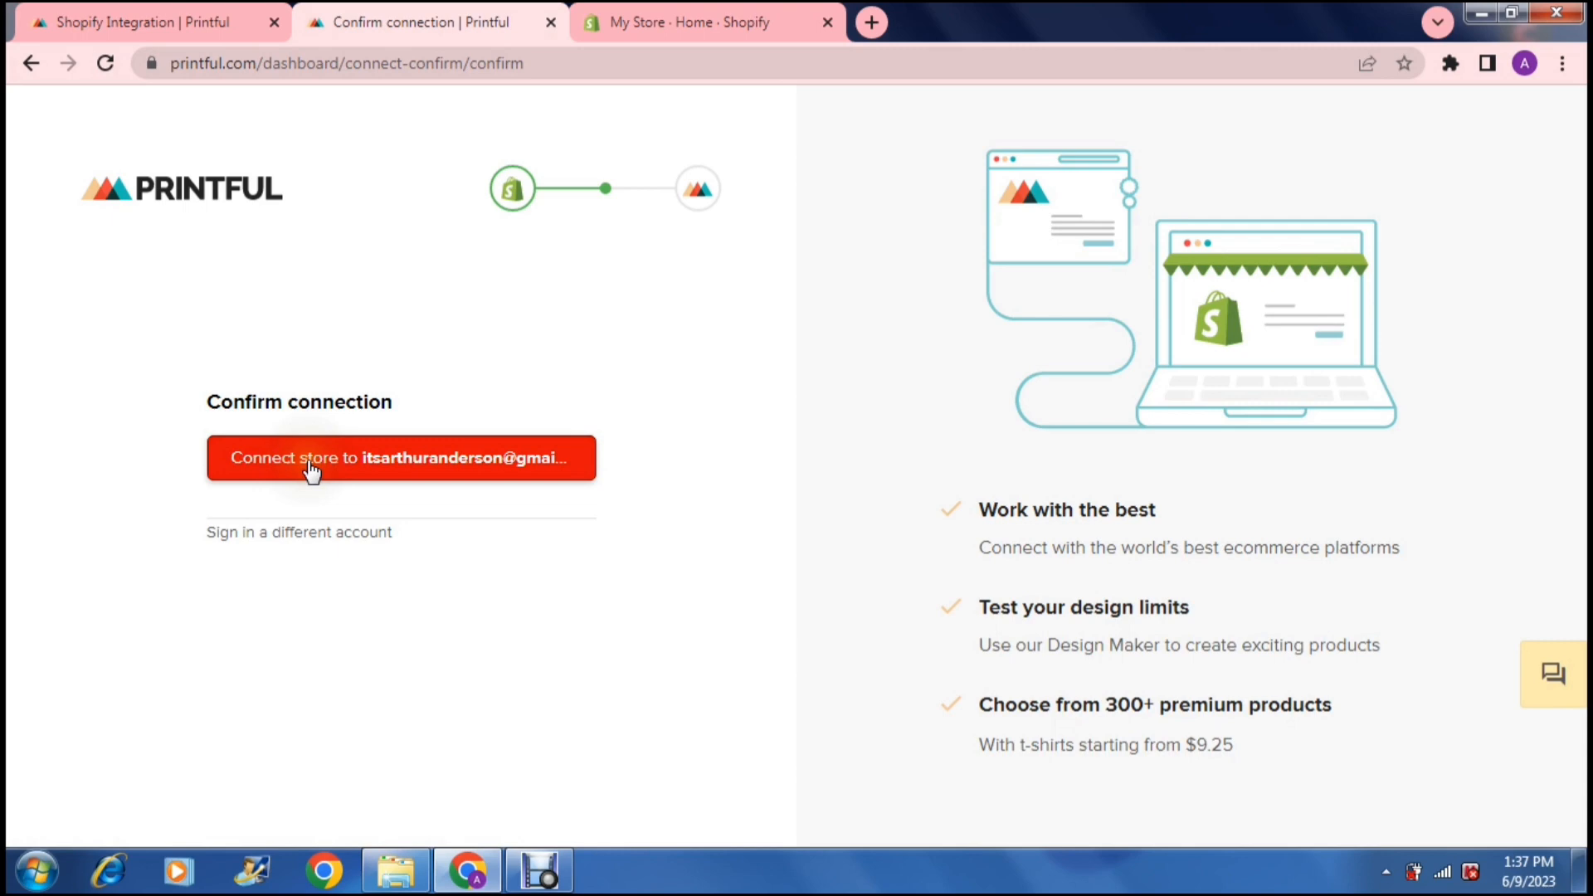
{"action": "left_click", "coordinate": [400, 458]}
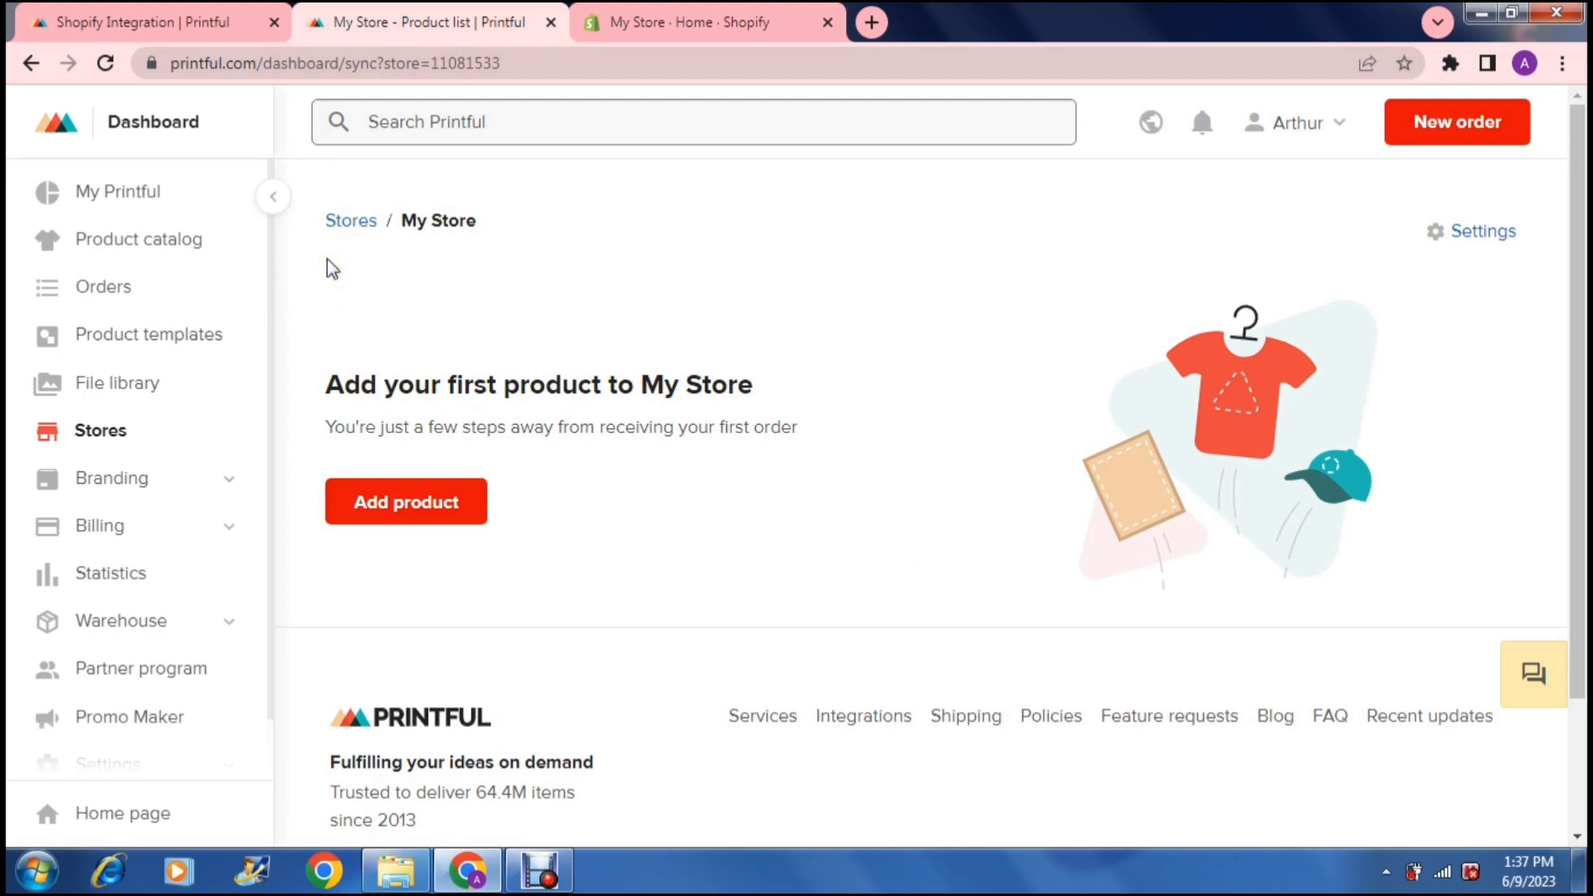
{"action": "mouse_move", "coordinate": [100, 430]}
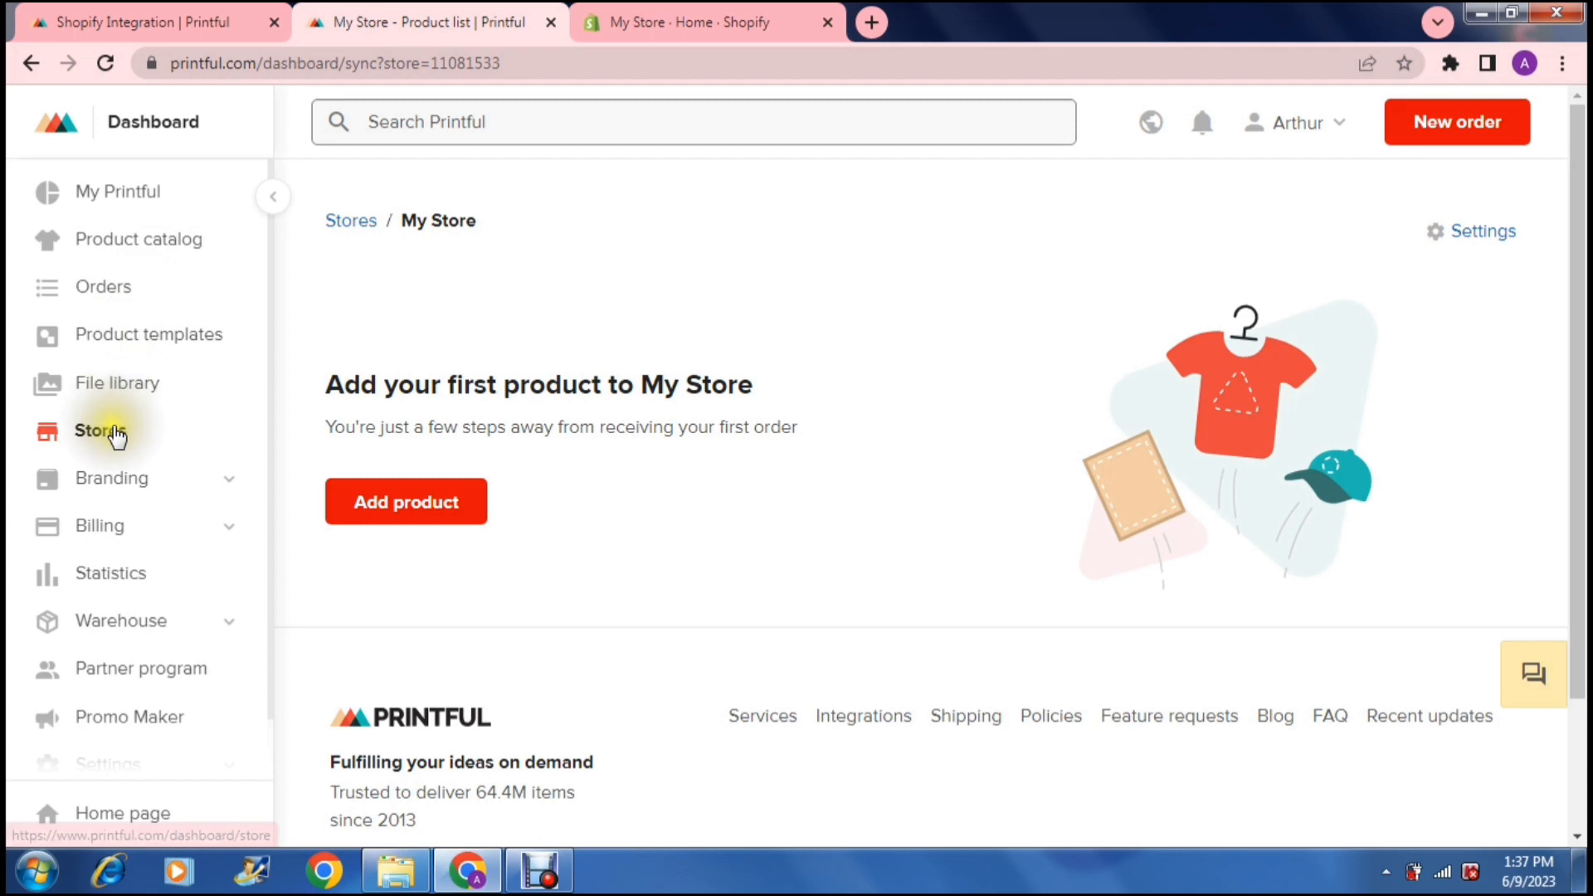
Step: View the Stores list where My Store from Shopify shows as Active
{"action": "left_click", "coordinate": [96, 430]}
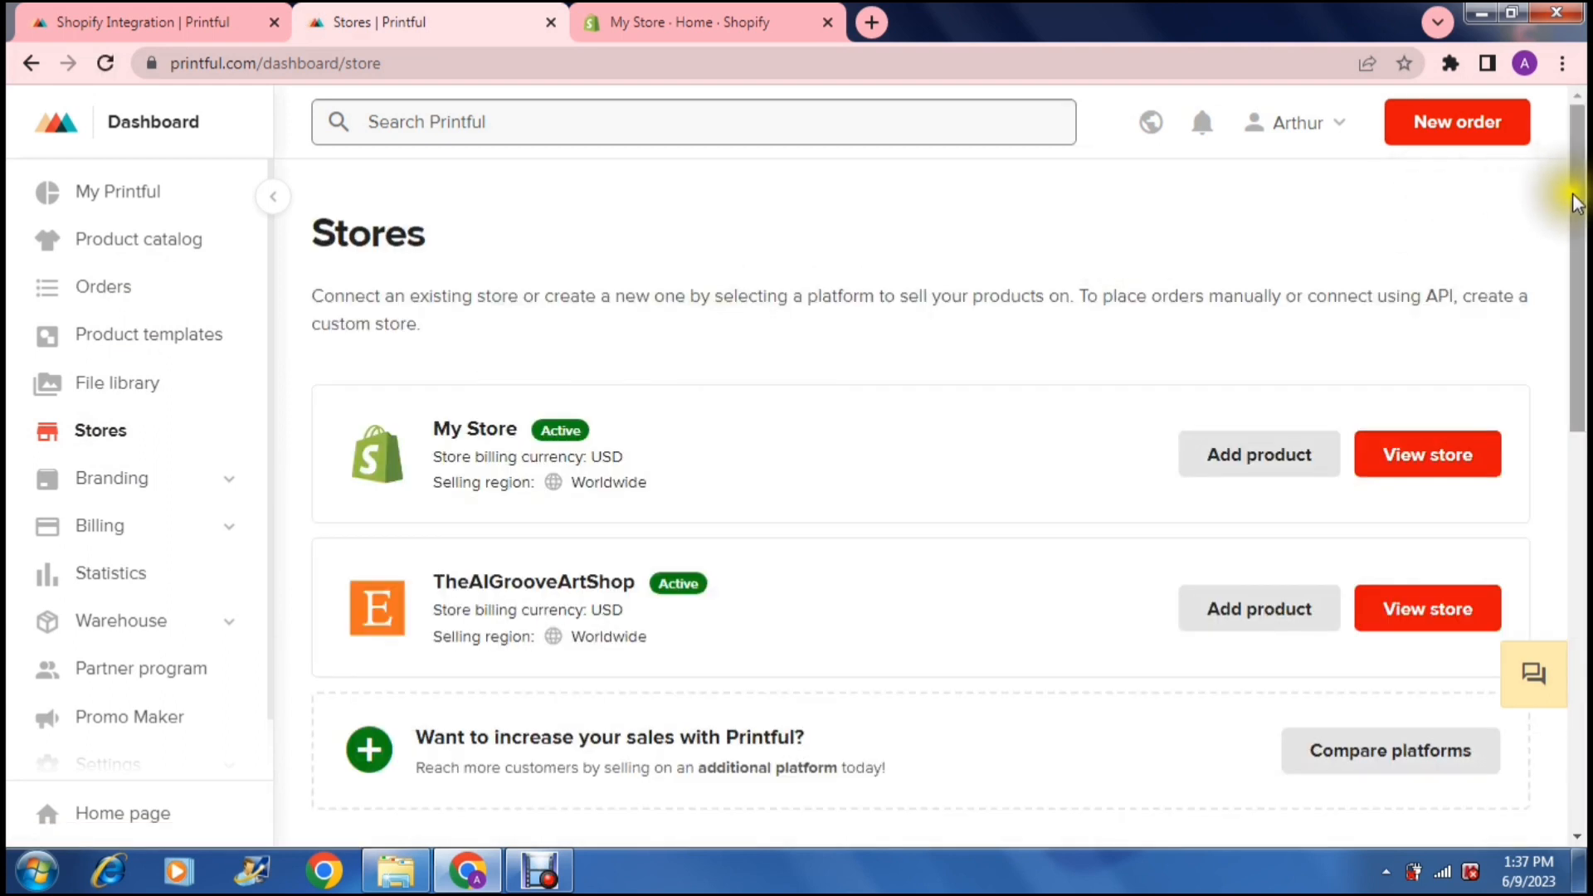
{"action": "scroll", "scroll_direction": "down", "scroll_amount": 3}
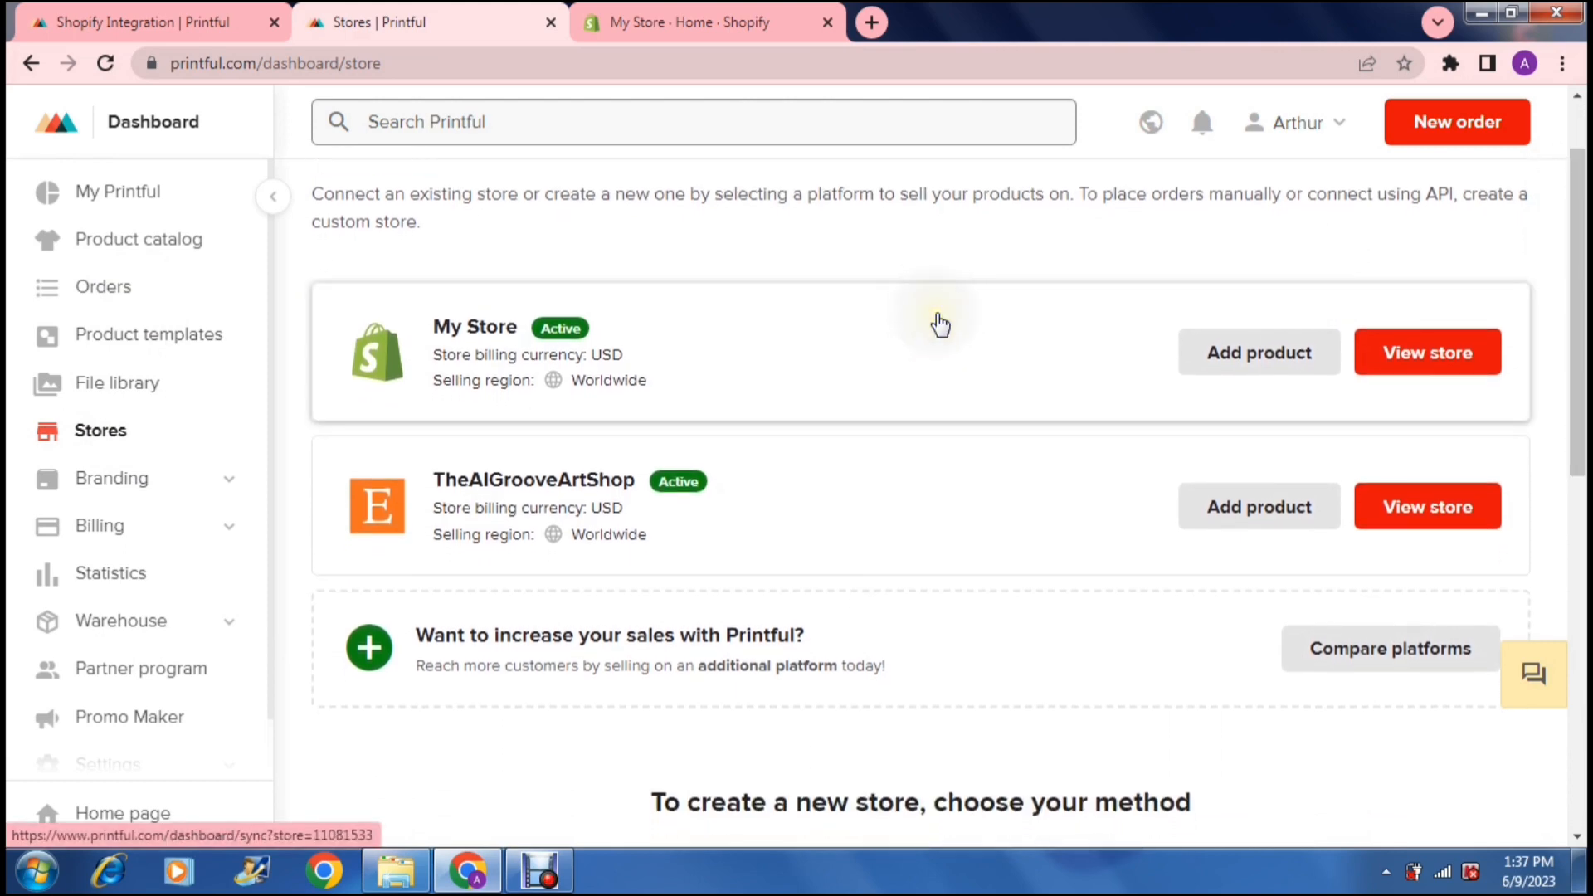
{"action": "mouse_move", "coordinate": [545, 391]}
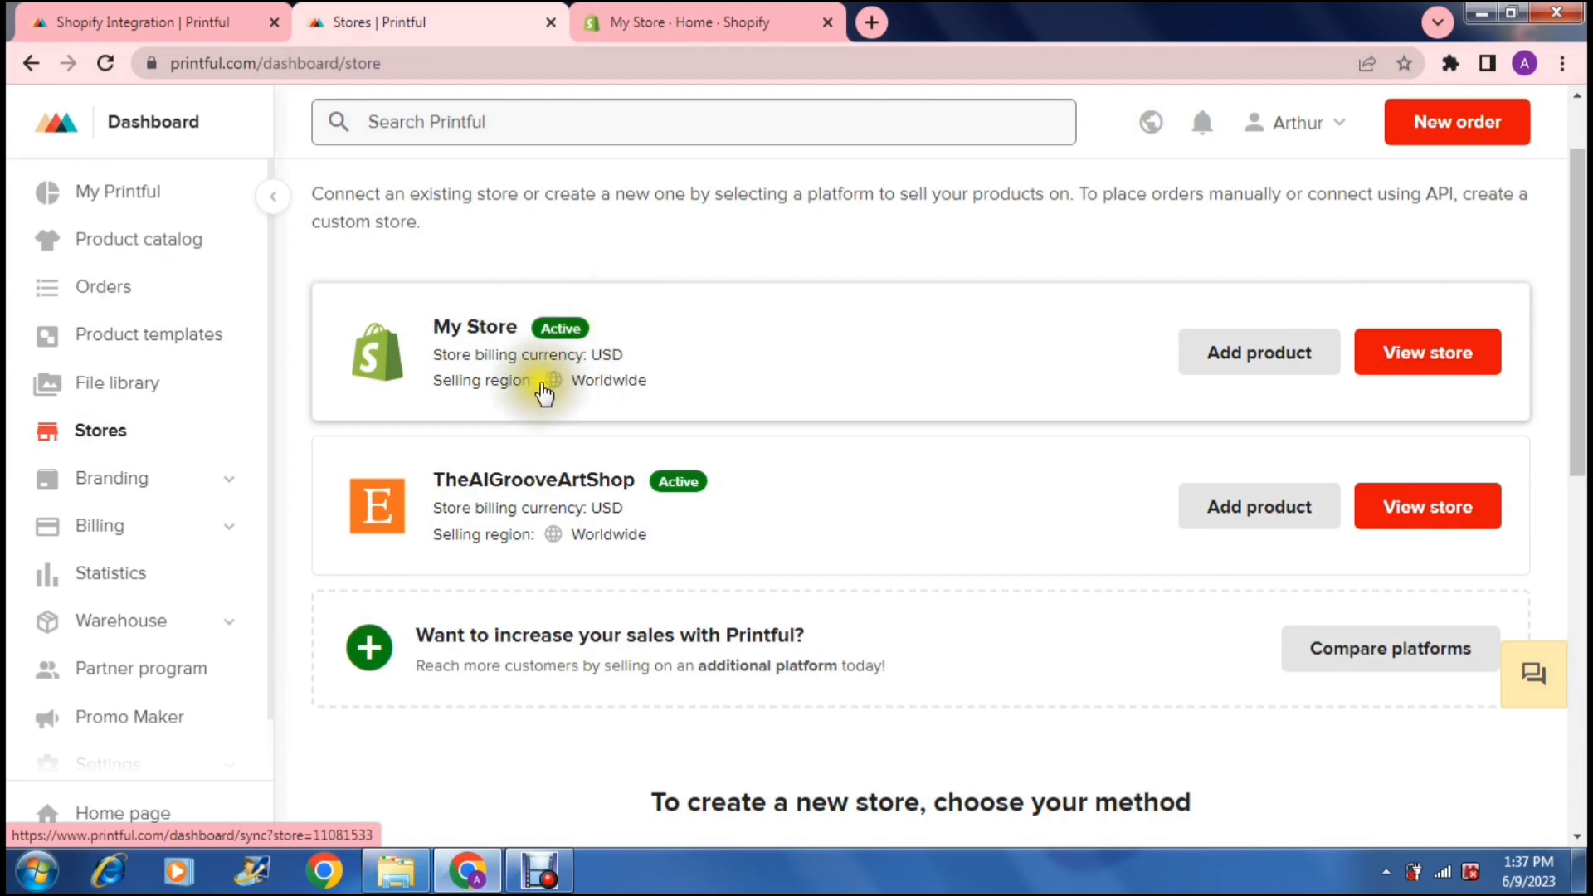
{"action": "mouse_move", "coordinate": [559, 329]}
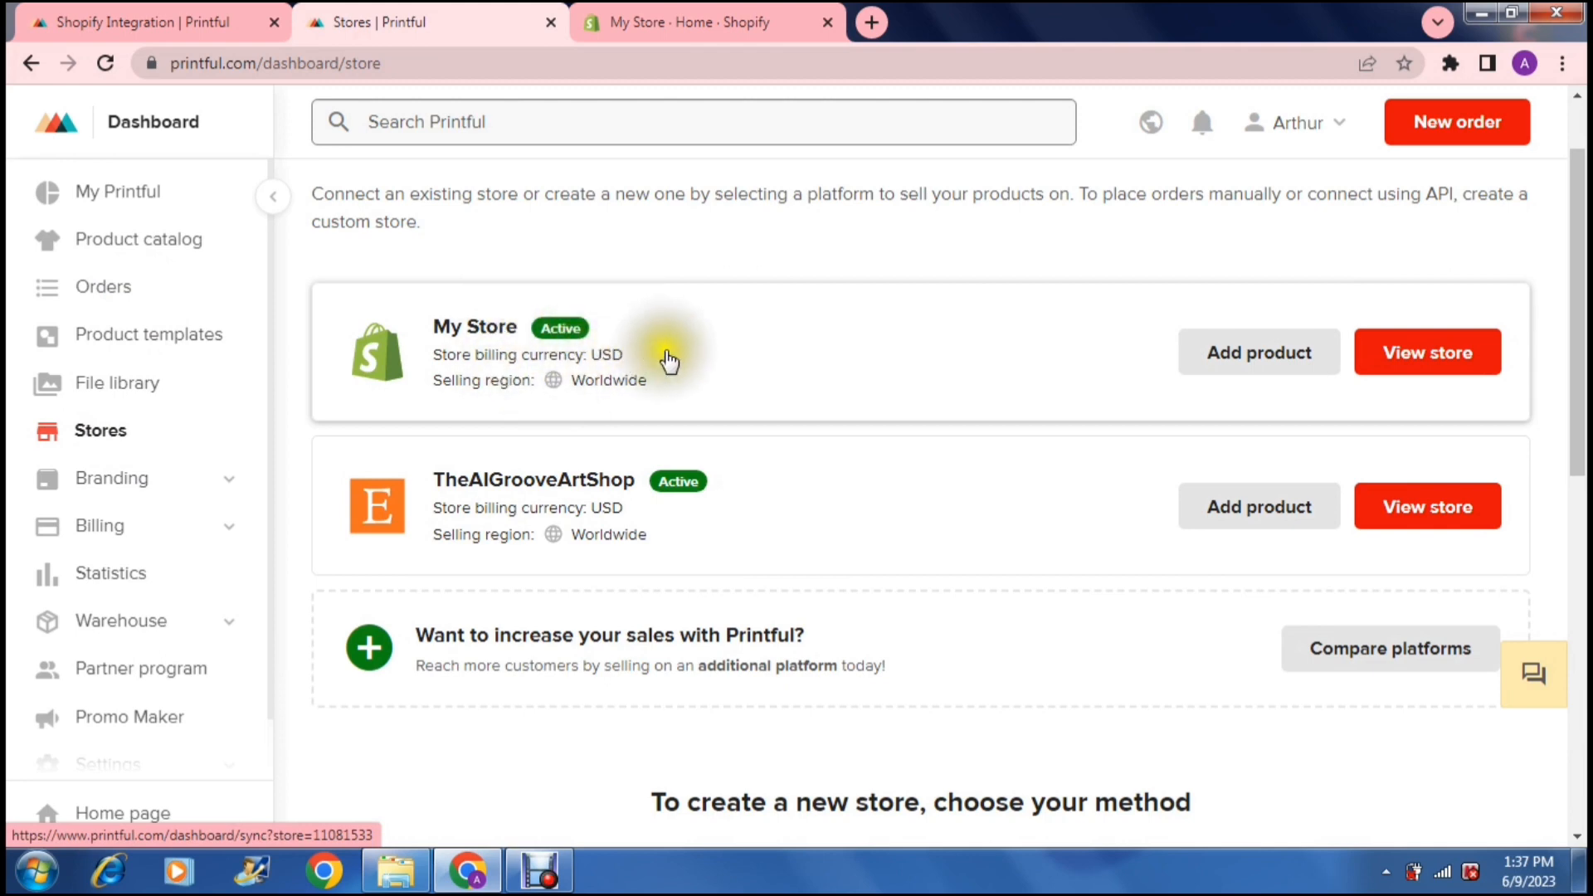
{"action": "mouse_move", "coordinate": [676, 363]}
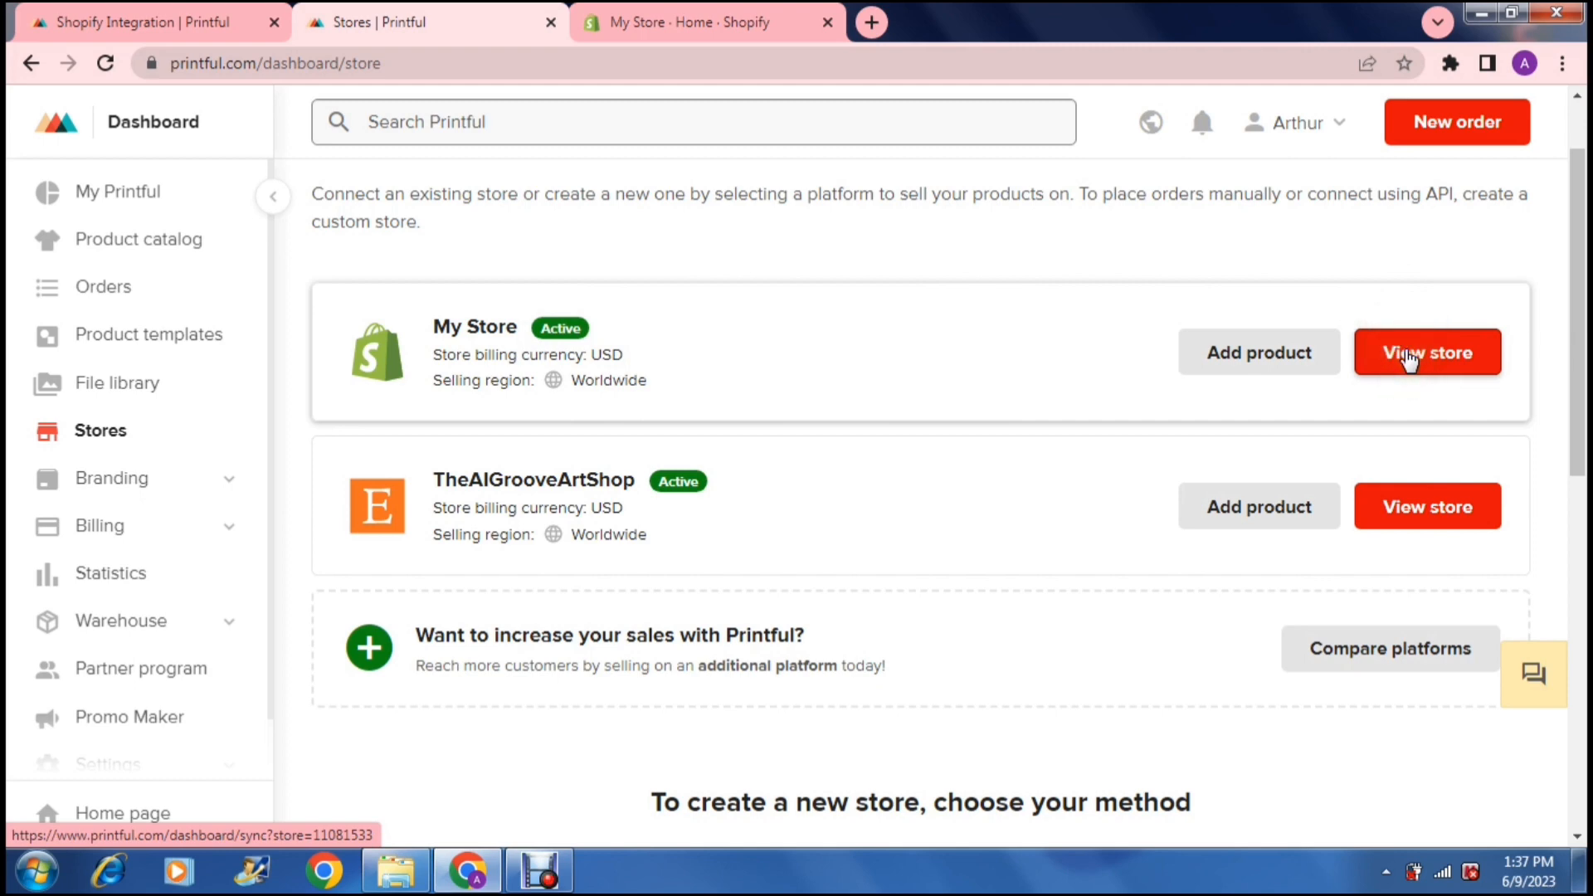
{"action": "mouse_move", "coordinate": [1259, 352]}
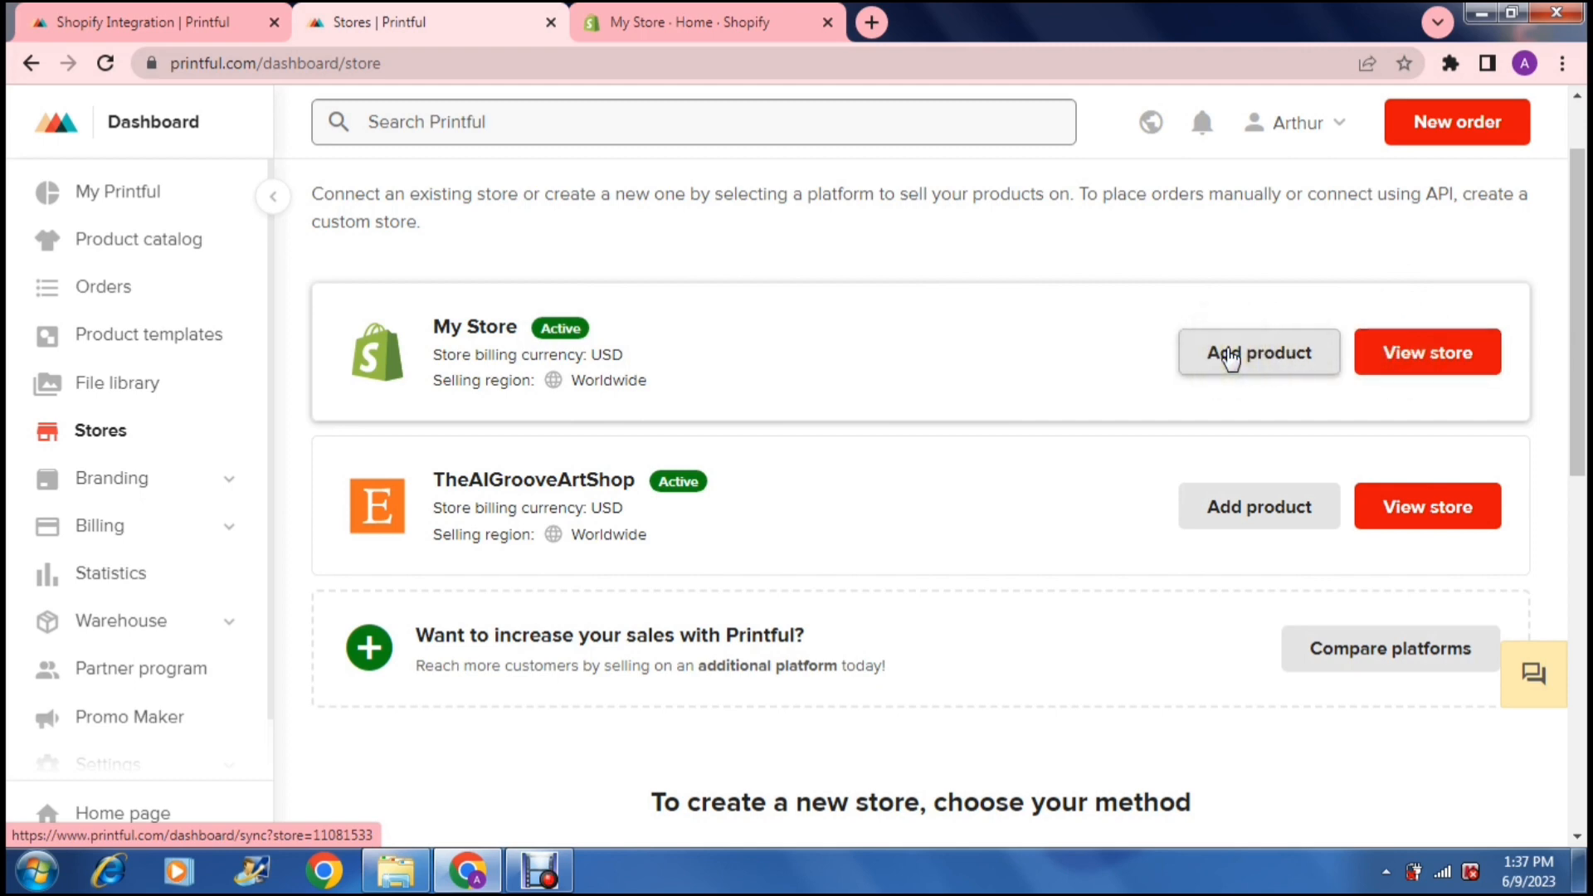
{"action": "mouse_move", "coordinate": [959, 362]}
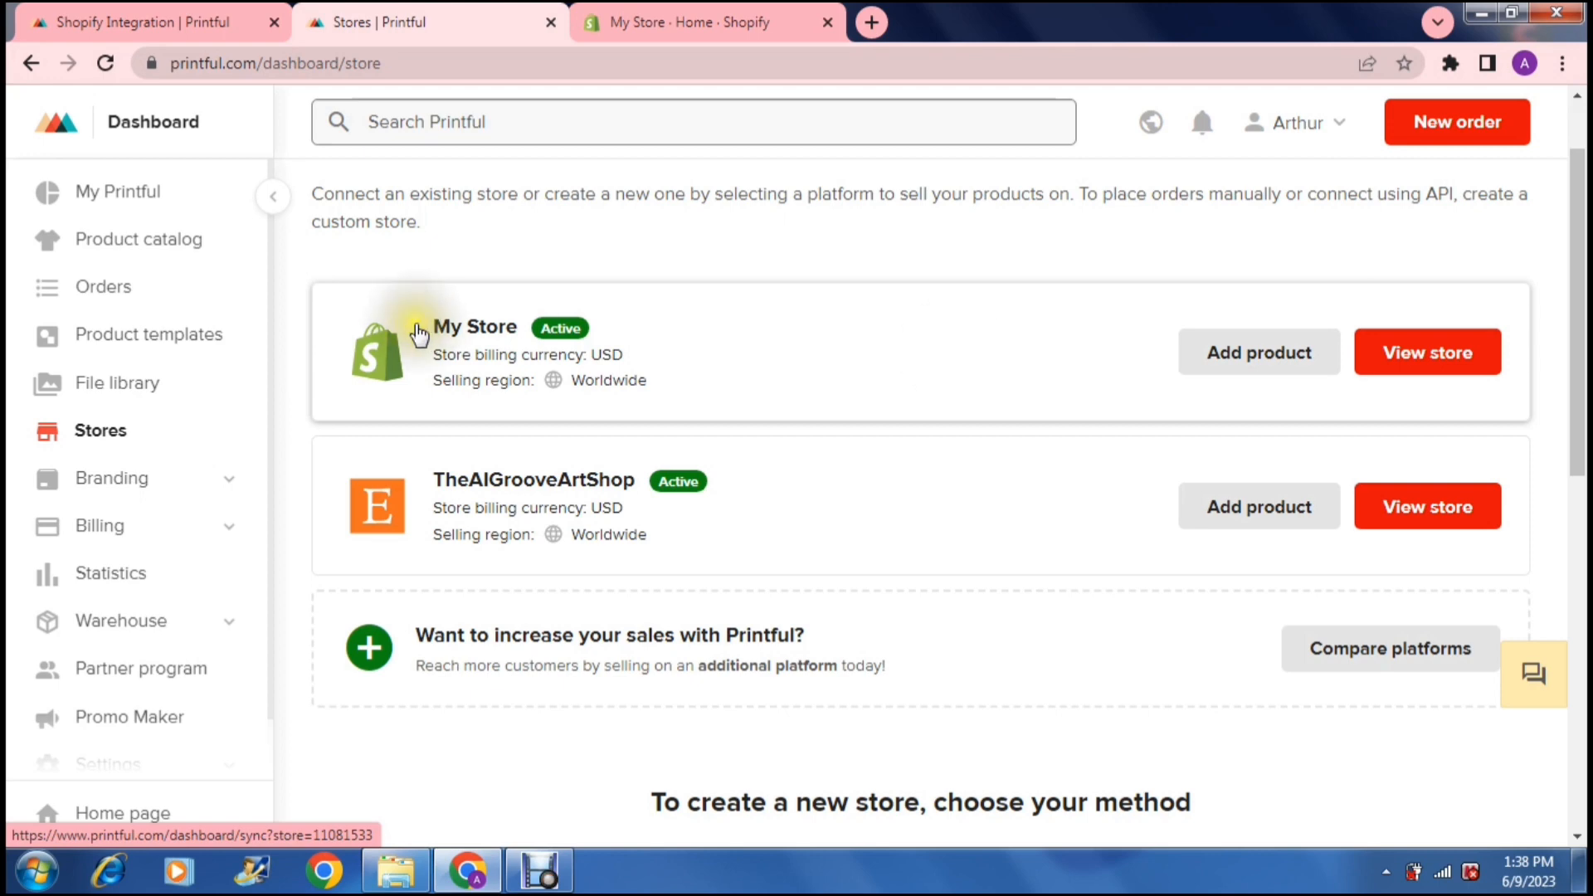
{"action": "mouse_move", "coordinate": [699, 237]}
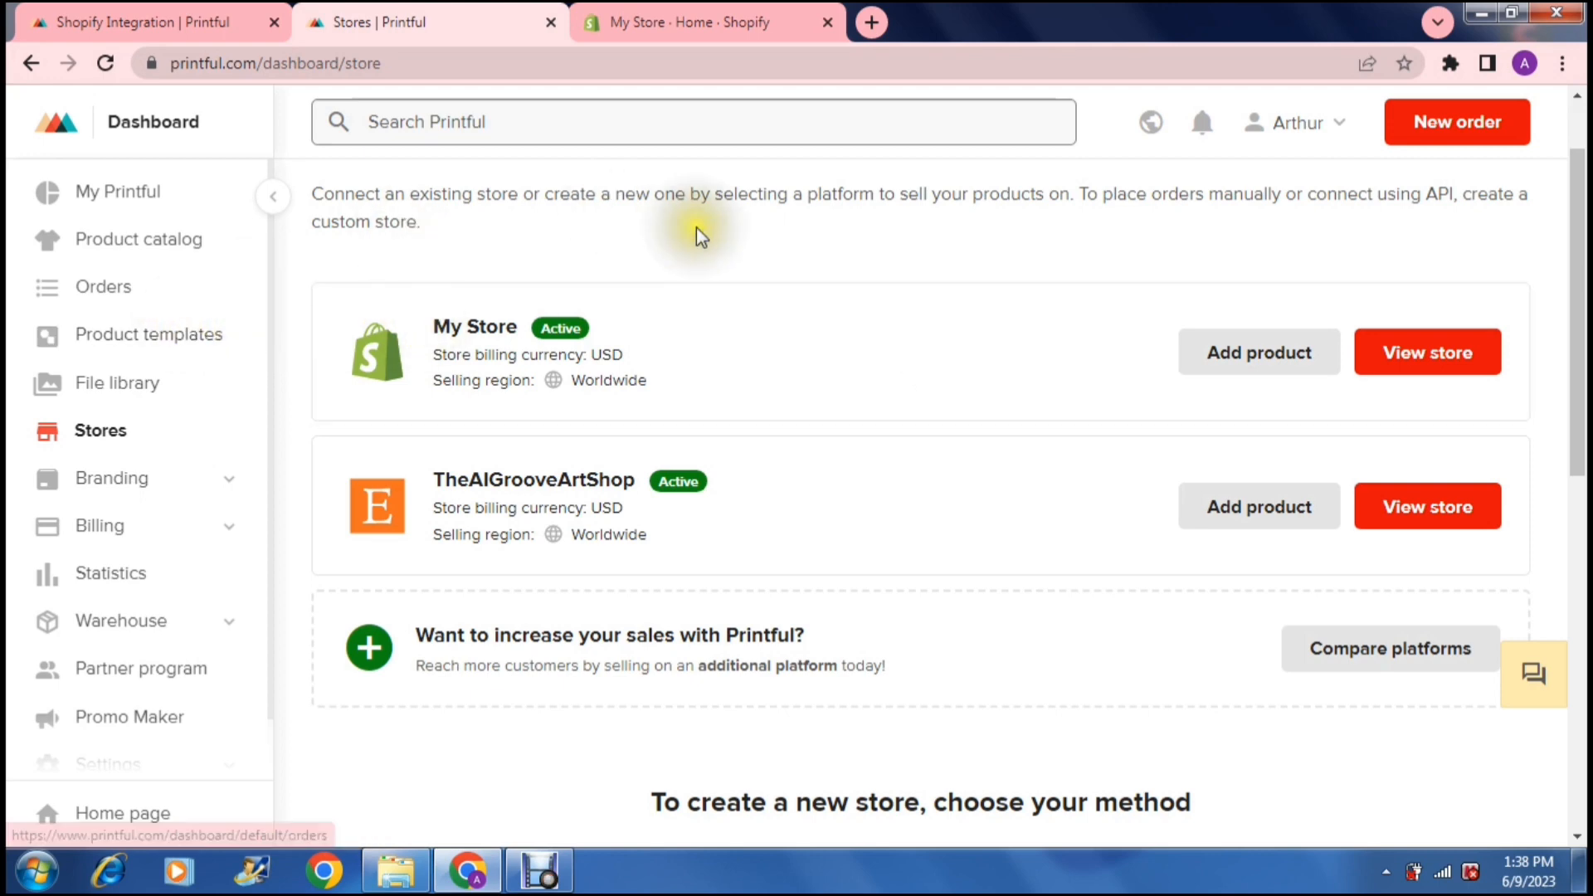
{"action": "mouse_move", "coordinate": [719, 251]}
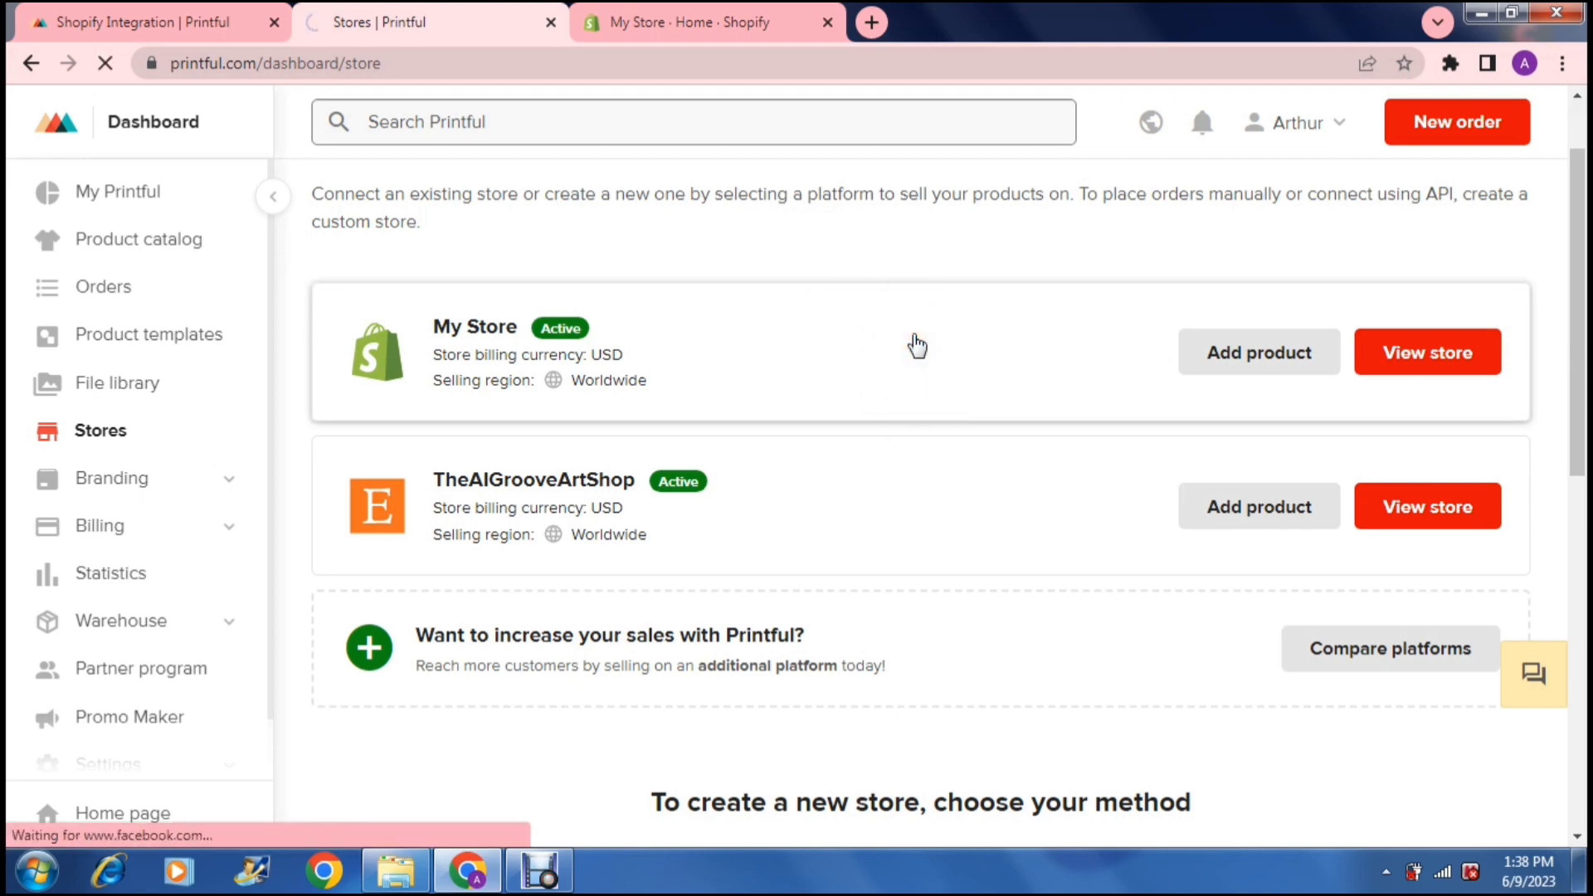
Step: Open My Store from the Stores list and go to its Settings page
{"action": "left_click", "coordinate": [1427, 351]}
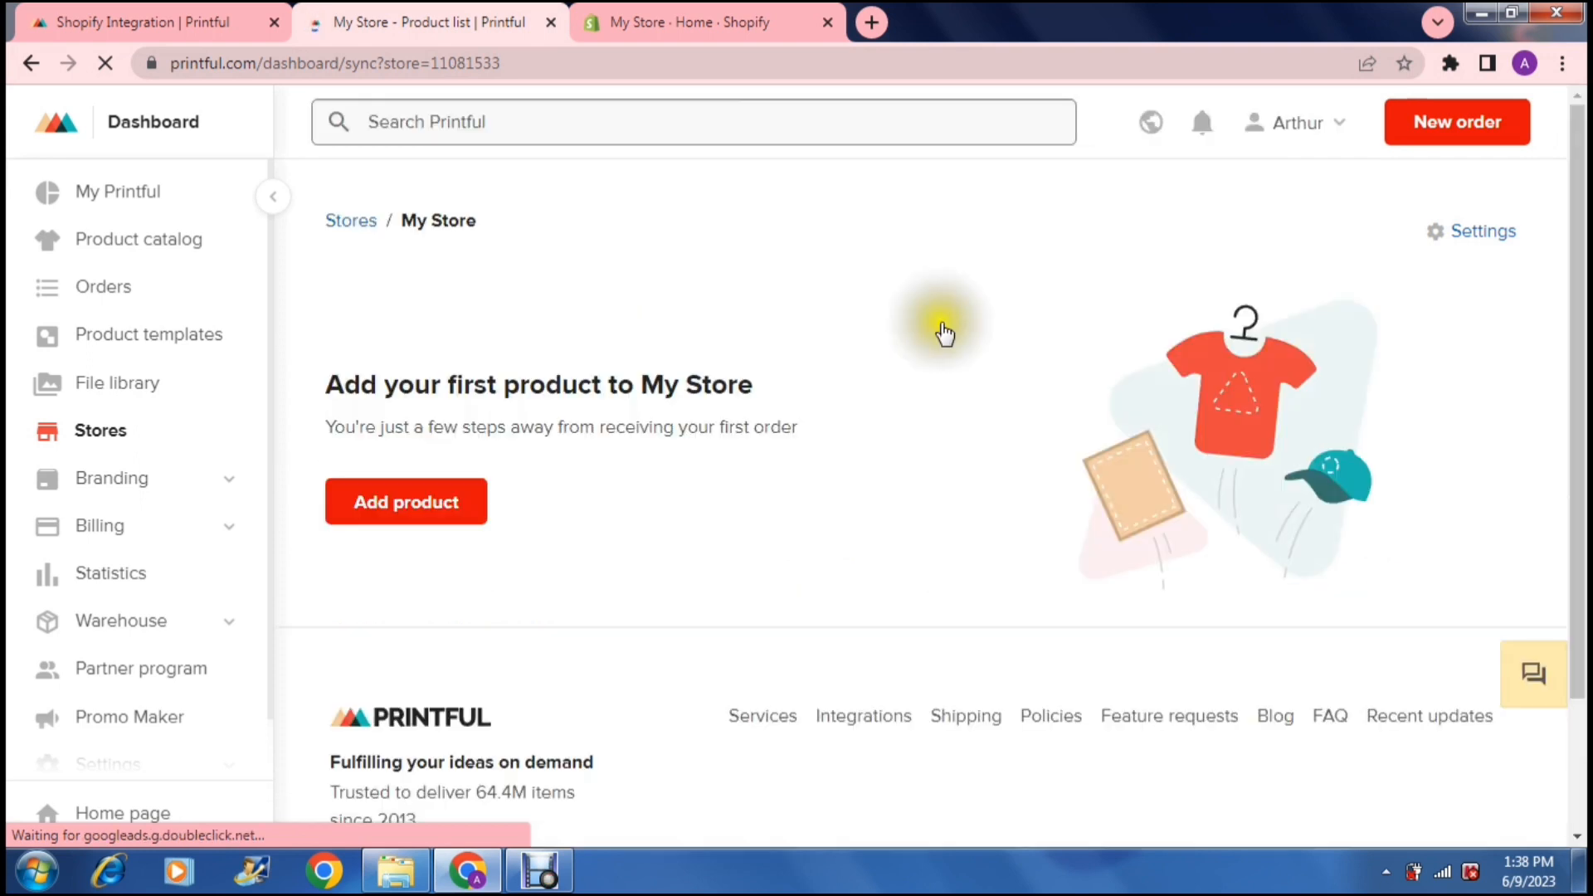
{"action": "mouse_move", "coordinate": [1105, 287]}
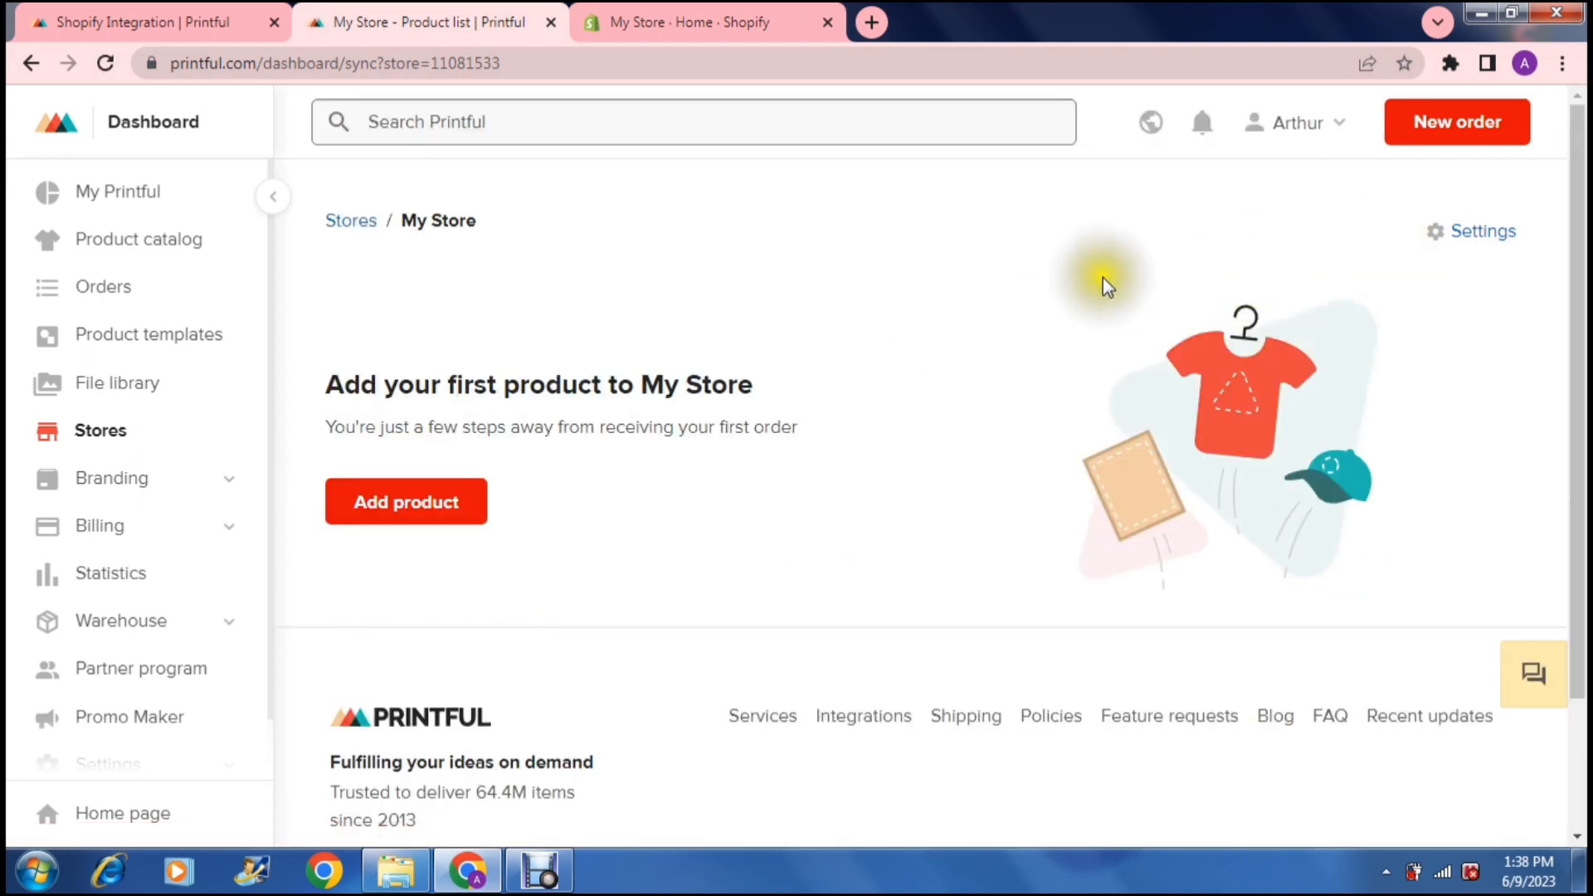
{"action": "mouse_move", "coordinate": [1480, 233]}
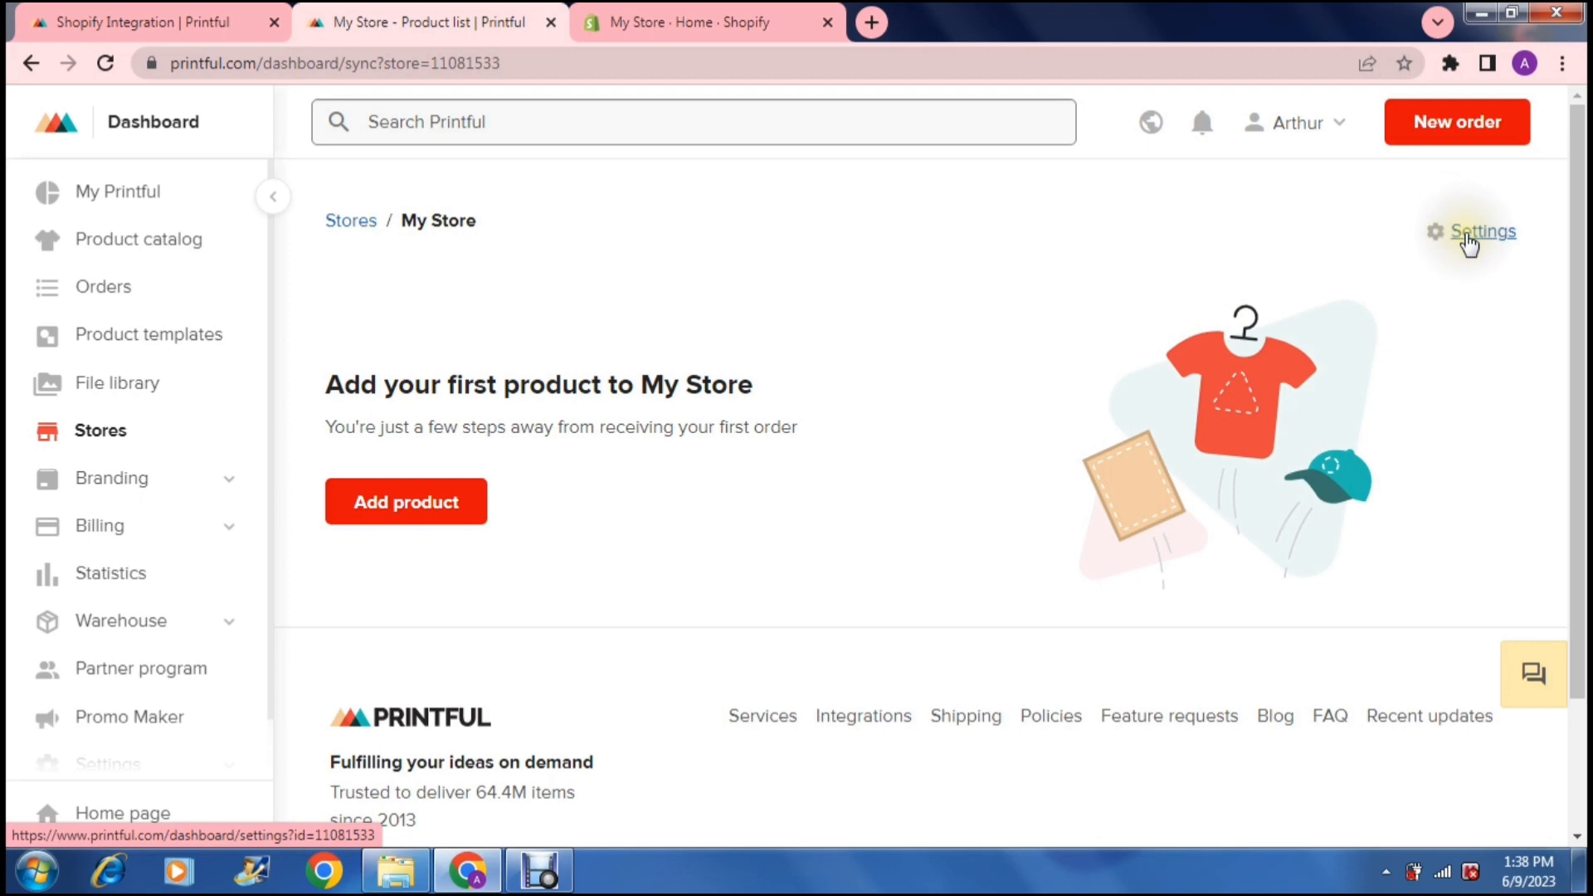
{"action": "left_click", "coordinate": [1481, 232]}
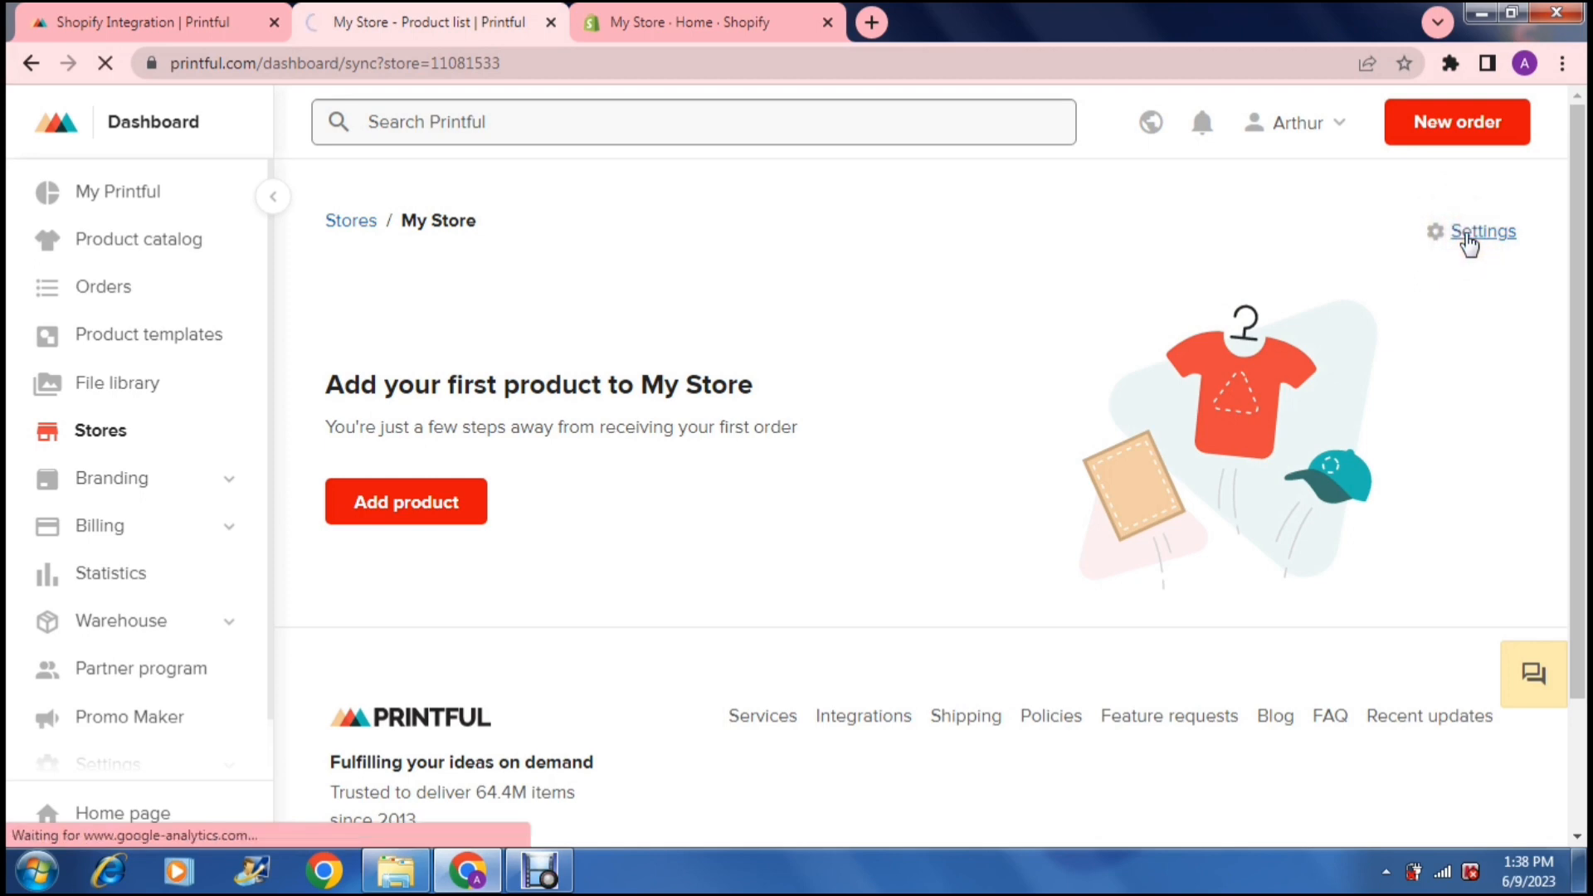
{"action": "left_click", "coordinate": [1480, 232]}
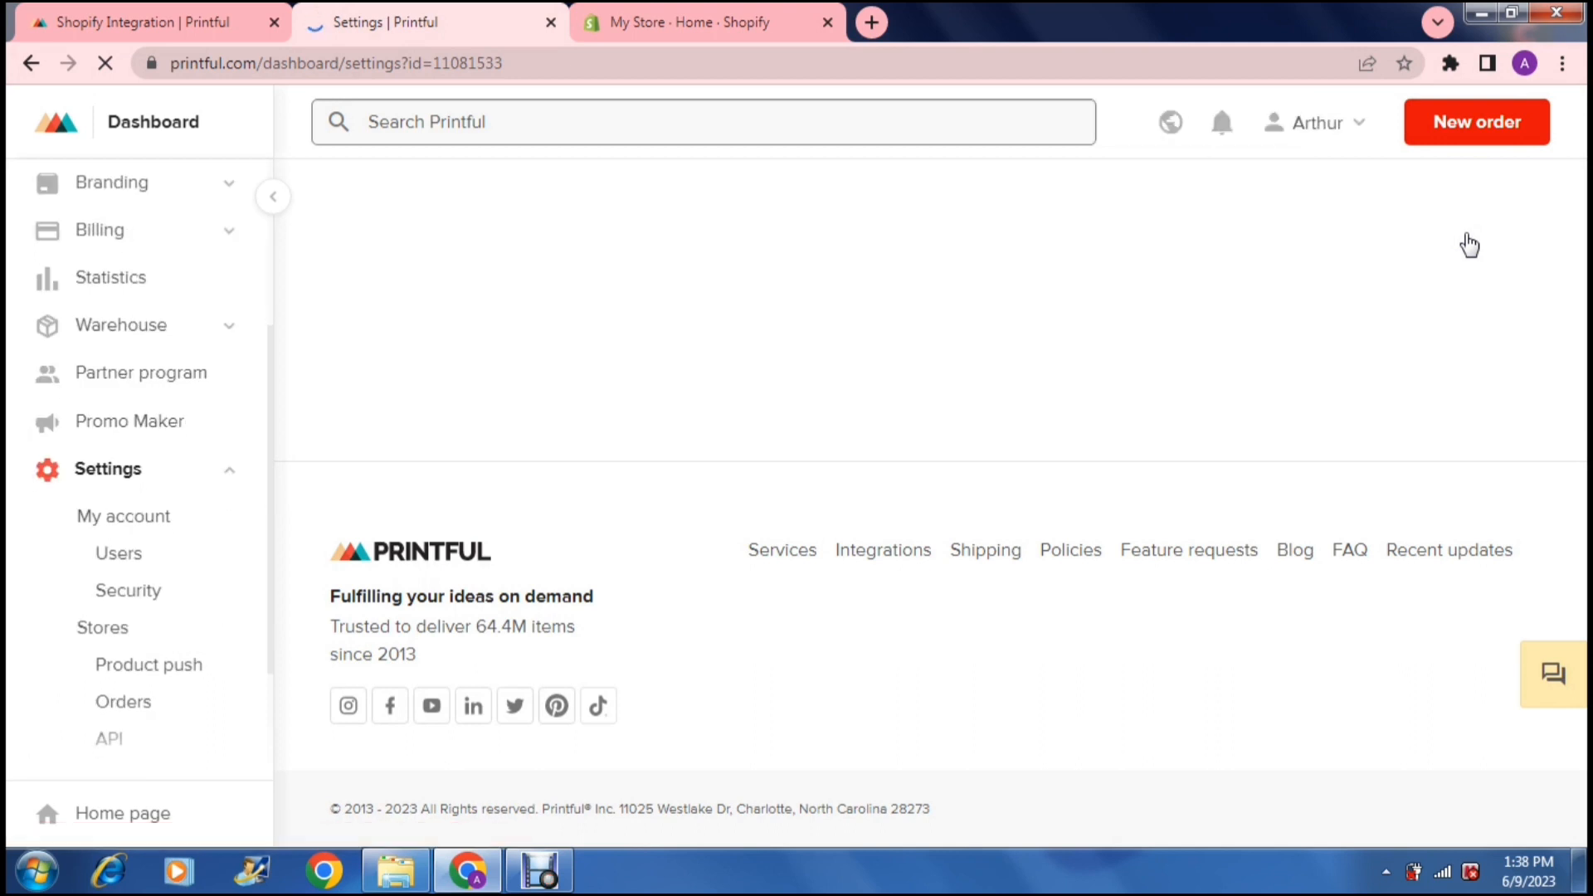
{"action": "left_click", "coordinate": [101, 627]}
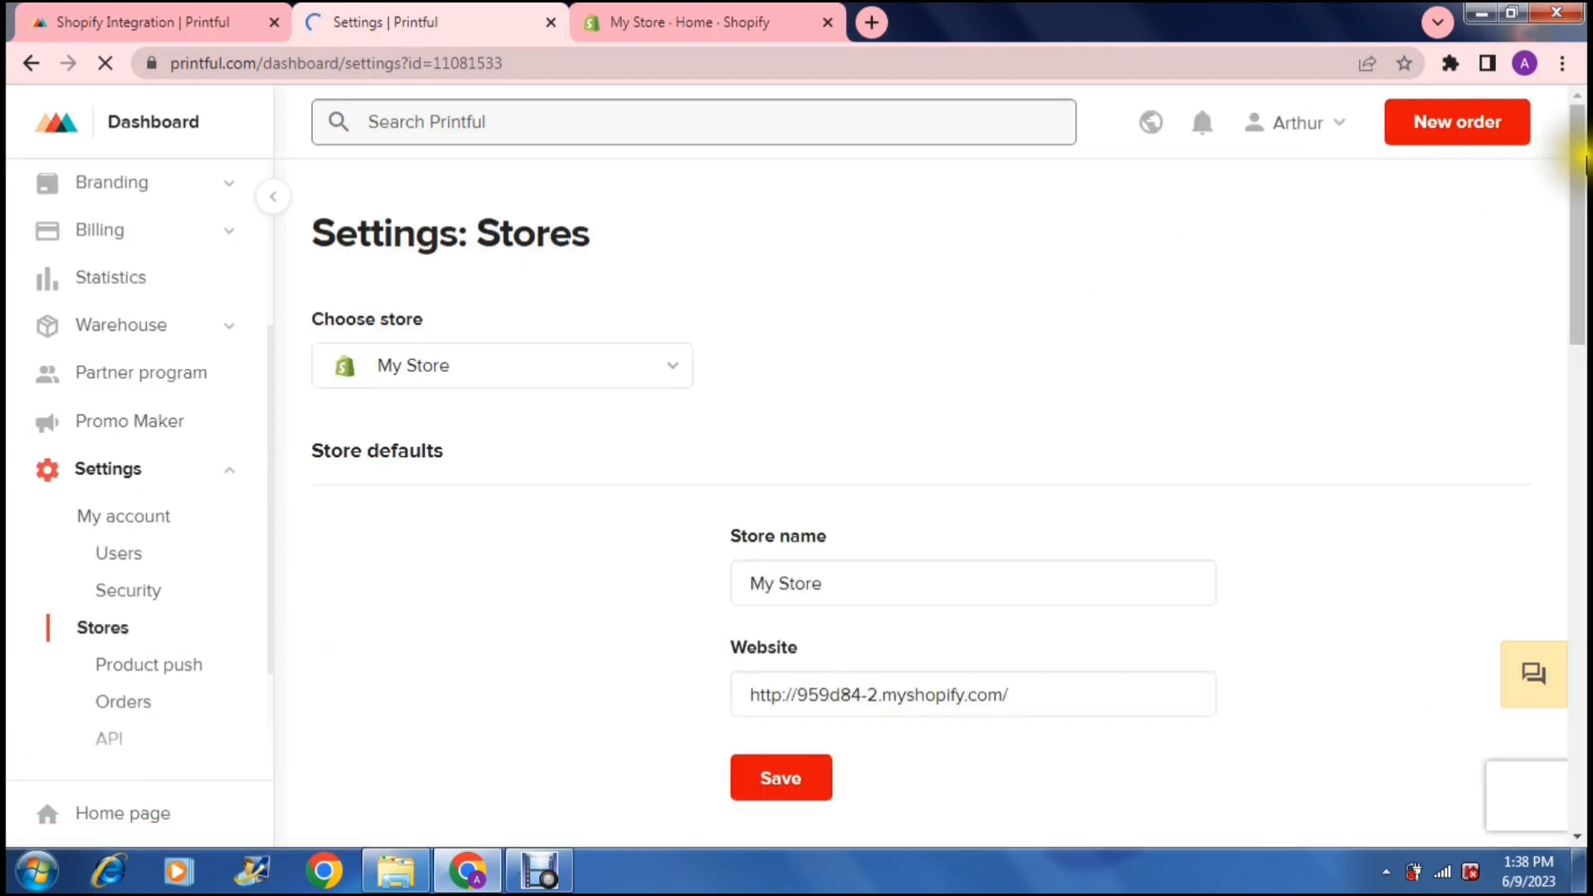
{"action": "scroll", "scroll_direction": "down", "scroll_amount": 3}
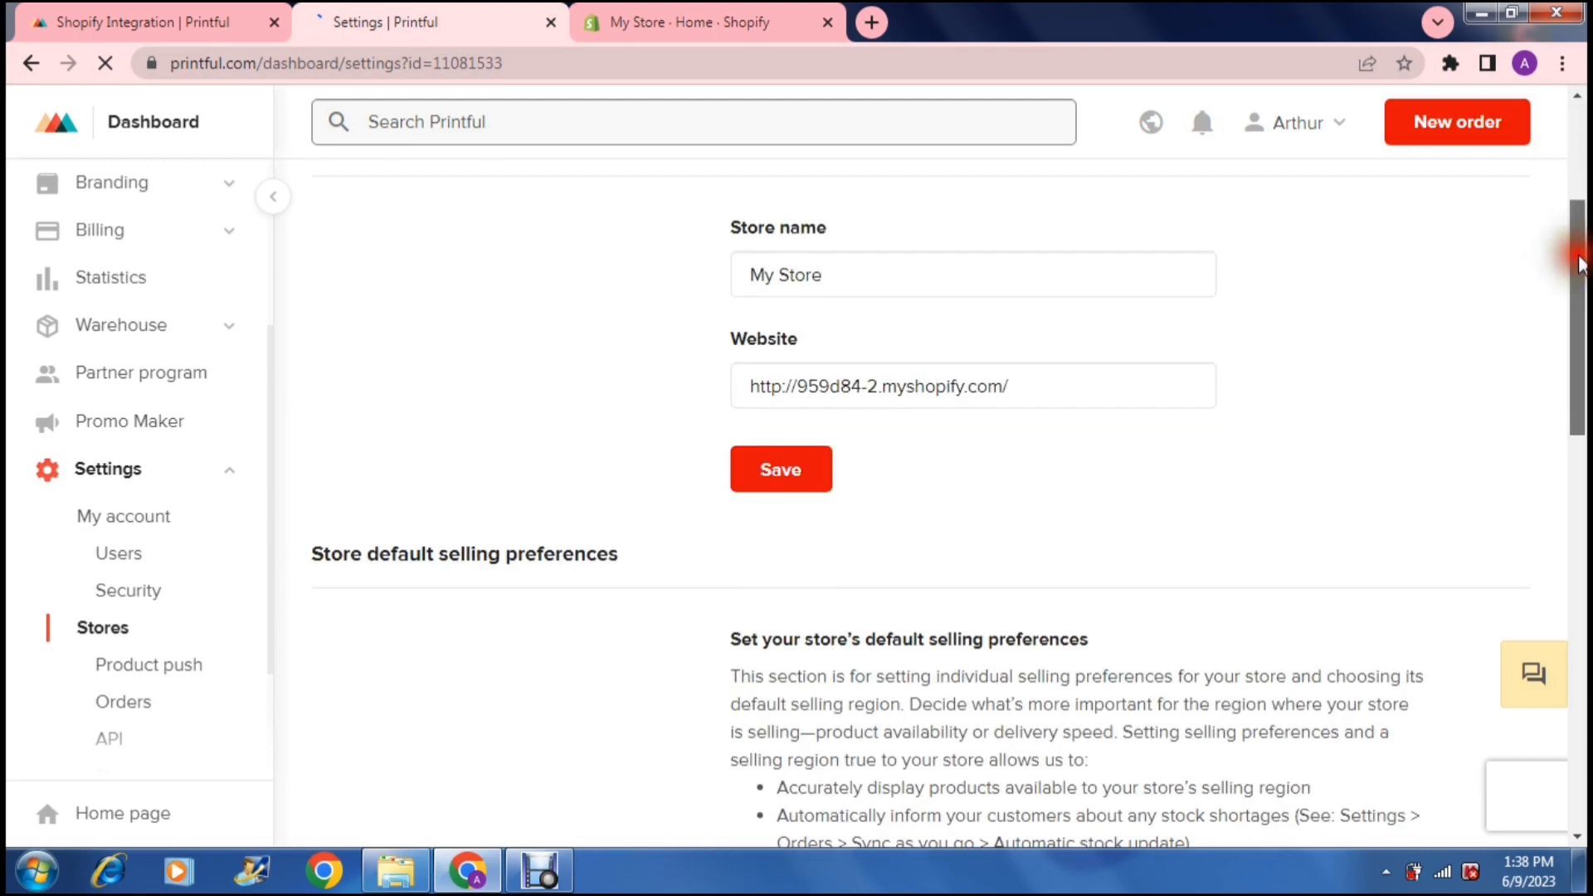
{"action": "scroll", "scroll_direction": "down", "scroll_amount": 3}
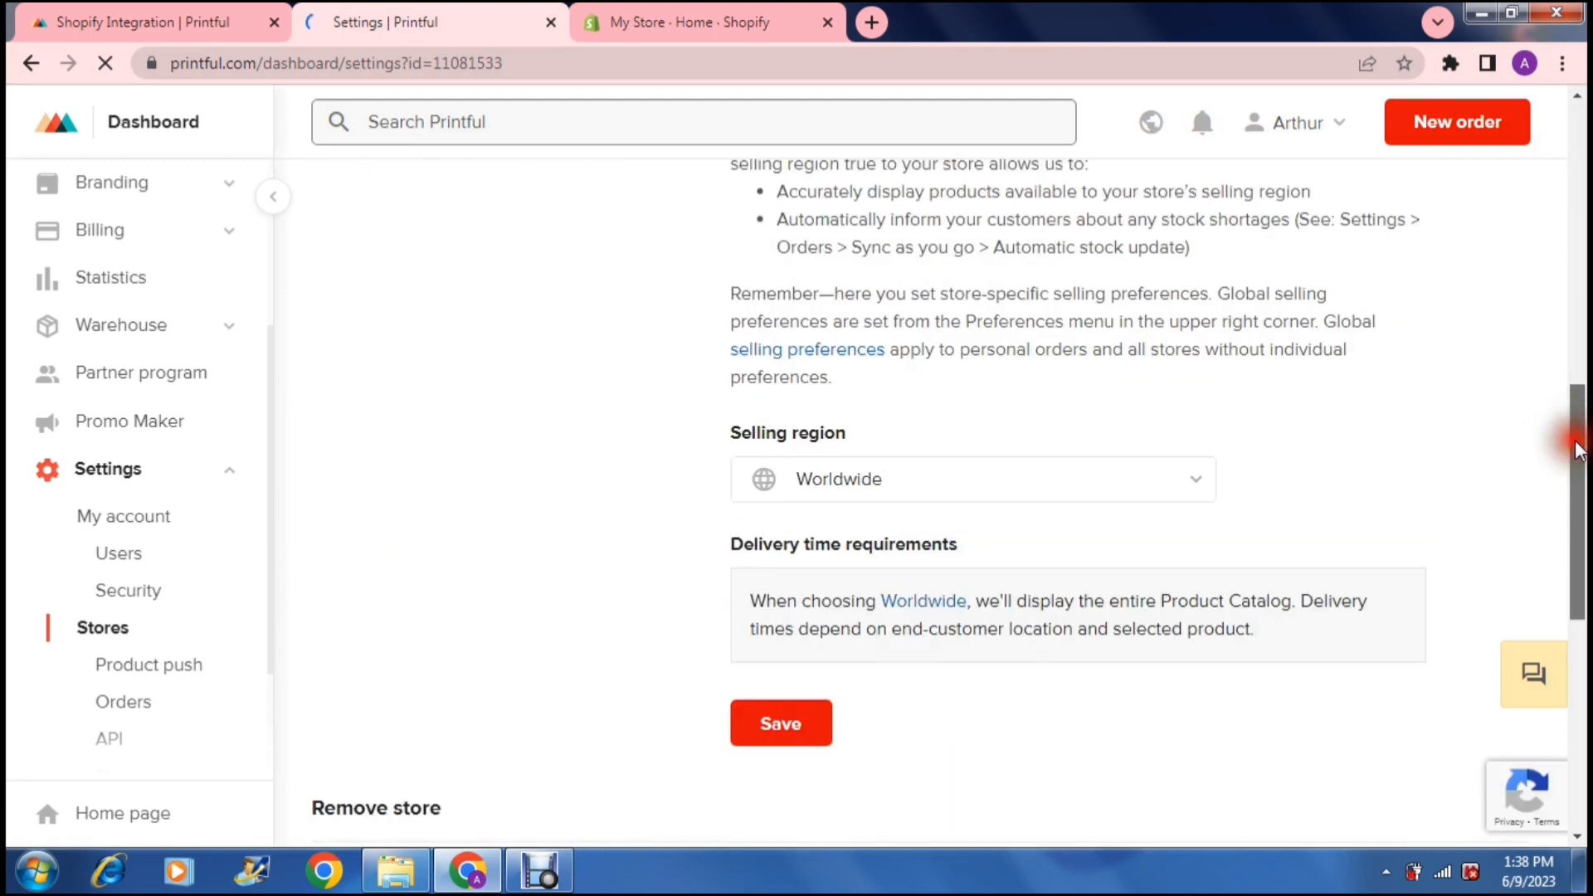
{"action": "scroll", "scroll_direction": "down", "scroll_amount": 3}
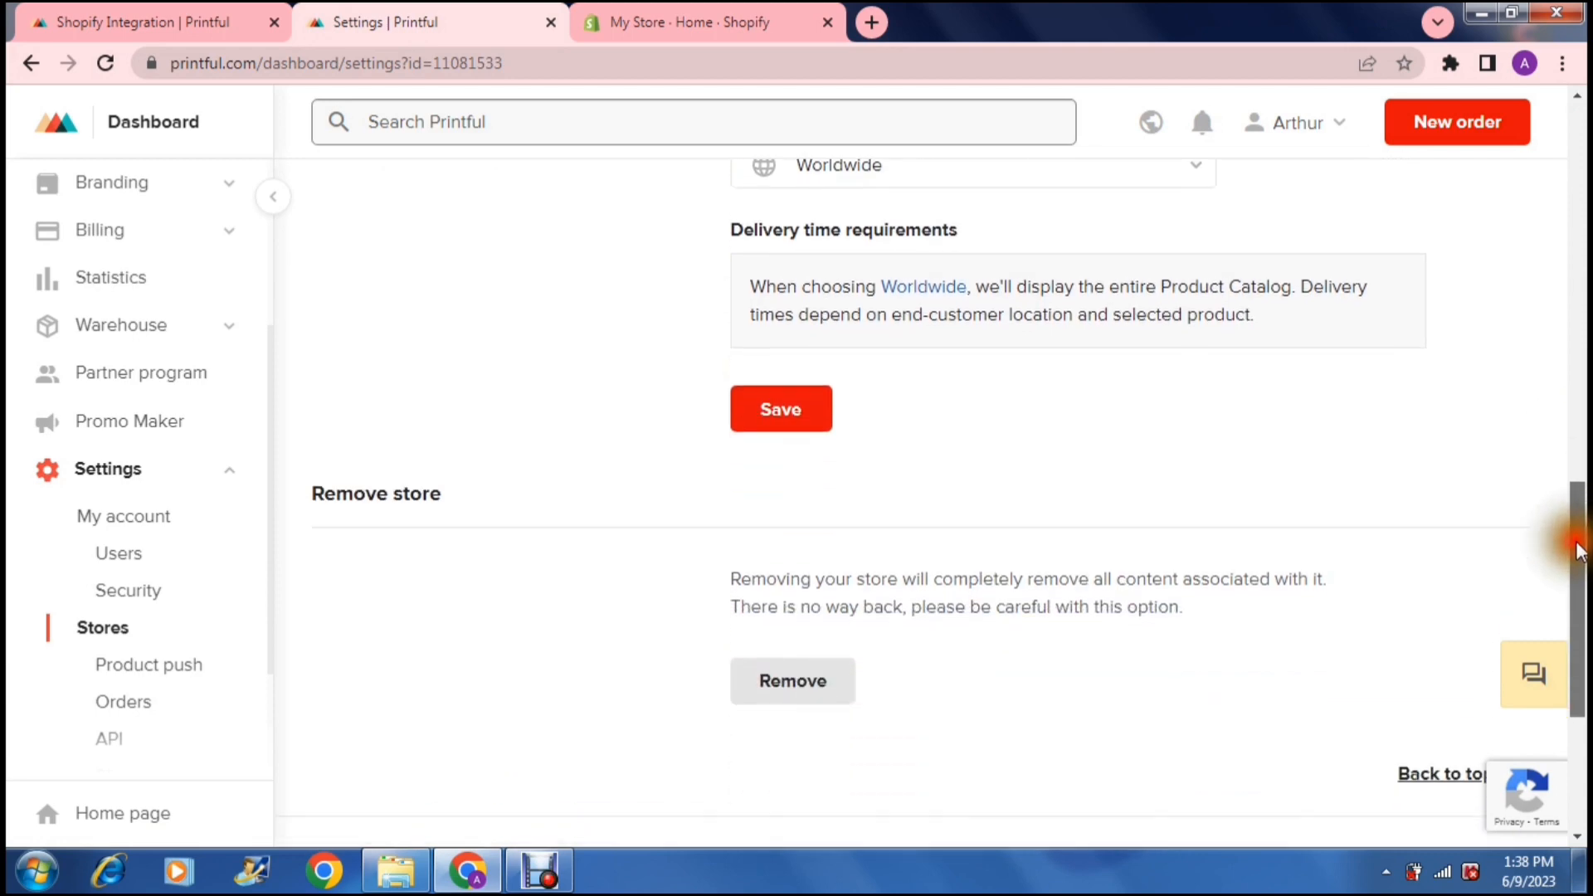
{"action": "scroll", "scroll_direction": "down", "scroll_amount": 3}
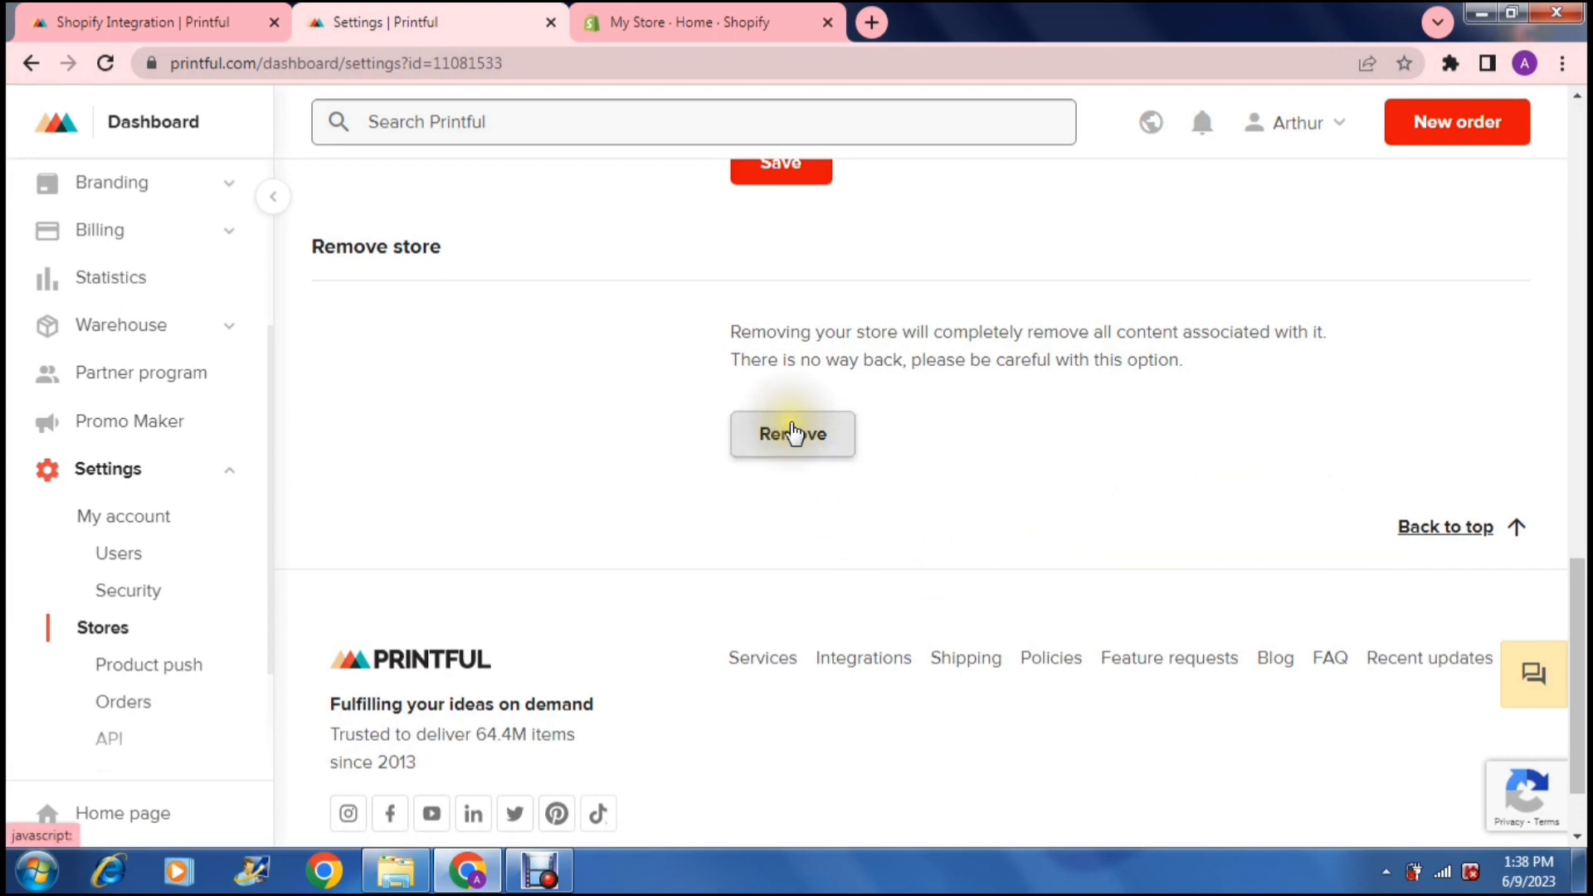
{"action": "left_click", "coordinate": [791, 433]}
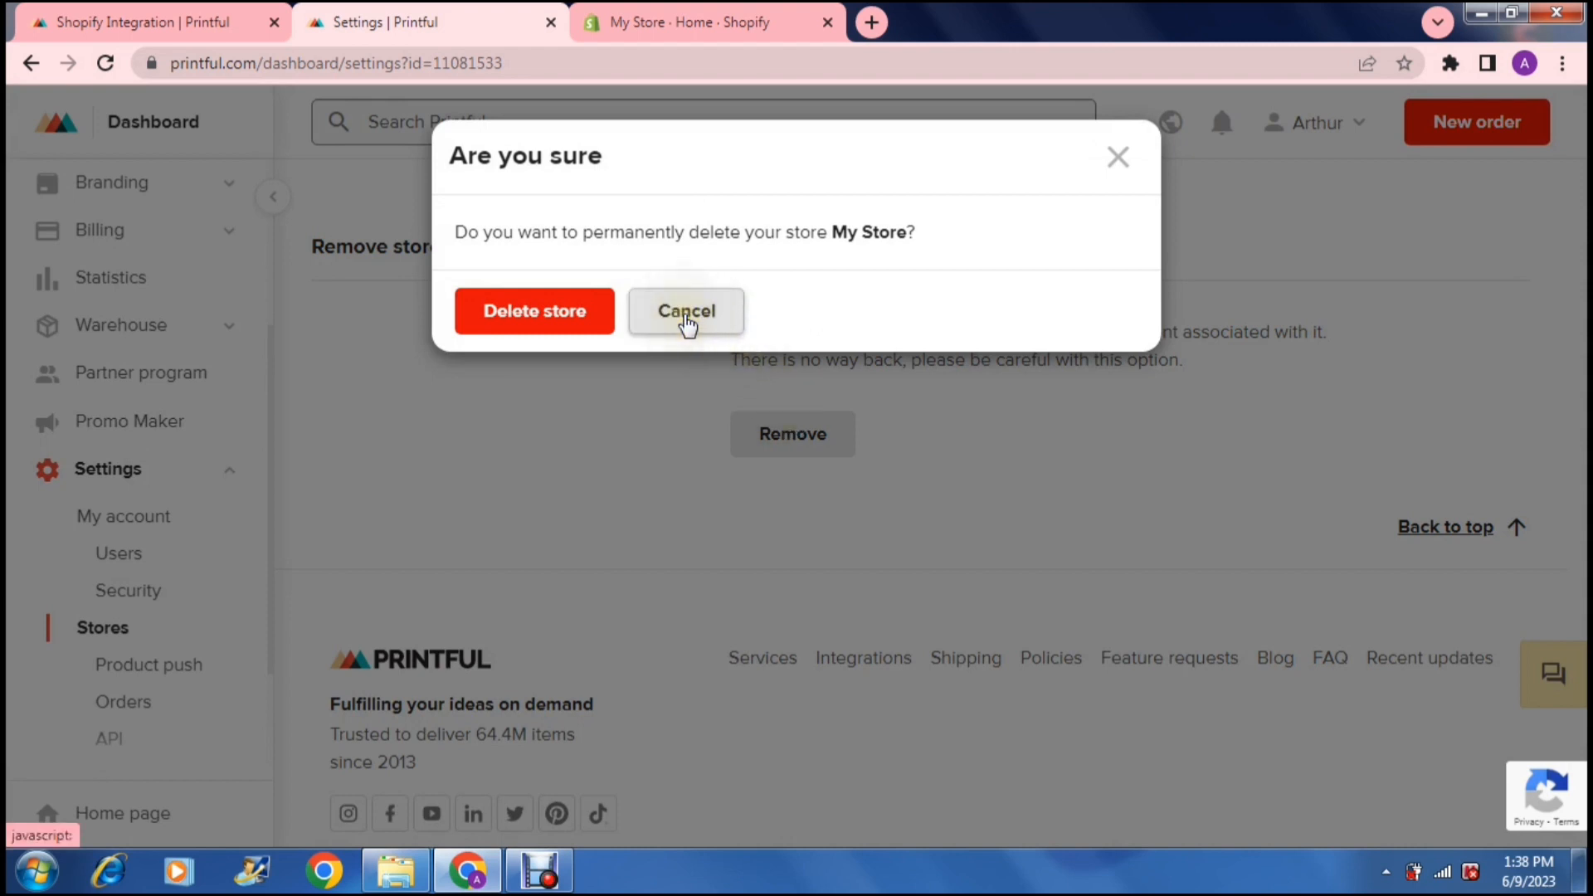
{"action": "left_click", "coordinate": [685, 310]}
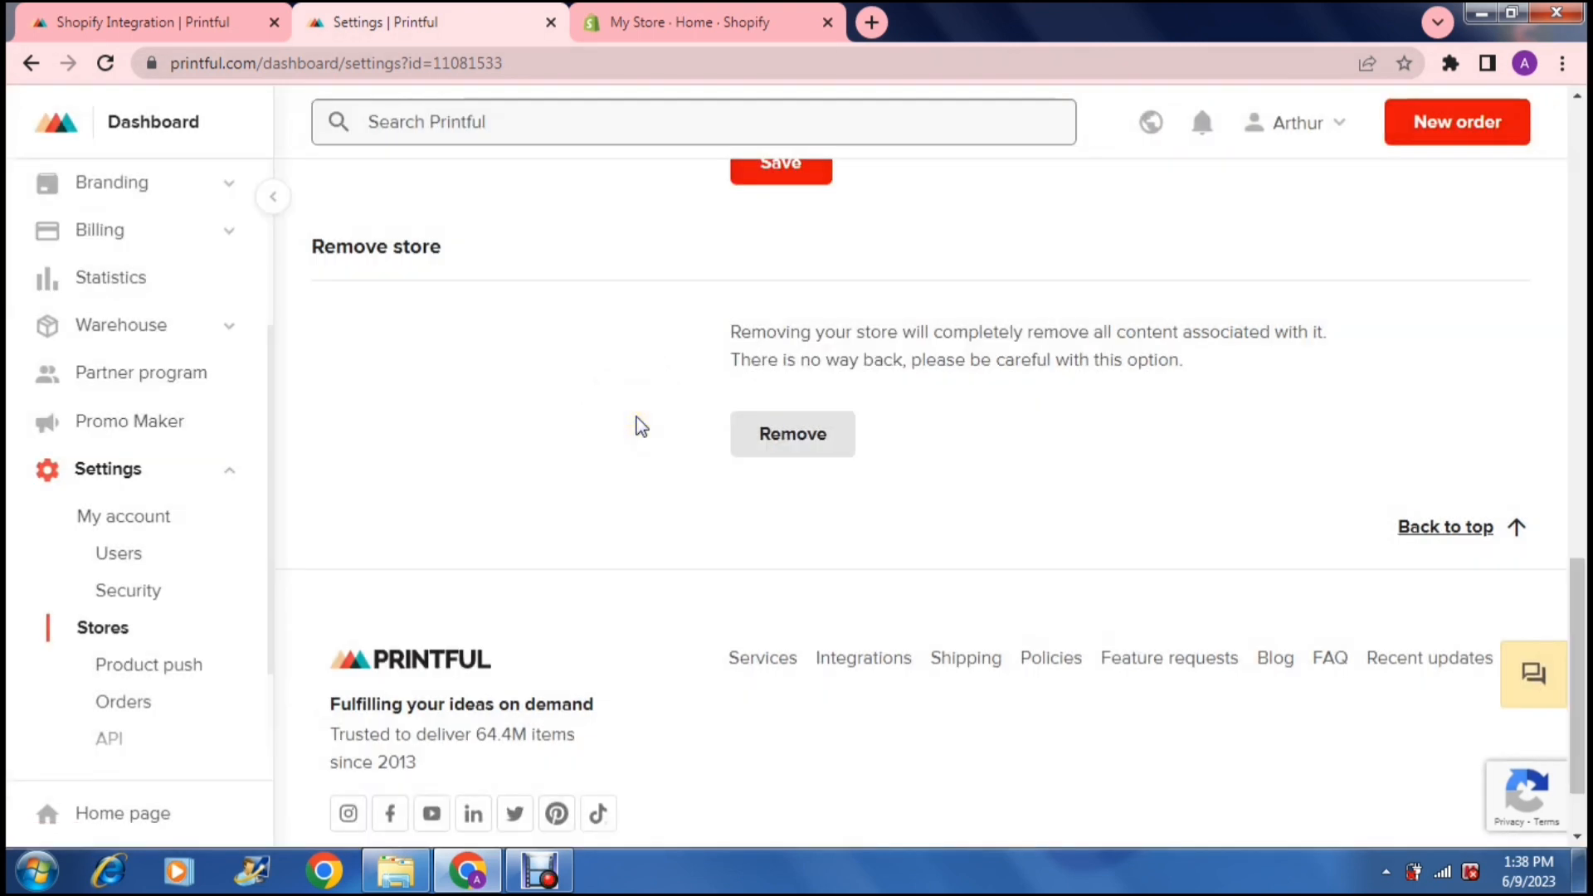